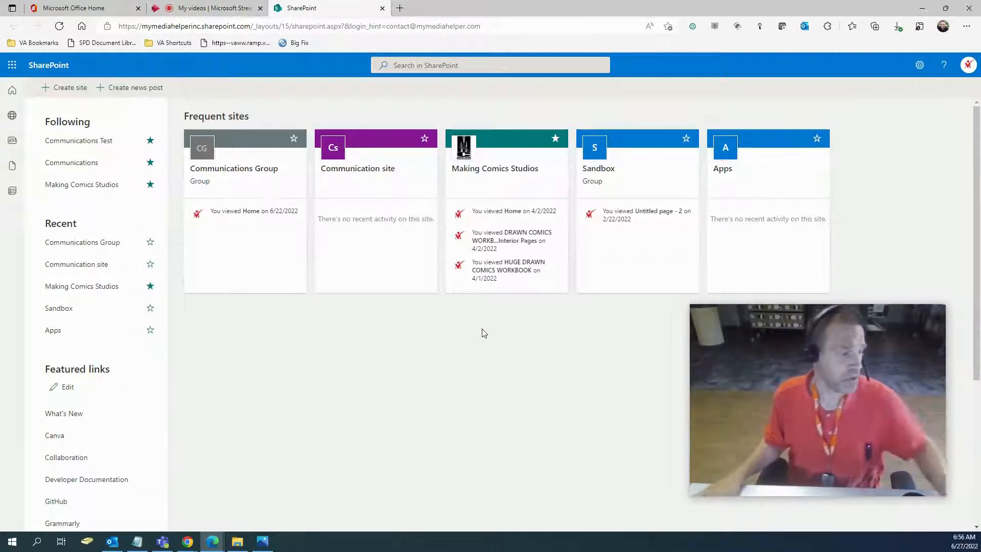
# Return to the SharePoint start page and enter editing of the Featured links list.
pyautogui.scroll(-3)
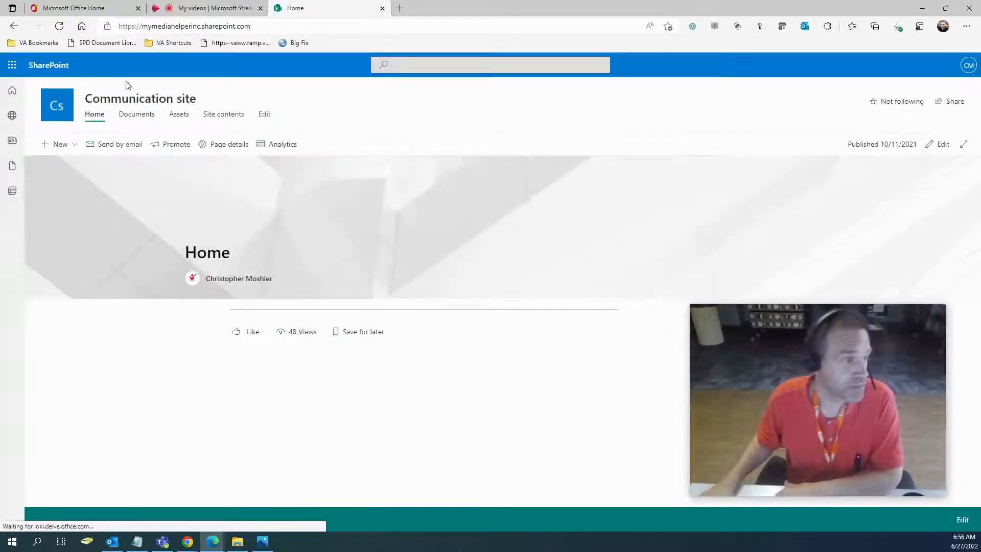
pyautogui.click(48, 66)
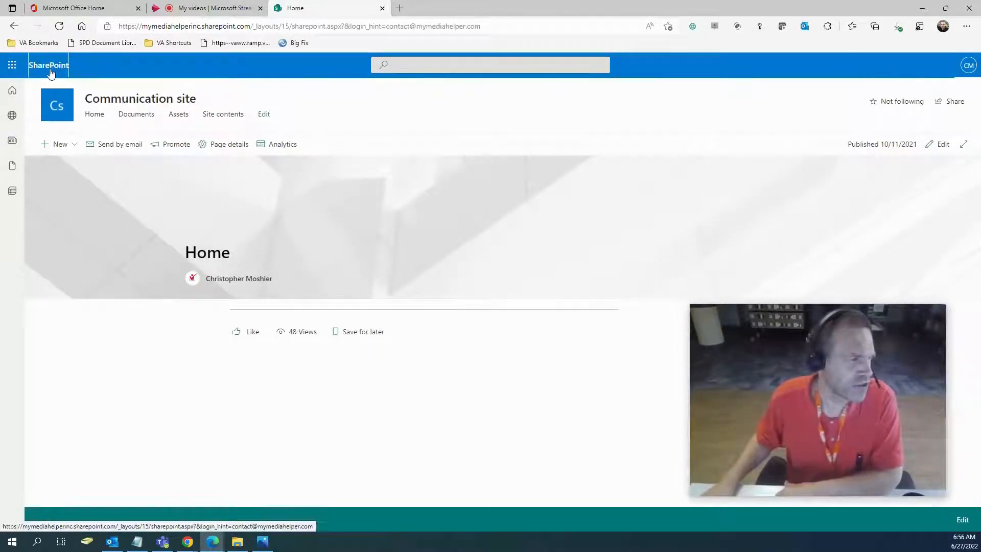
pyautogui.click(49, 65)
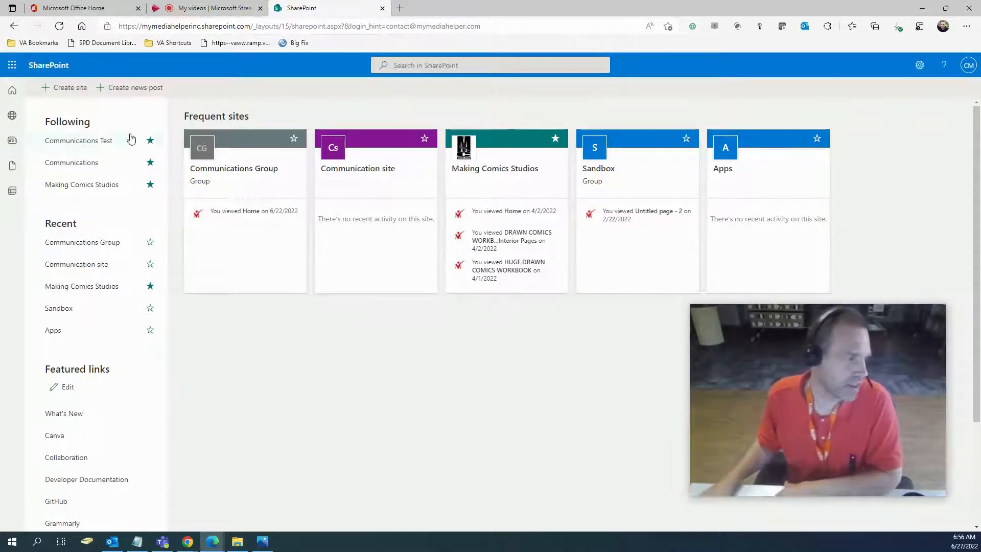
pyautogui.scroll(-3)
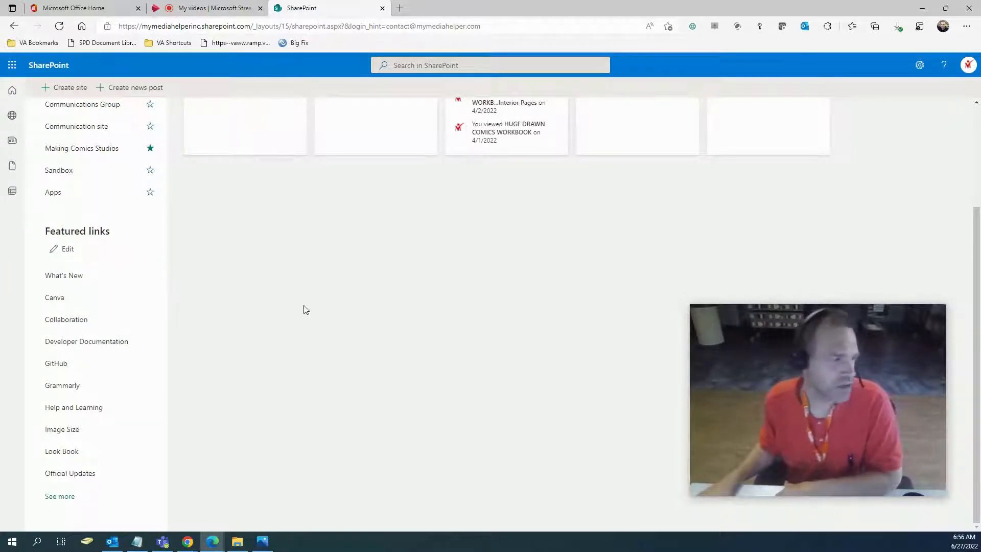
pyautogui.moveTo(63, 274)
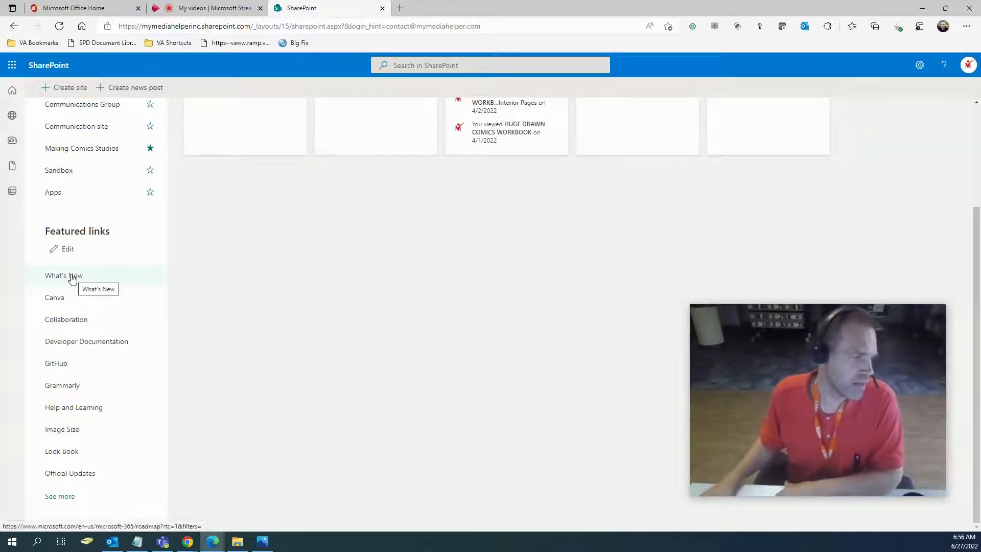
pyautogui.click(68, 249)
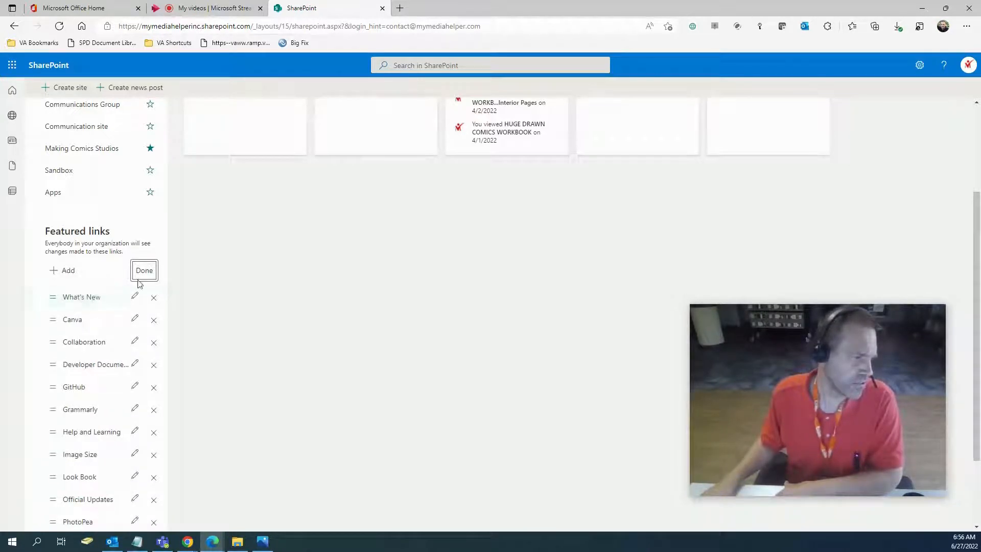
pyautogui.click(144, 270)
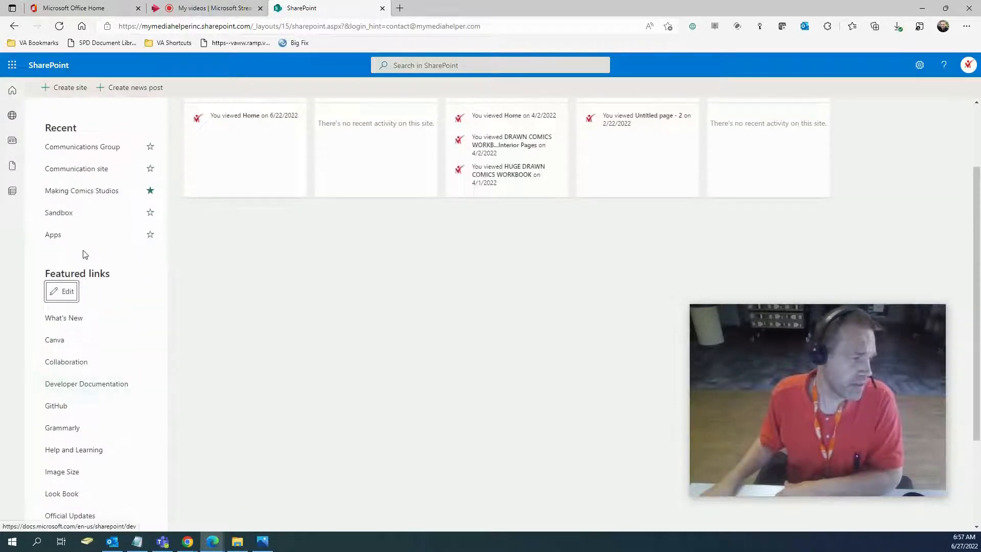
pyautogui.click(61, 291)
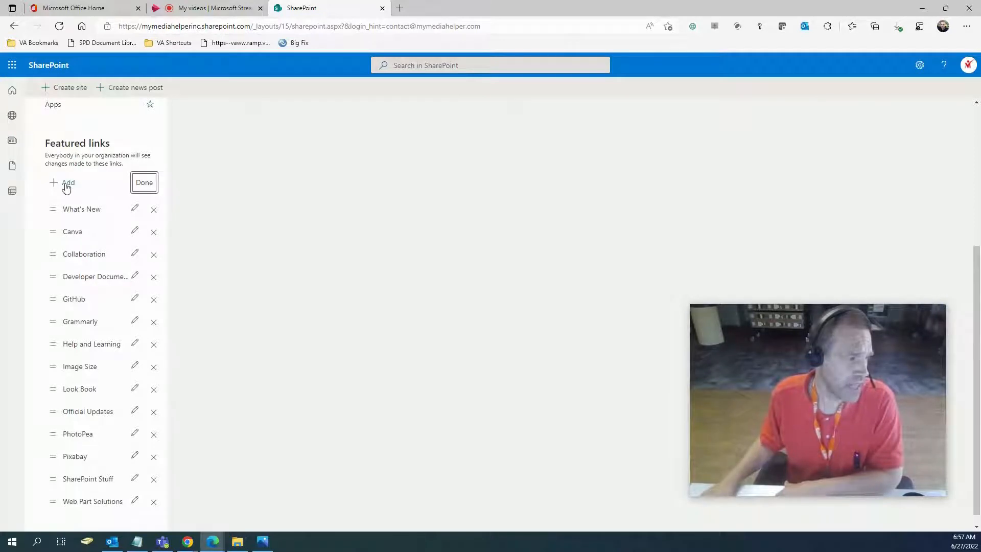
# Cancel adding a new link, then drag What's New to the end of the list.
pyautogui.click(63, 182)
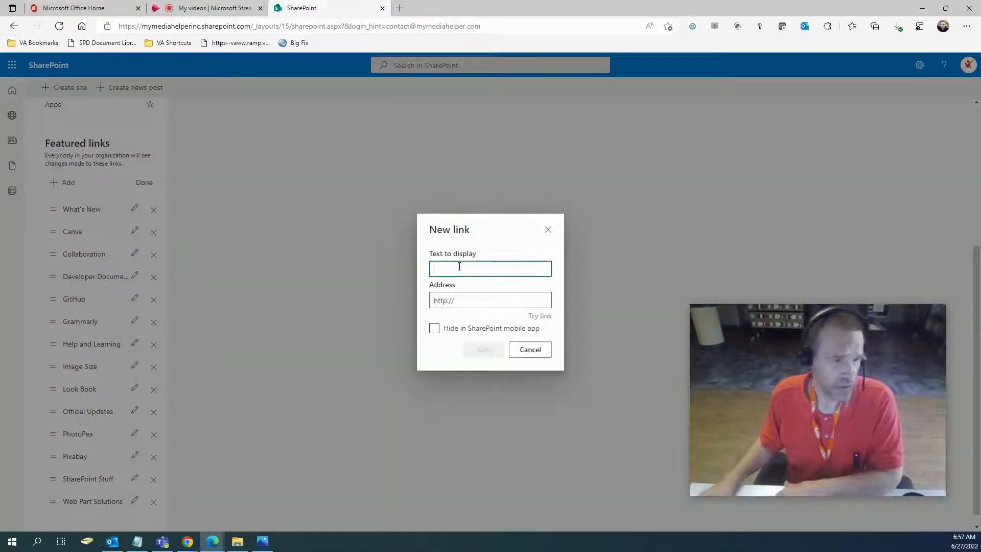
pyautogui.click(489, 300)
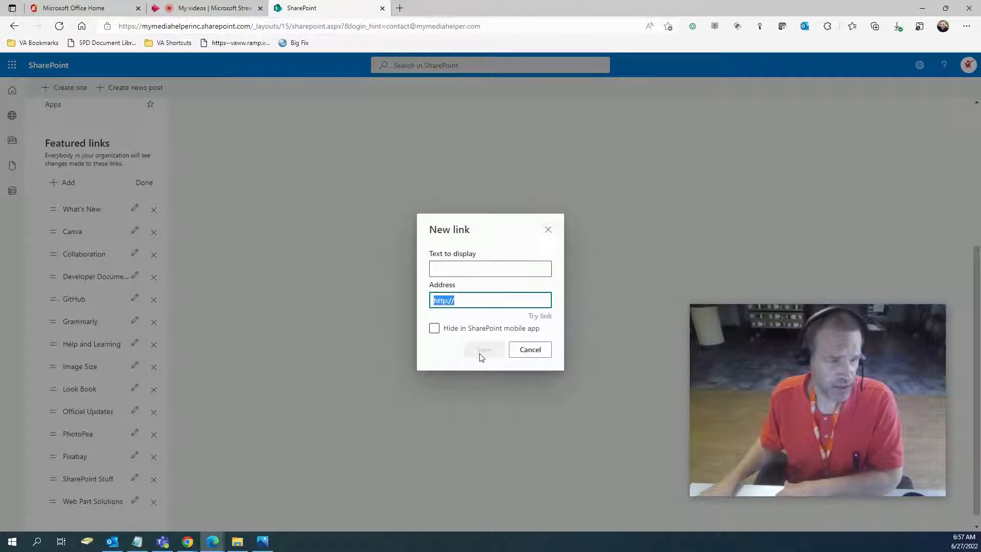
pyautogui.click(530, 350)
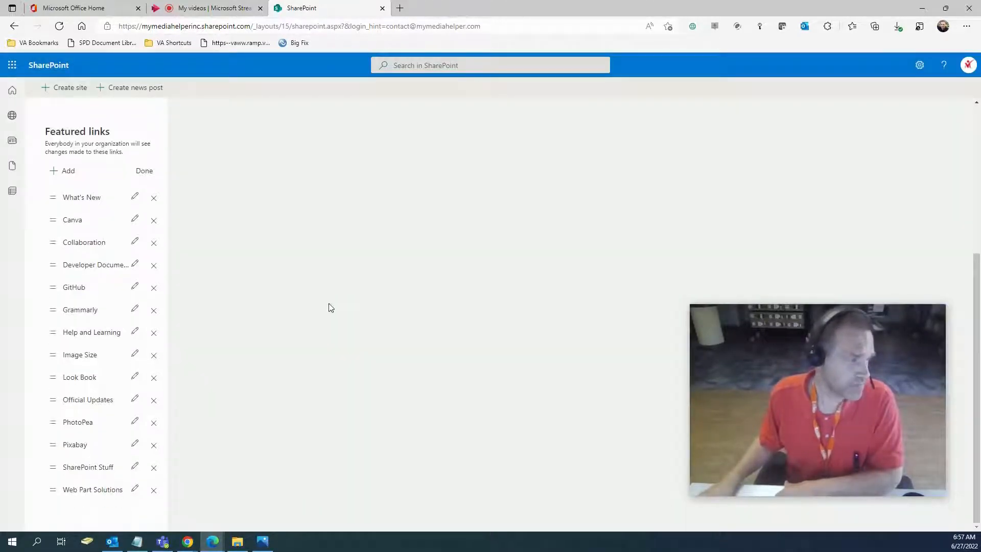
pyautogui.moveTo(82, 197); pyautogui.dragTo(98, 407)
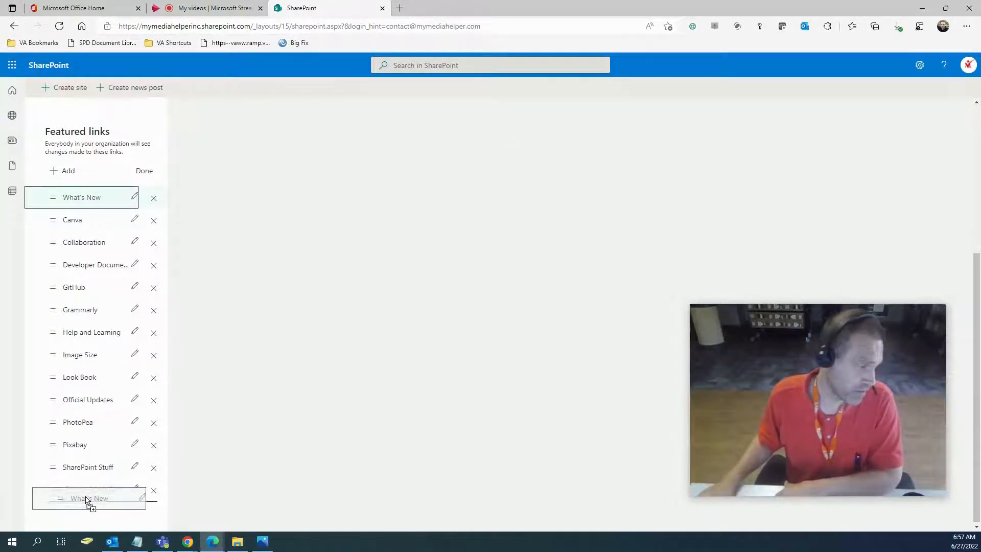
pyautogui.moveTo(82, 197); pyautogui.dragTo(89, 497)
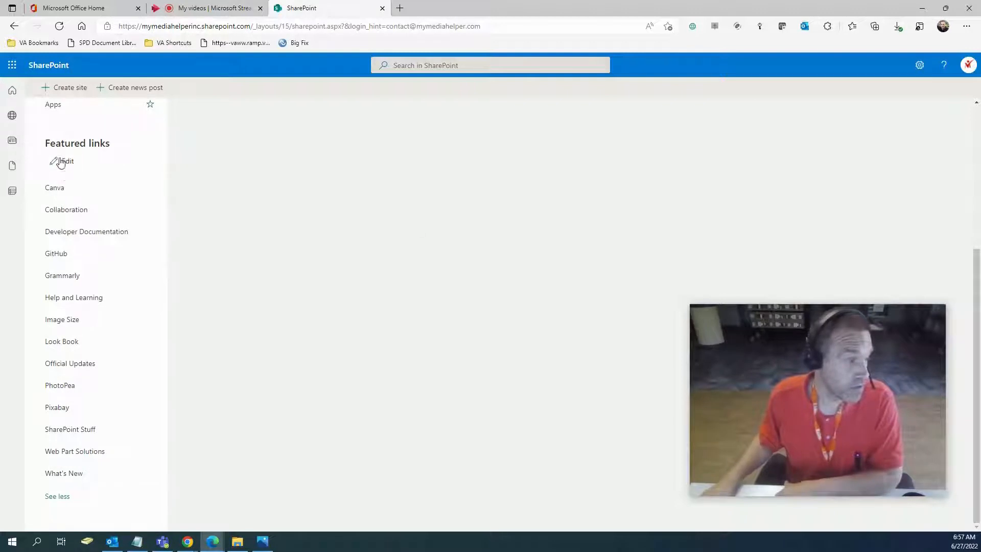
# Review the Canva link's name and address twice without changes, then launch Canva in a new tab.
pyautogui.click(65, 162)
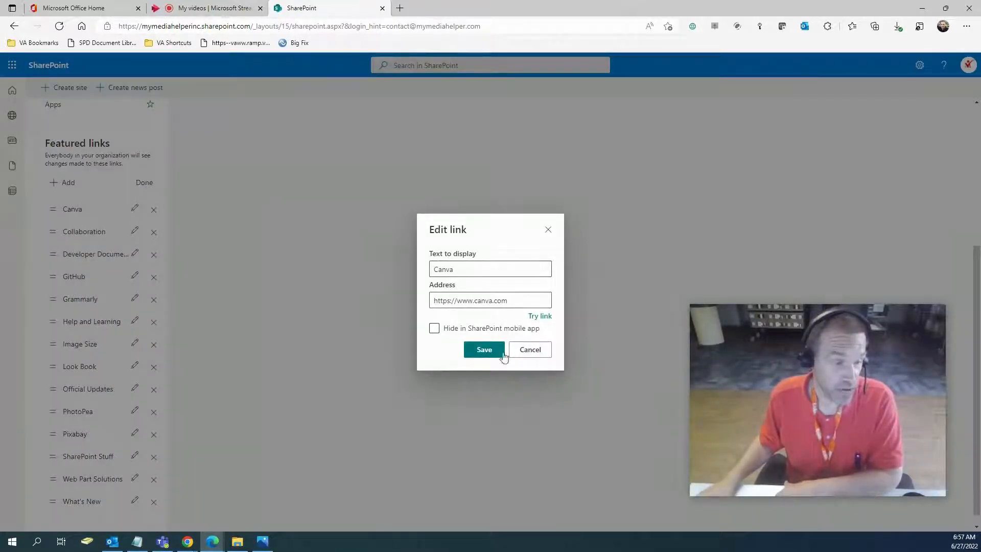
pyautogui.moveTo(530, 349)
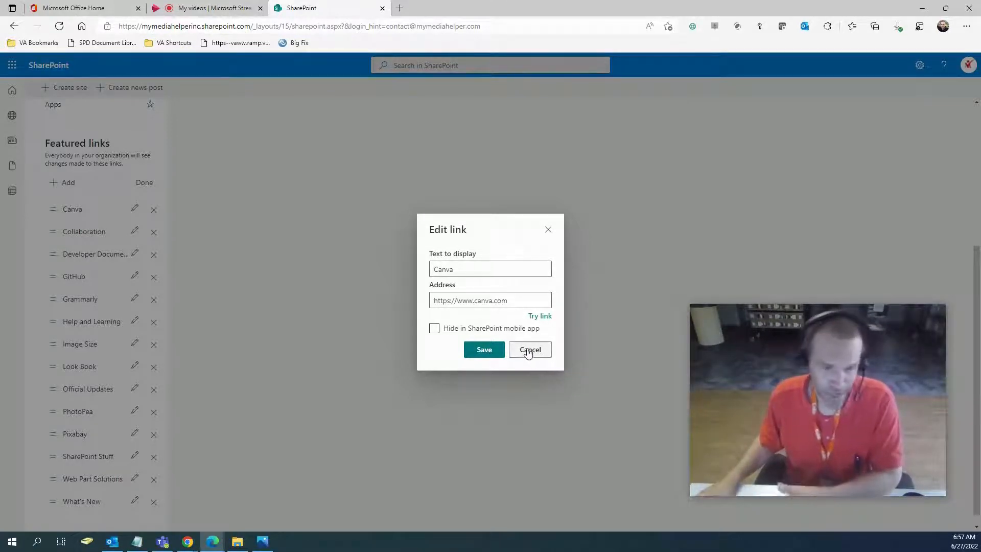
pyautogui.click(529, 350)
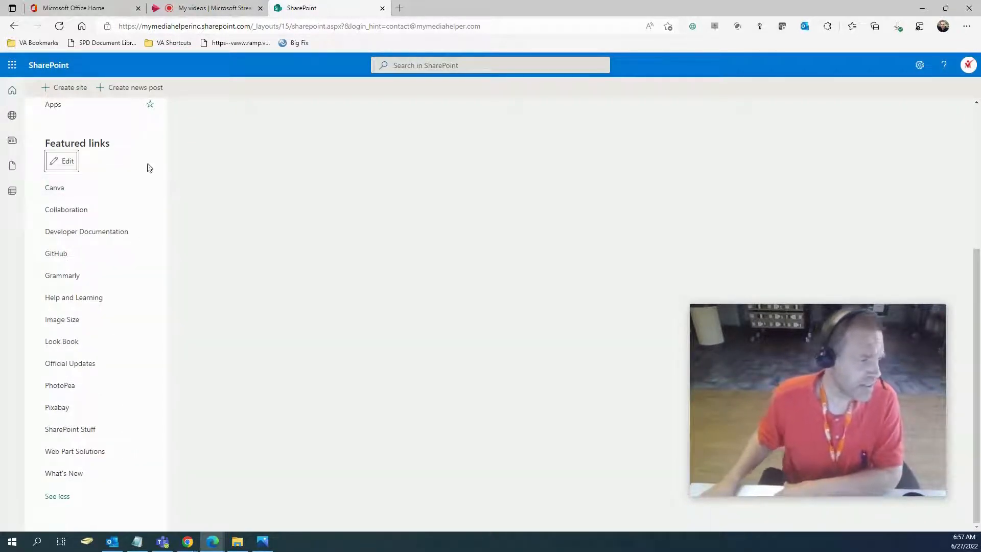
pyautogui.moveTo(462, 395)
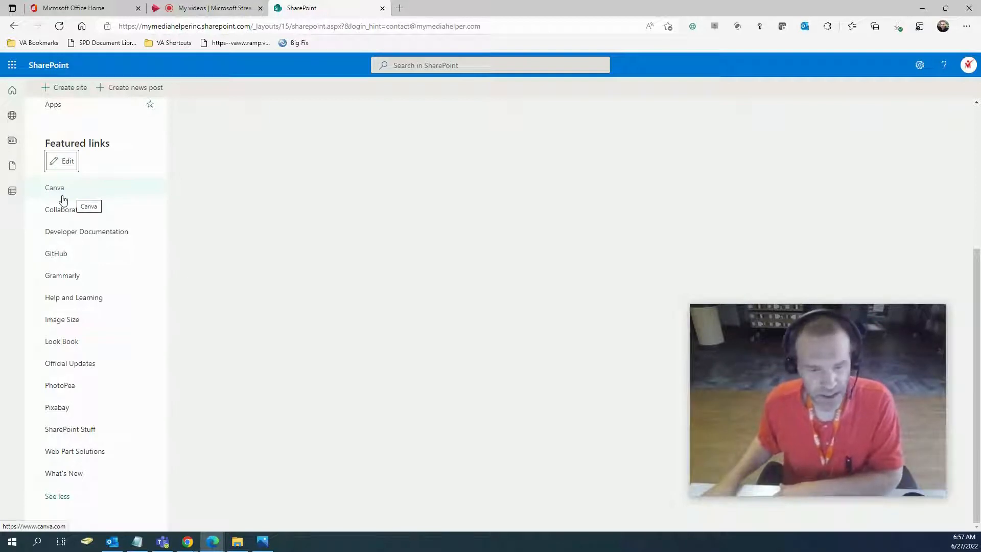
pyautogui.click(54, 187)
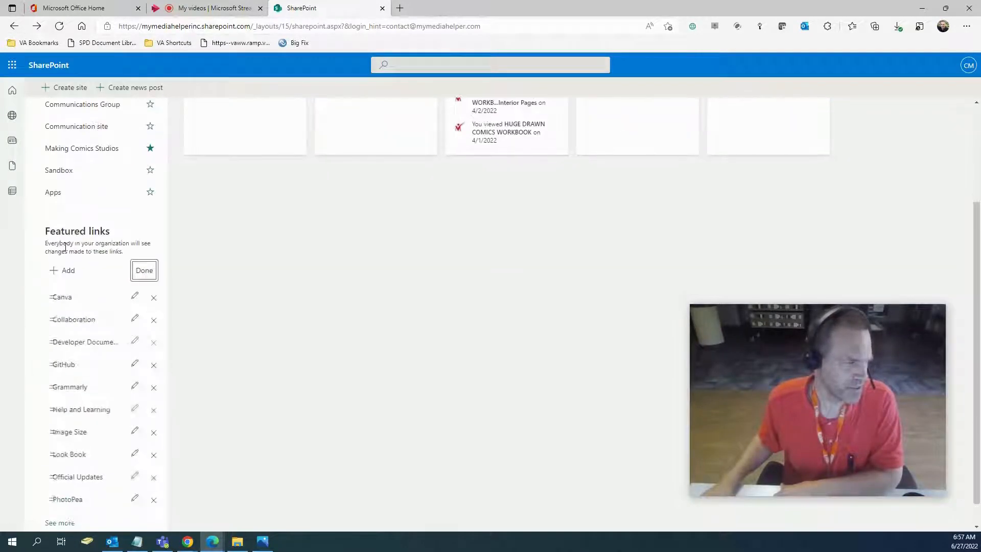
pyautogui.click(135, 296)
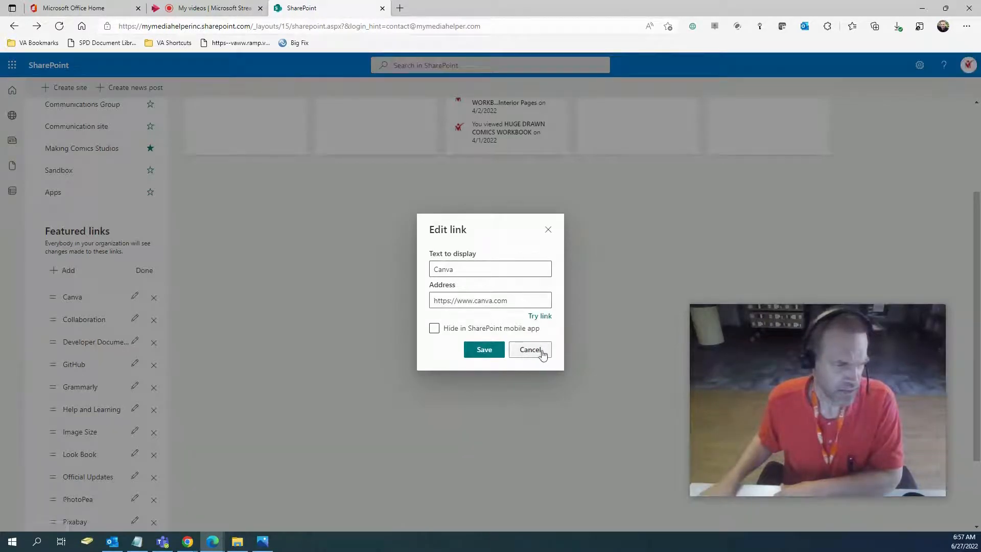
pyautogui.click(529, 349)
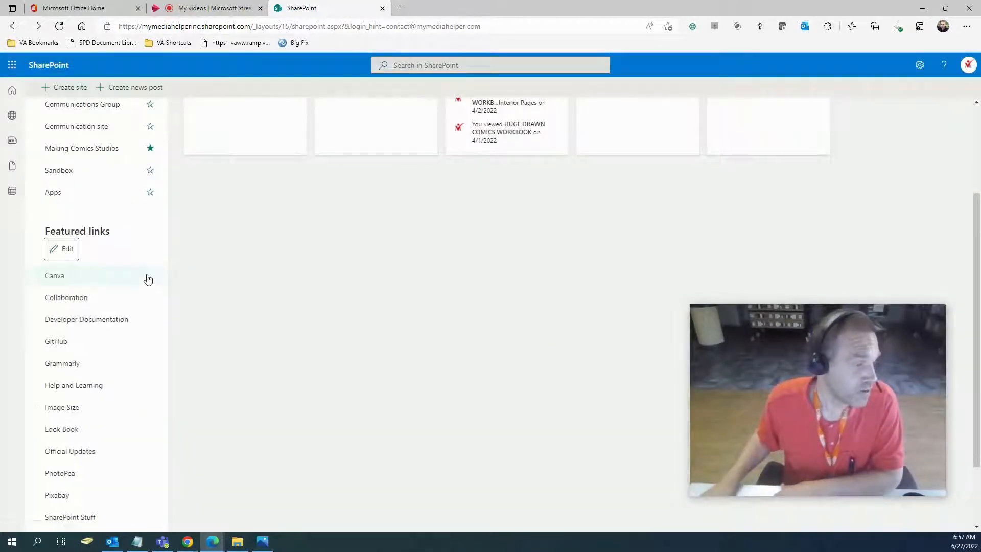
pyautogui.click(54, 275)
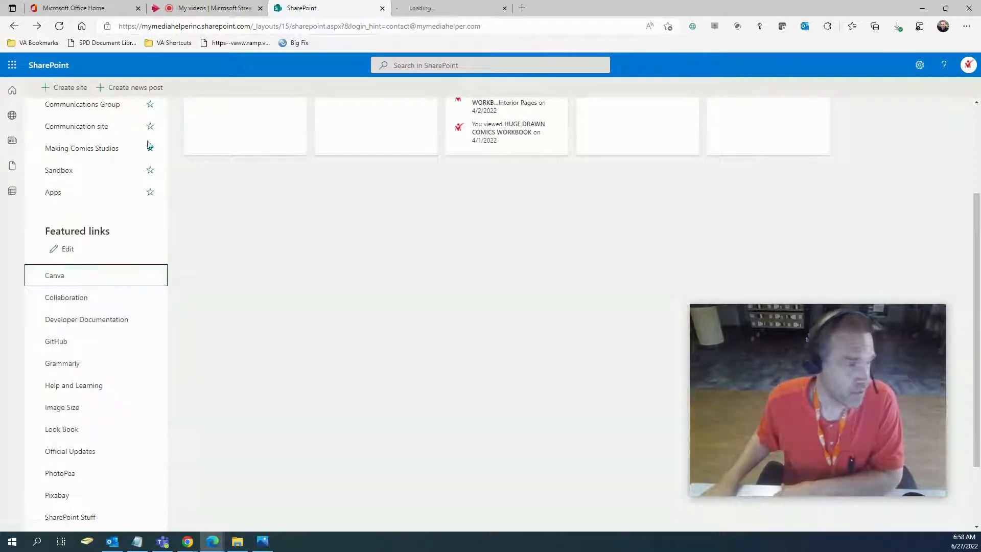
# Look over the Canva home page in its tab, then close that tab.
pyautogui.click(54, 275)
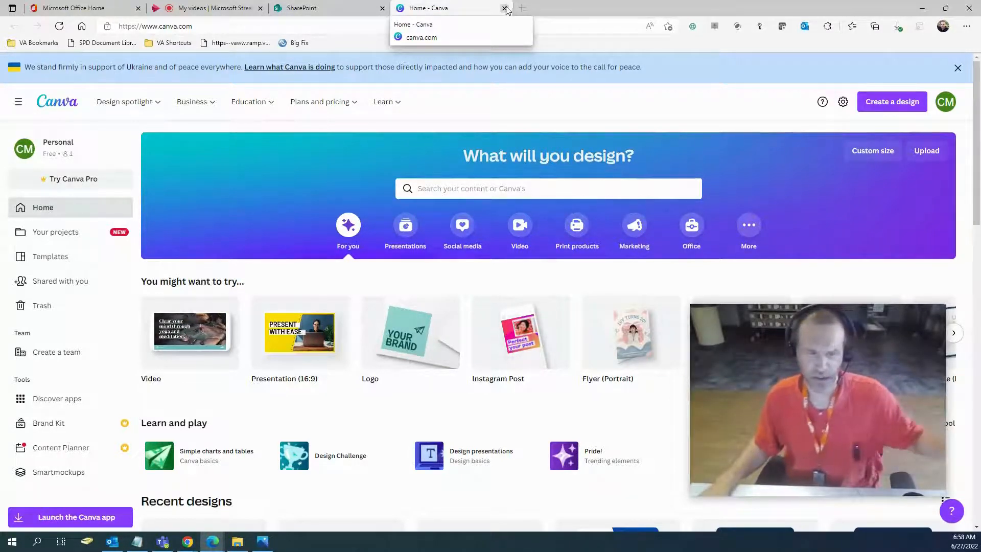
pyautogui.click(505, 8)
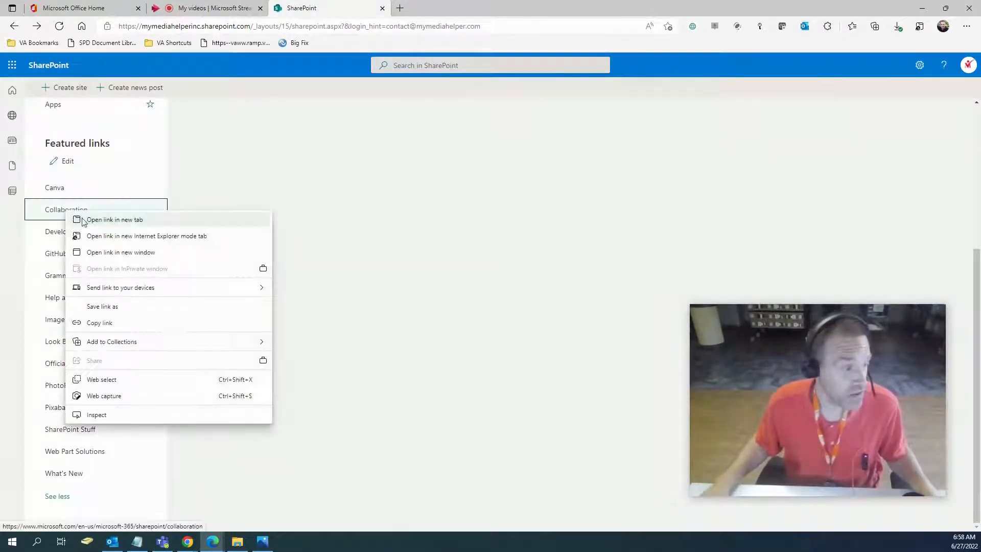
# Launch the Collaboration link in a new tab and read down the SharePoint team collaboration page.
pyautogui.click(114, 220)
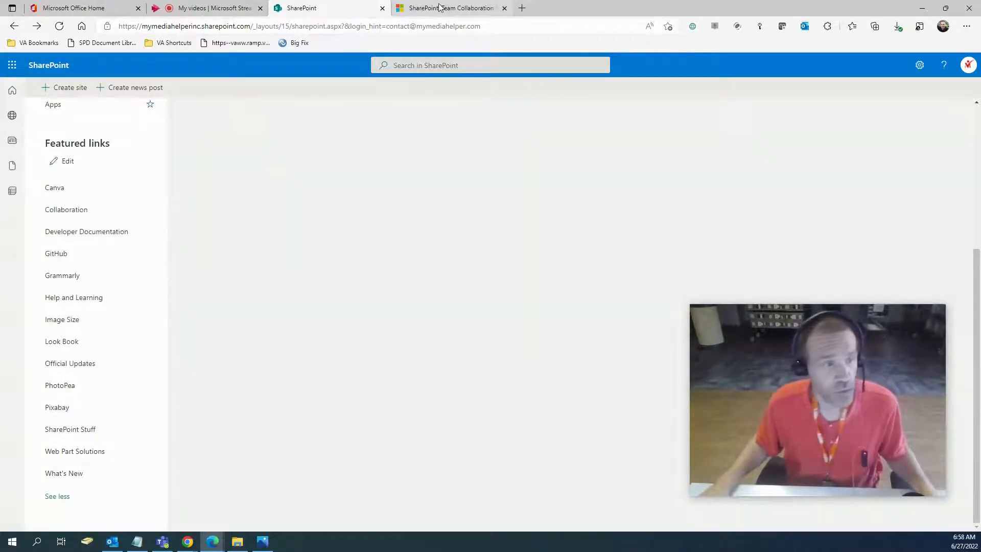
pyautogui.click(448, 9)
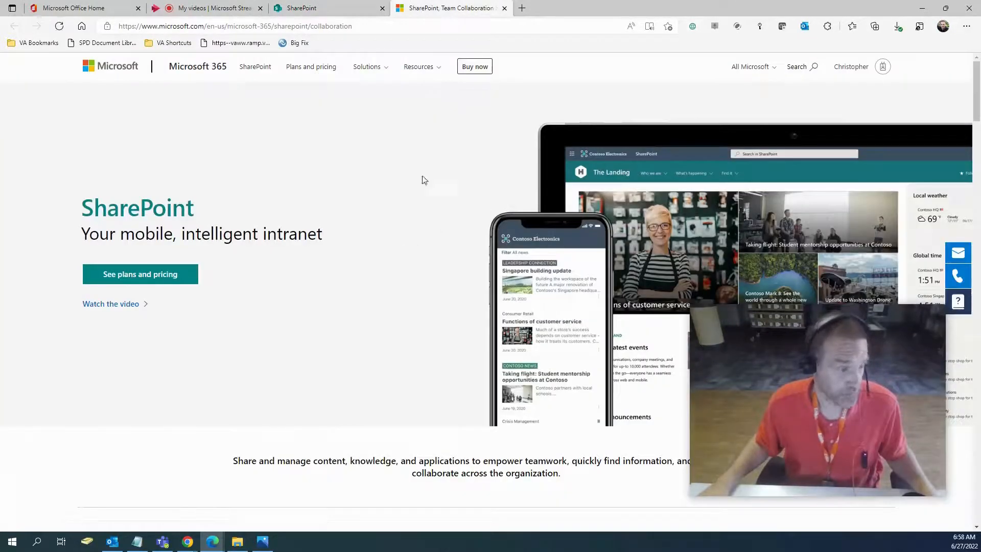
pyautogui.scroll(-3)
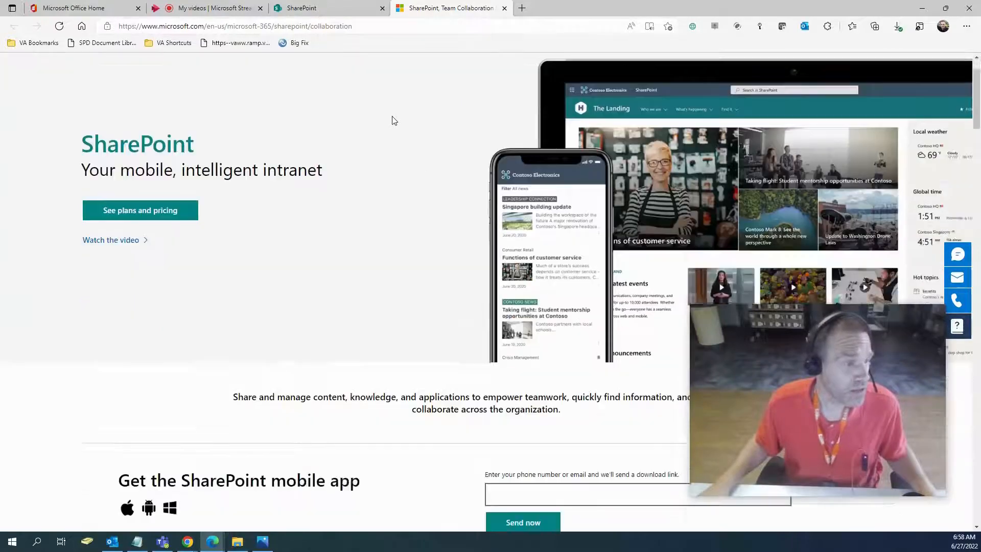
pyautogui.scroll(-3)
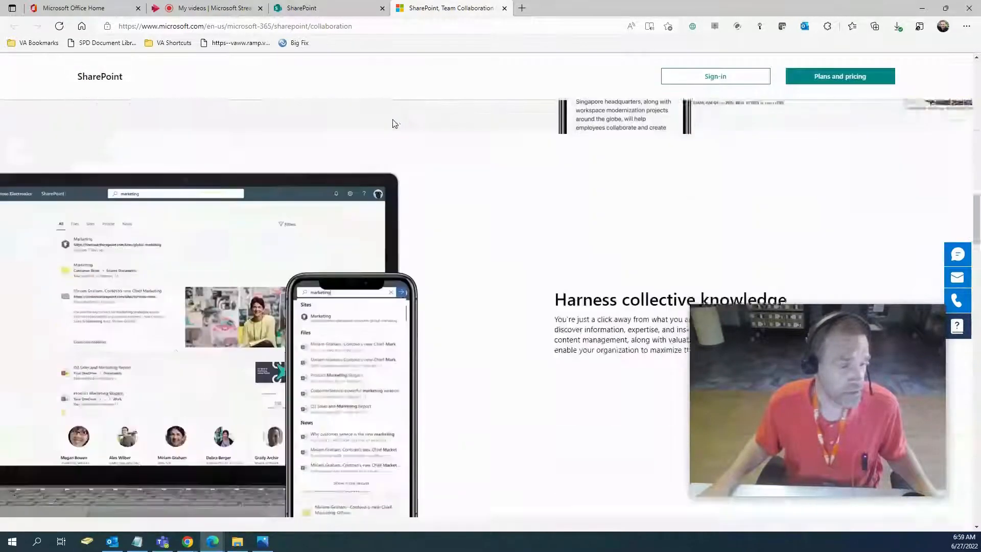
pyautogui.scroll(-3)
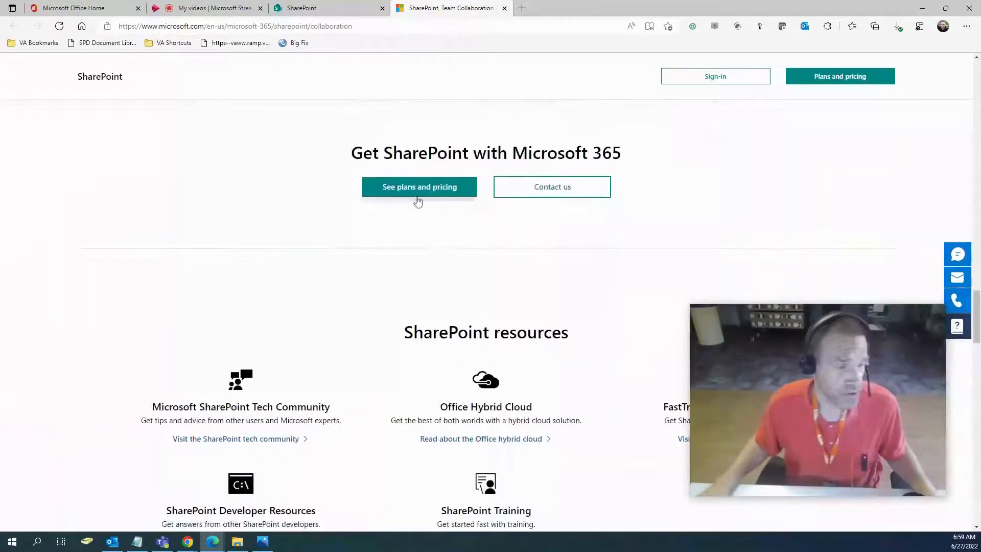
pyautogui.scroll(-3)
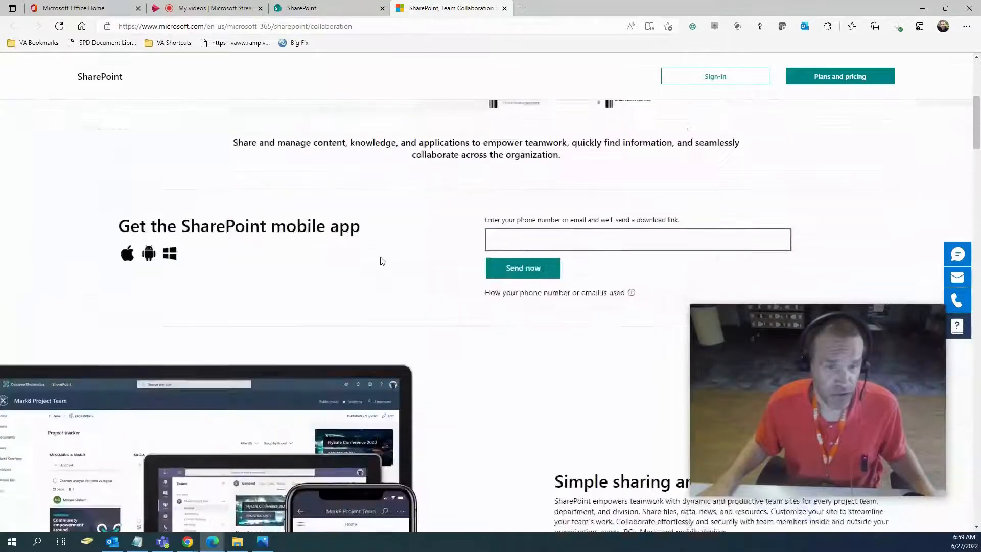
pyautogui.scroll(-3)
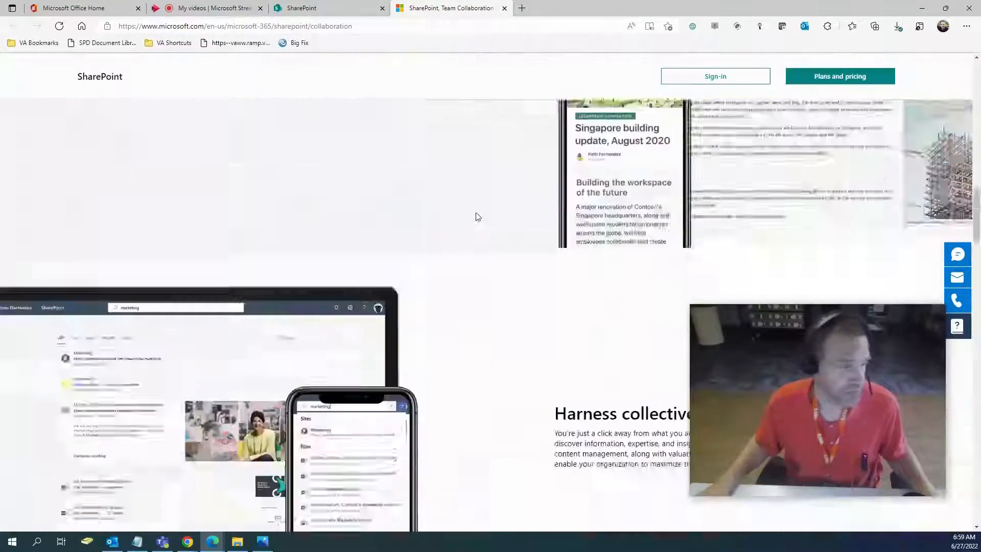
pyautogui.scroll(-3)
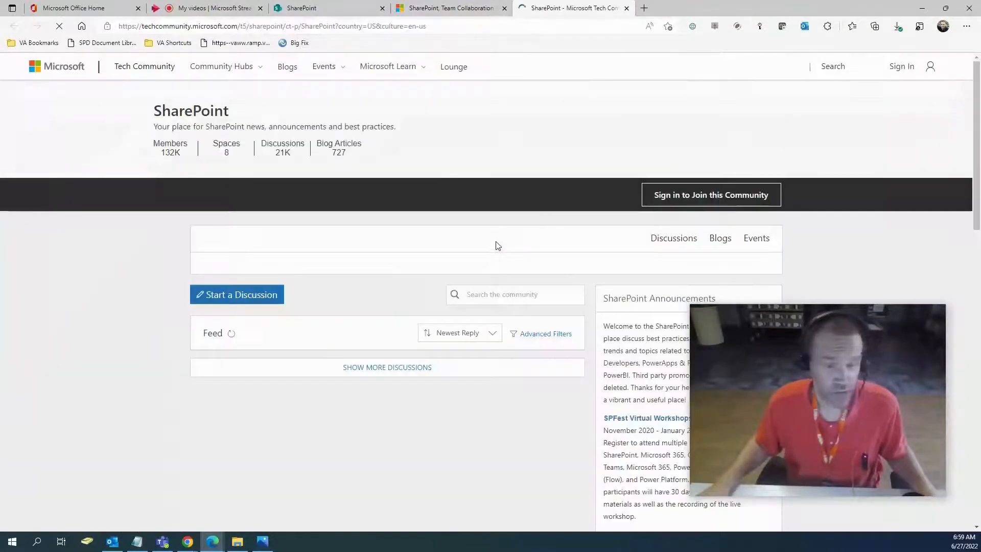
# Read through the Tech Community SharePoint discussion feed and close back to the start page.
pyautogui.scroll(-3)
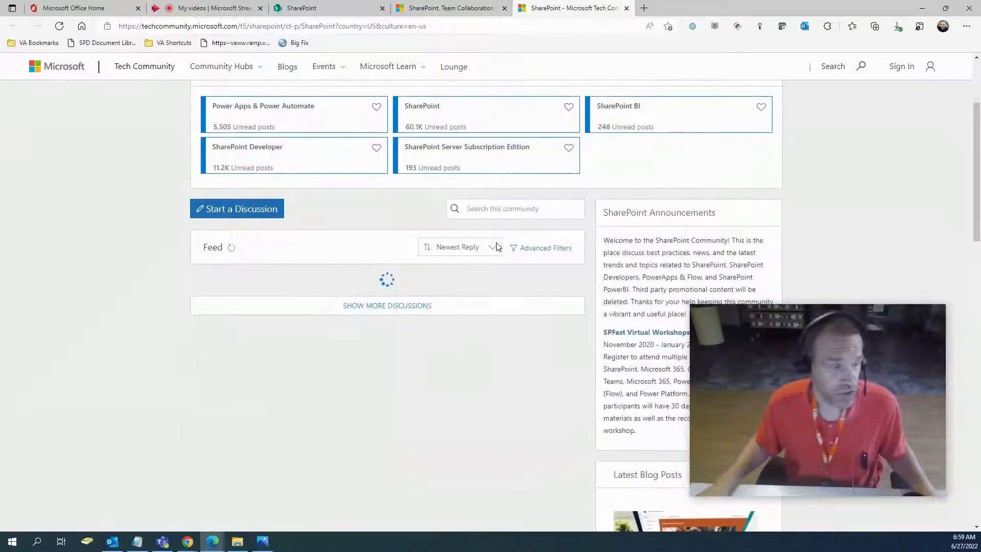
pyautogui.scroll(-3)
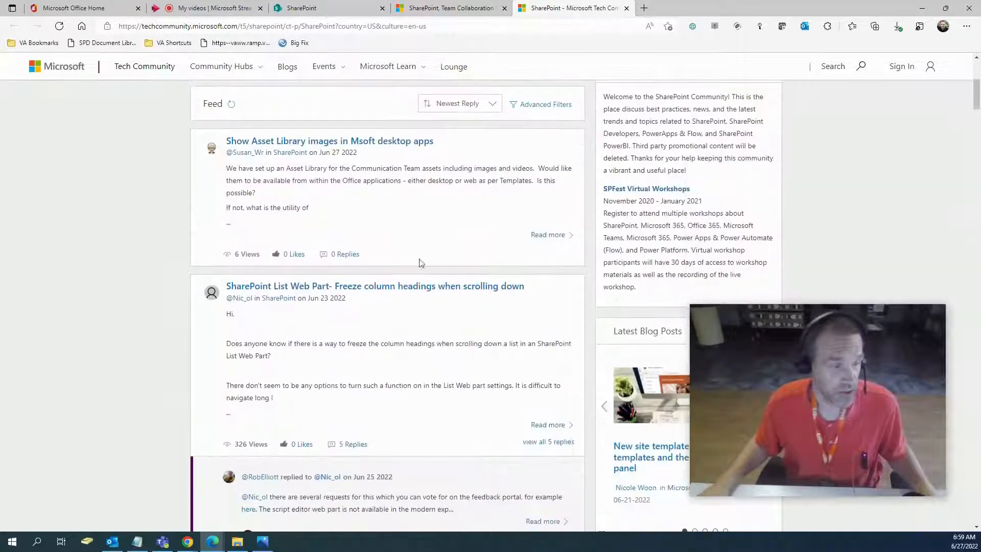
pyautogui.scroll(-3)
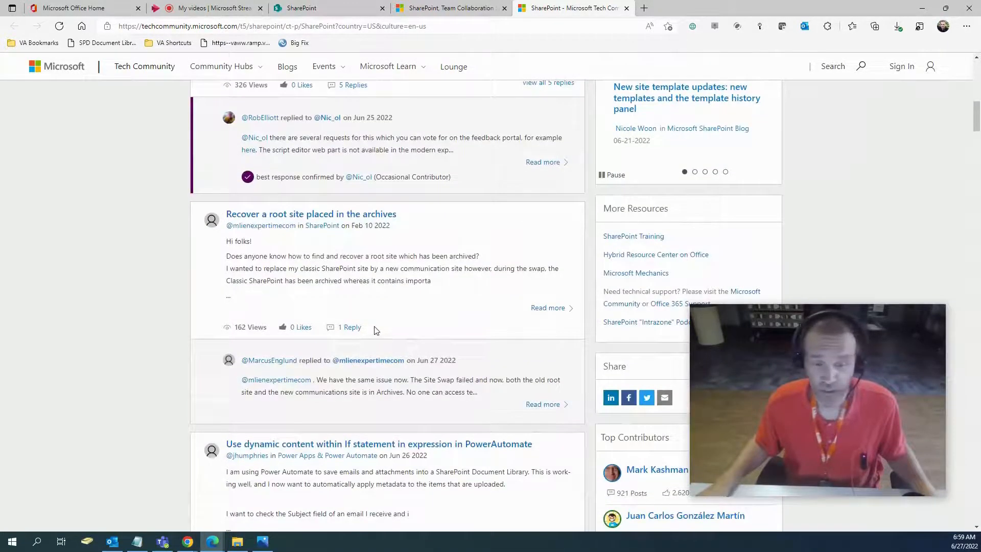
pyautogui.scroll(-3)
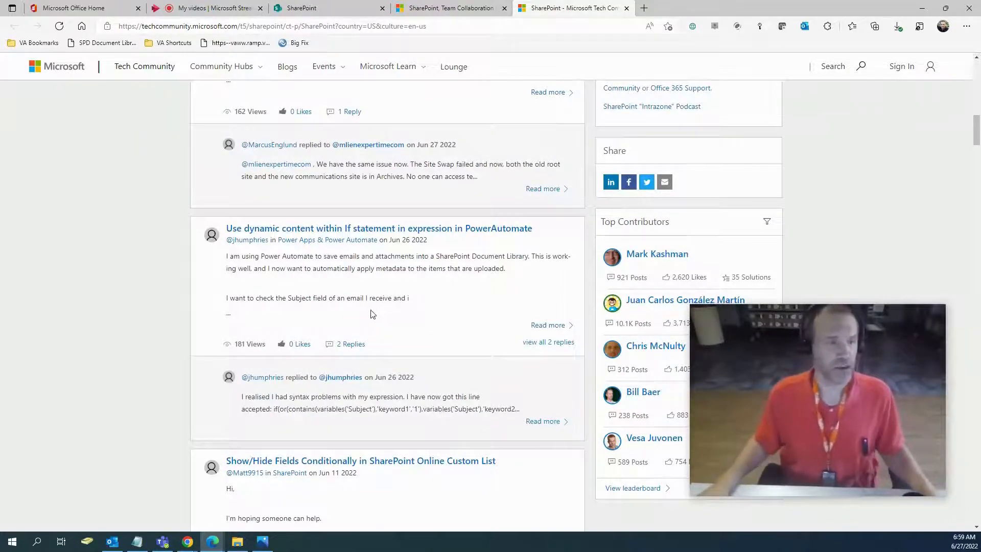
pyautogui.scroll(3)
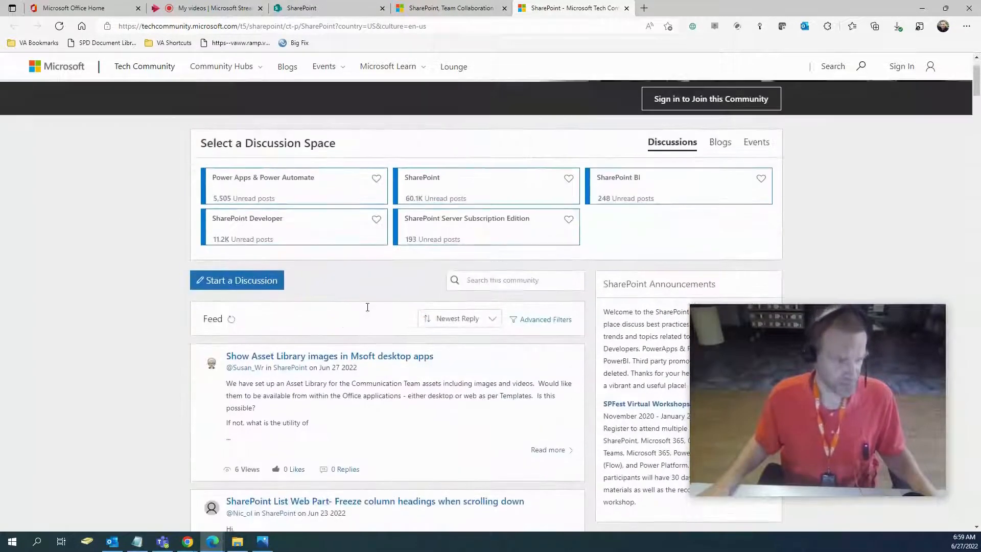
pyautogui.click(545, 319)
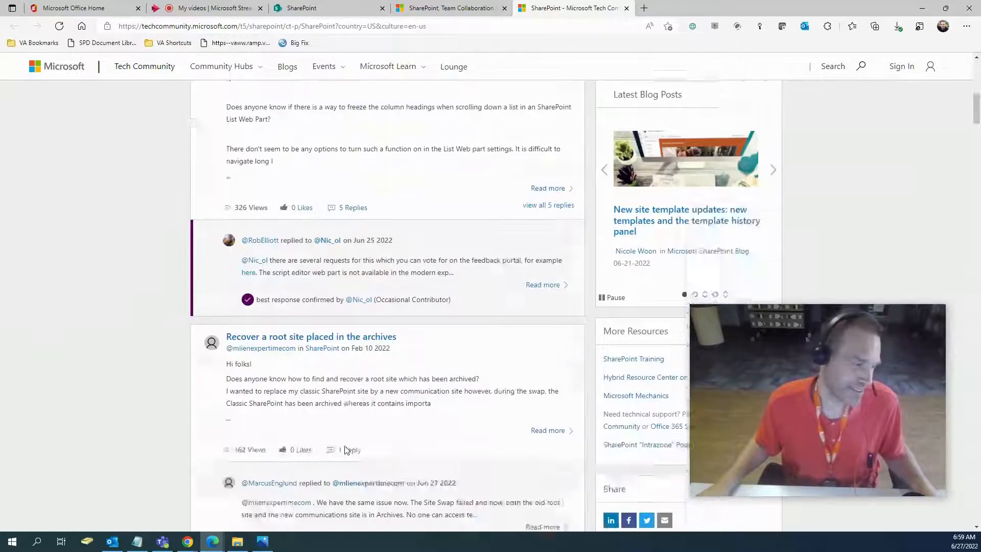
pyautogui.scroll(-3)
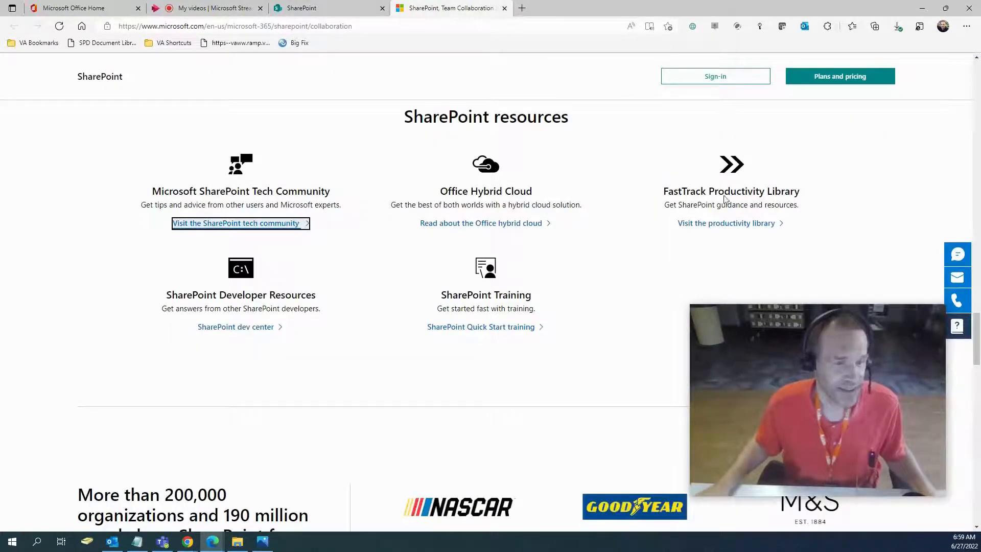
pyautogui.moveTo(342, 392)
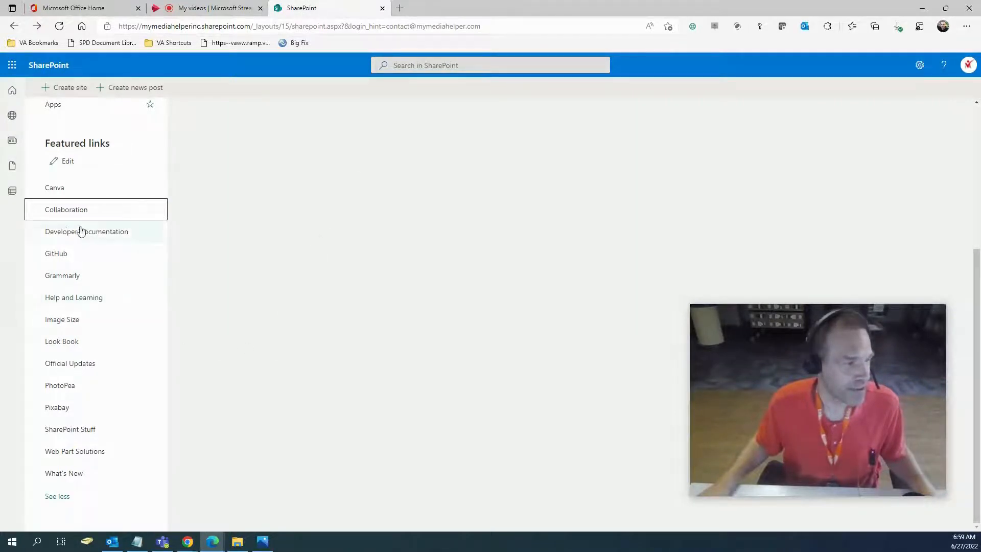
pyautogui.moveTo(86, 231)
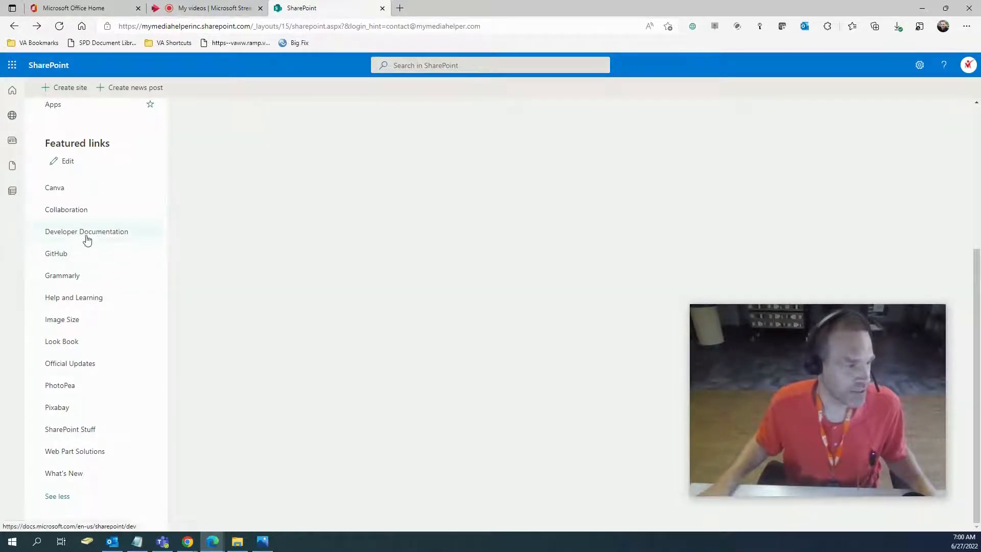
# Launch Developer Documentation in a new tab and read the SharePoint Add-ins article on Microsoft Docs.
pyautogui.click(86, 232)
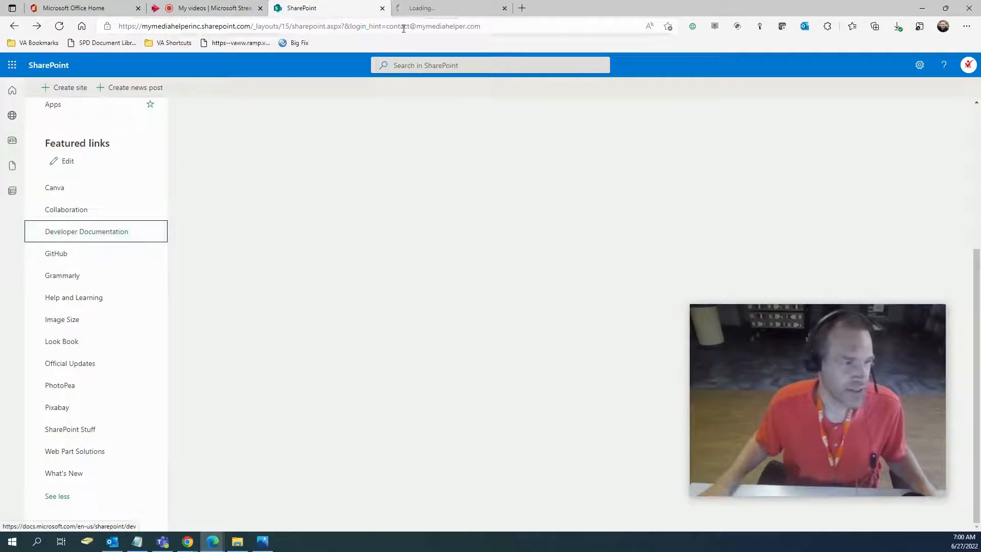
pyautogui.click(86, 231)
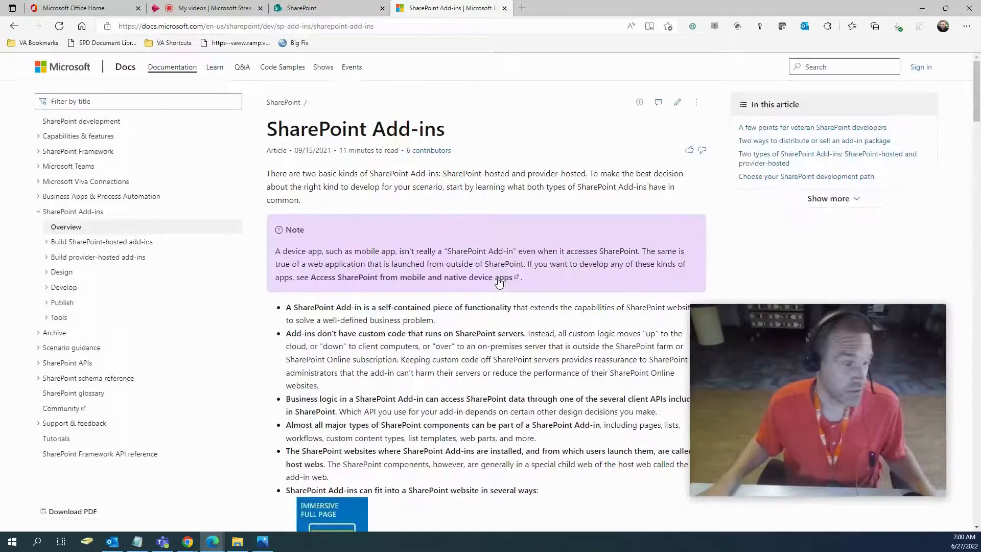
pyautogui.scroll(-3)
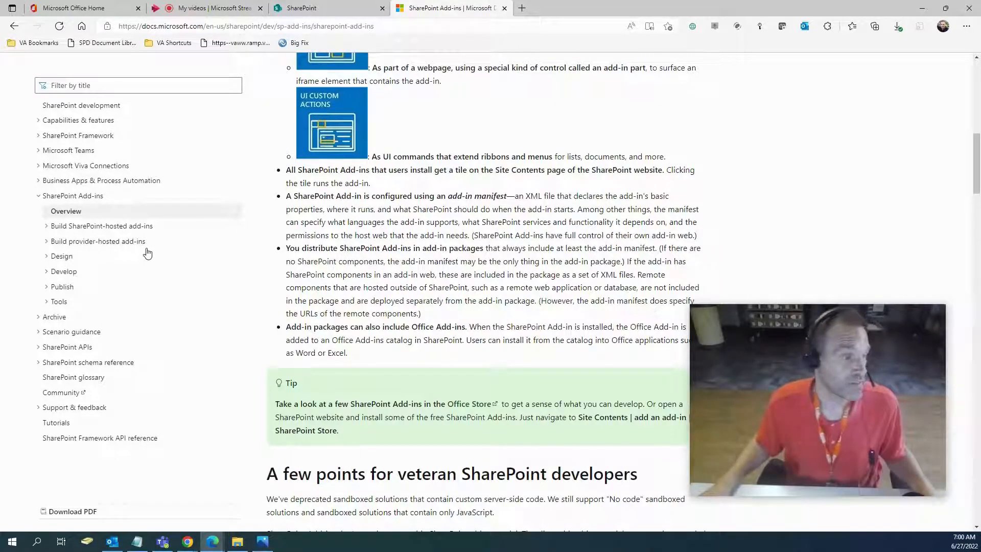
pyautogui.scroll(-3)
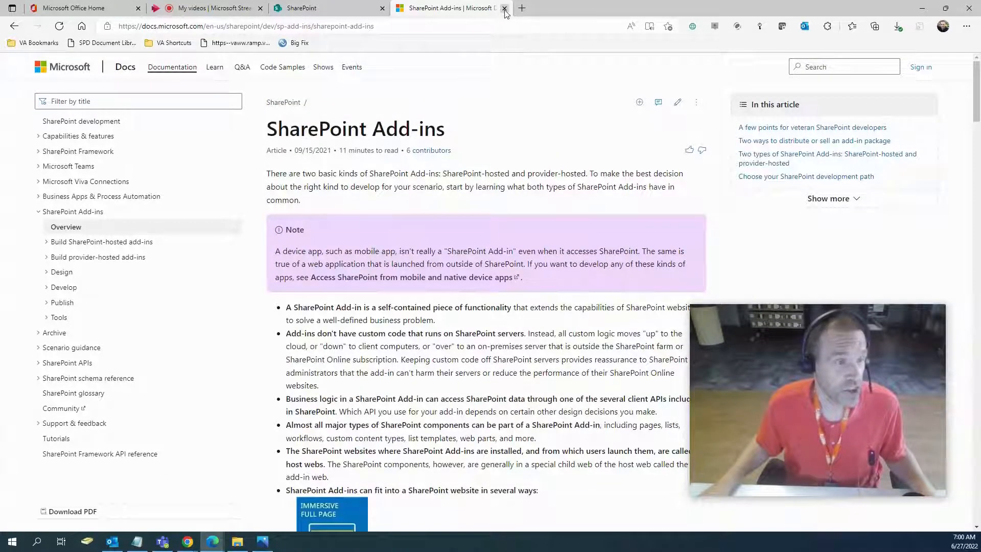
# Close the Docs tab, launch the GitHub link and view its Product menu and homepage.
pyautogui.click(503, 8)
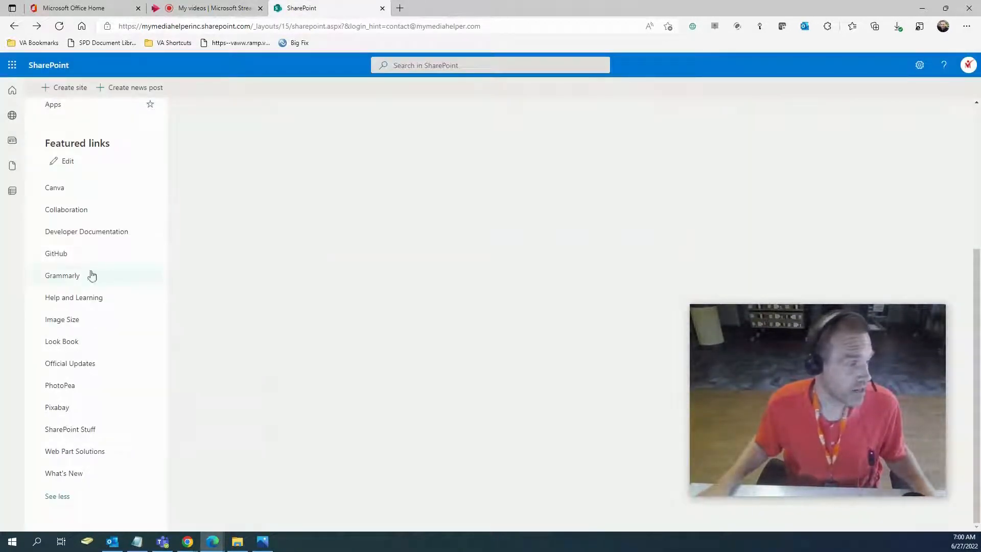
pyautogui.click(55, 253)
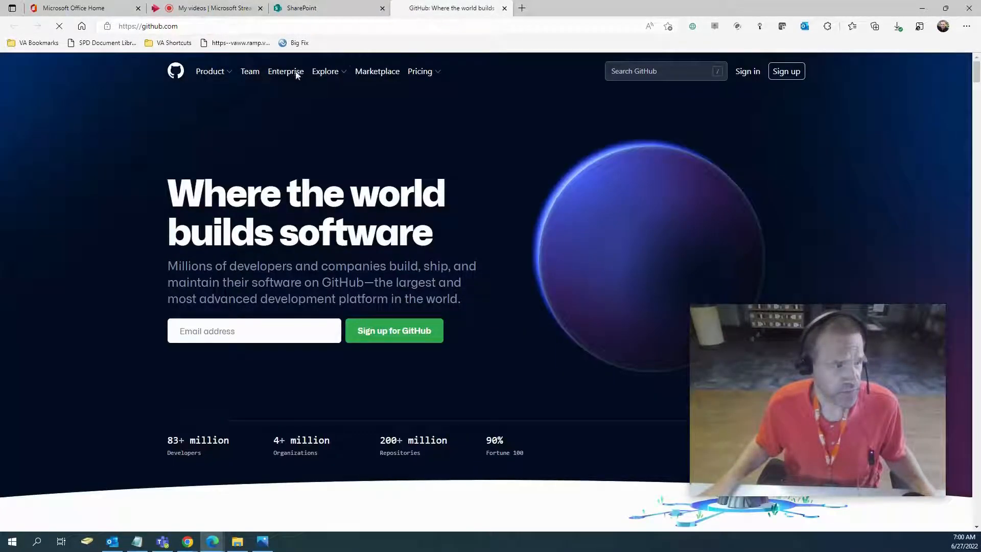
pyautogui.click(211, 71)
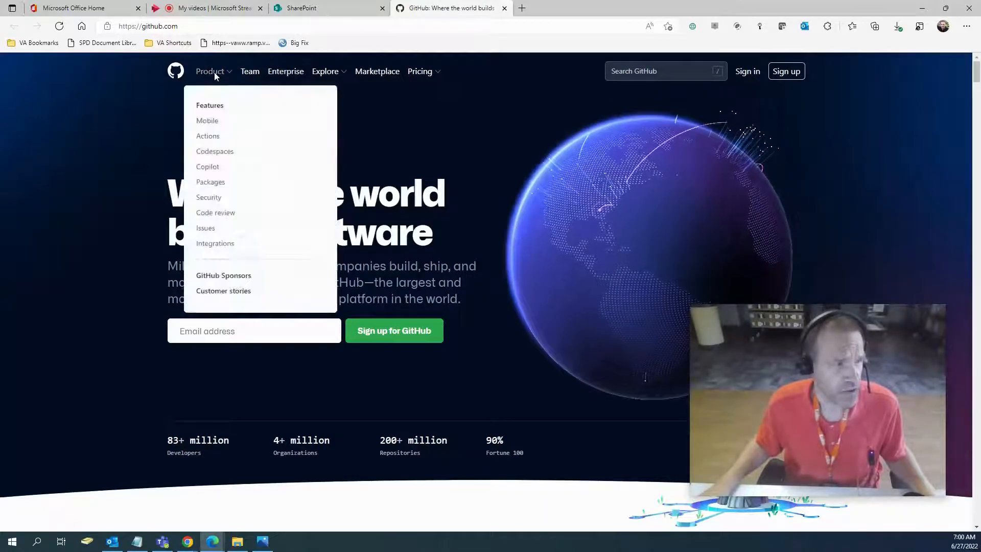
pyautogui.scroll(-3)
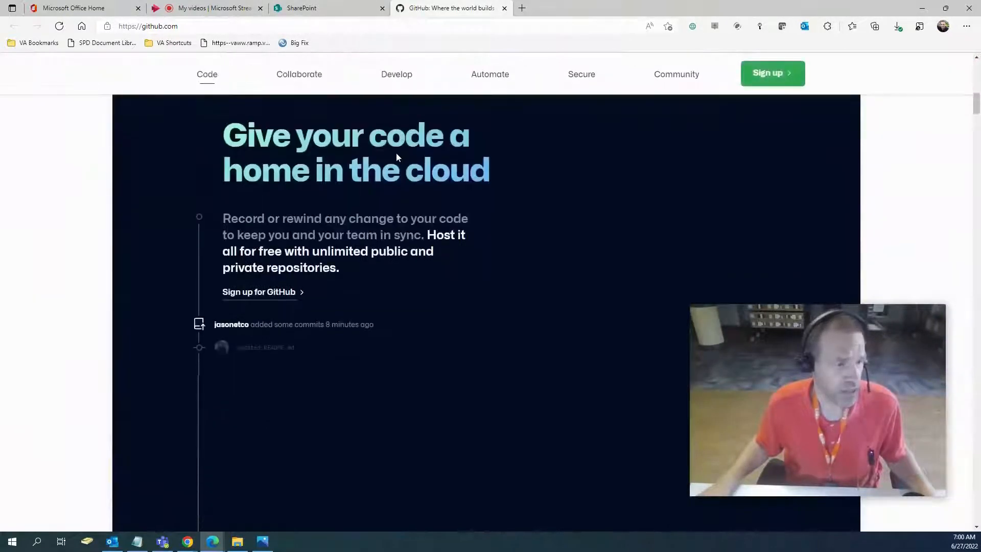
pyautogui.scroll(-3)
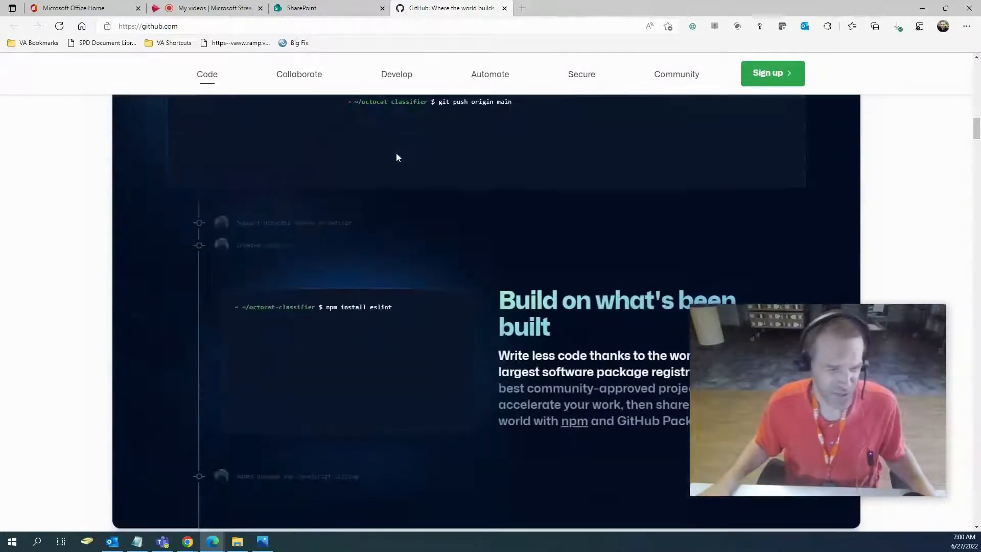
# Continue browsing down and back up the GitHub homepage before closing it.
pyautogui.scroll(-3)
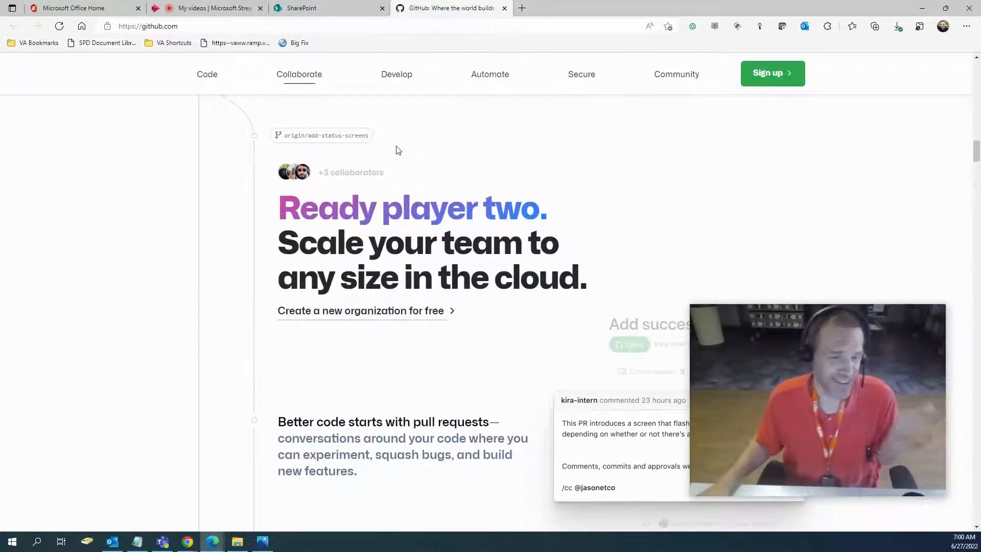
pyautogui.click(206, 74)
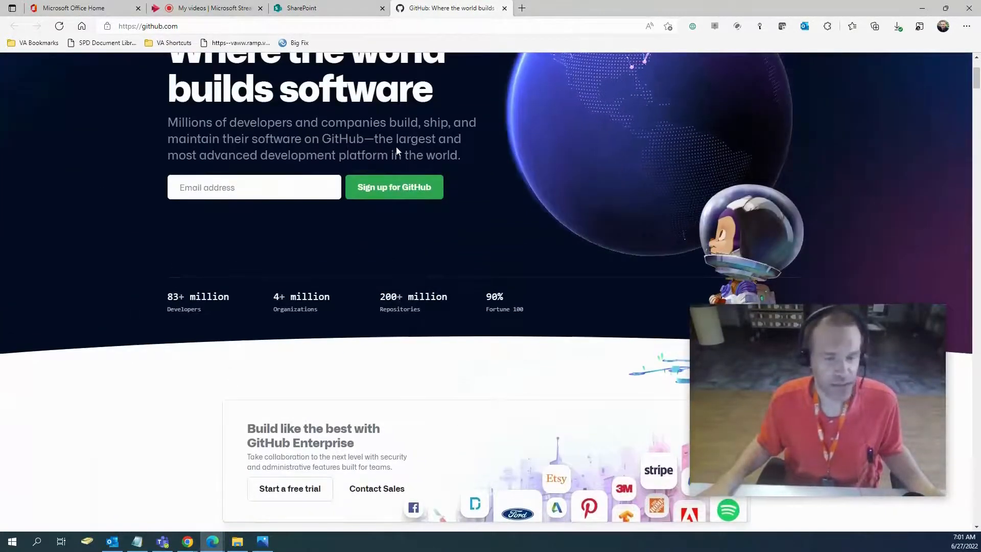
pyautogui.scroll(3)
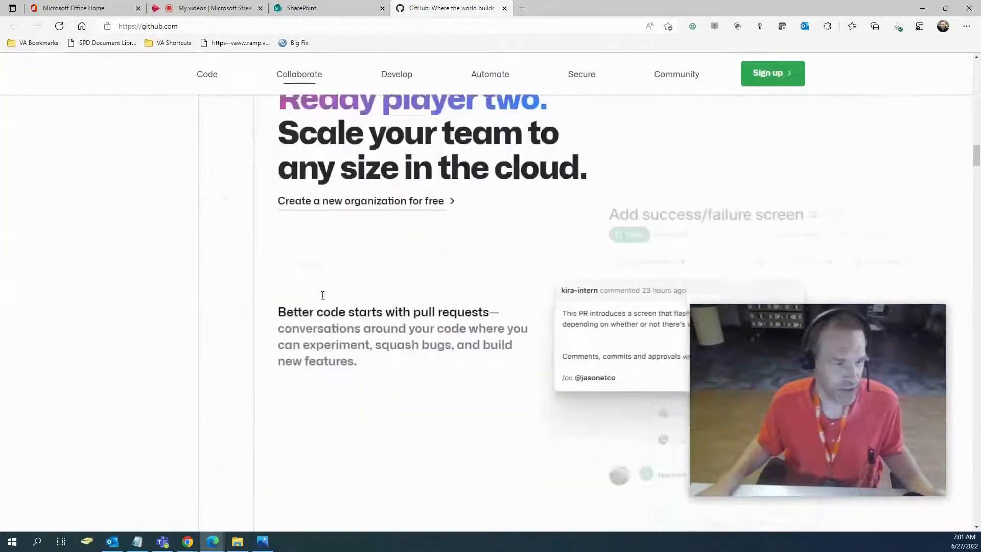
pyautogui.scroll(-3)
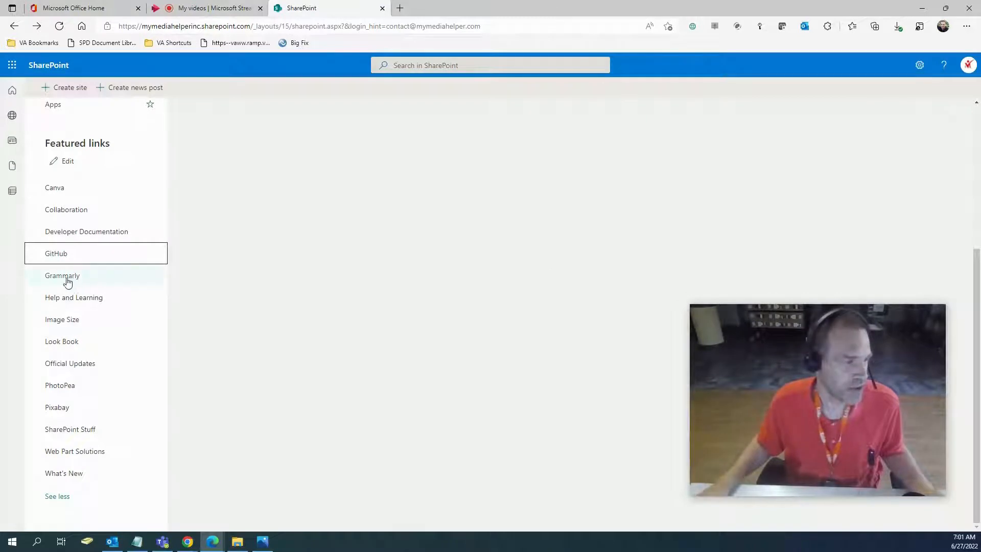
# Launch the Grammarly featured link in a new tab via Open link in new tab.
pyautogui.rightClick(62, 275)
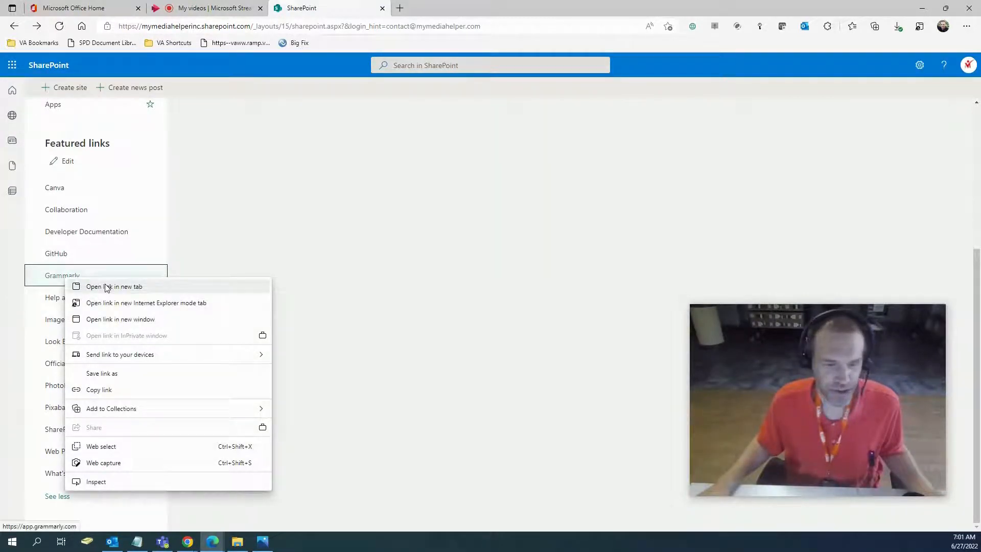
pyautogui.click(114, 286)
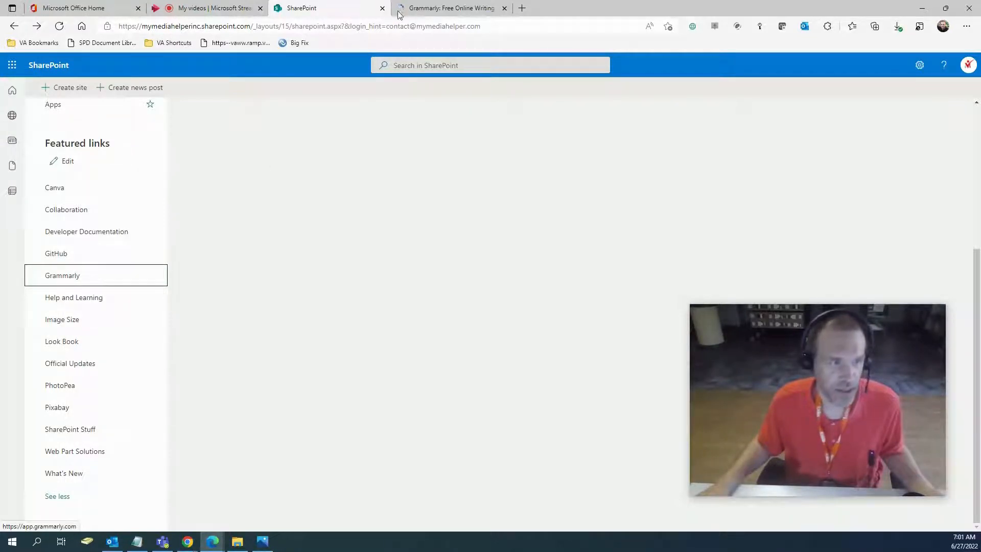
pyautogui.click(450, 8)
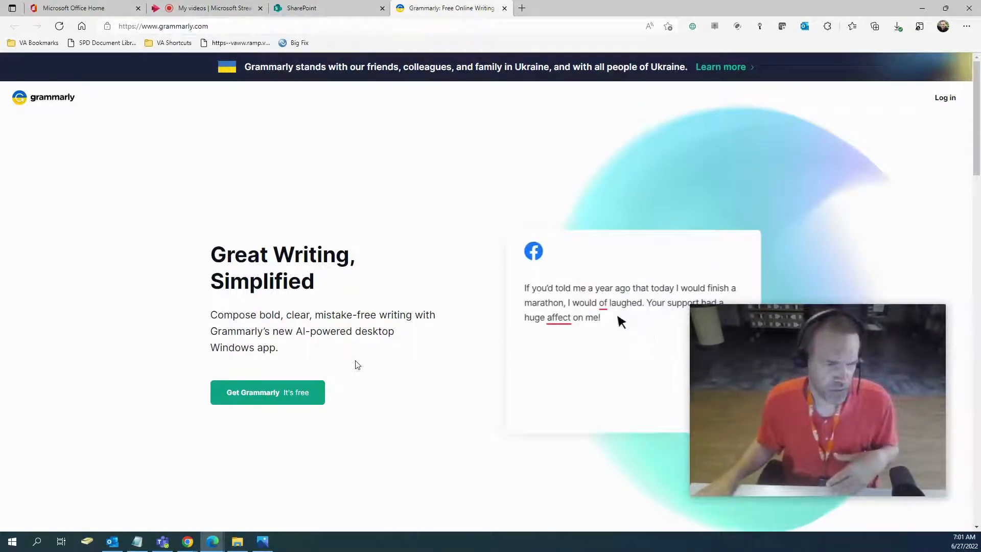
# Accept the homepage demo suggestions: 'would of' to 'would have', effect spelling, rephrase, comma removal.
pyautogui.click(602, 303)
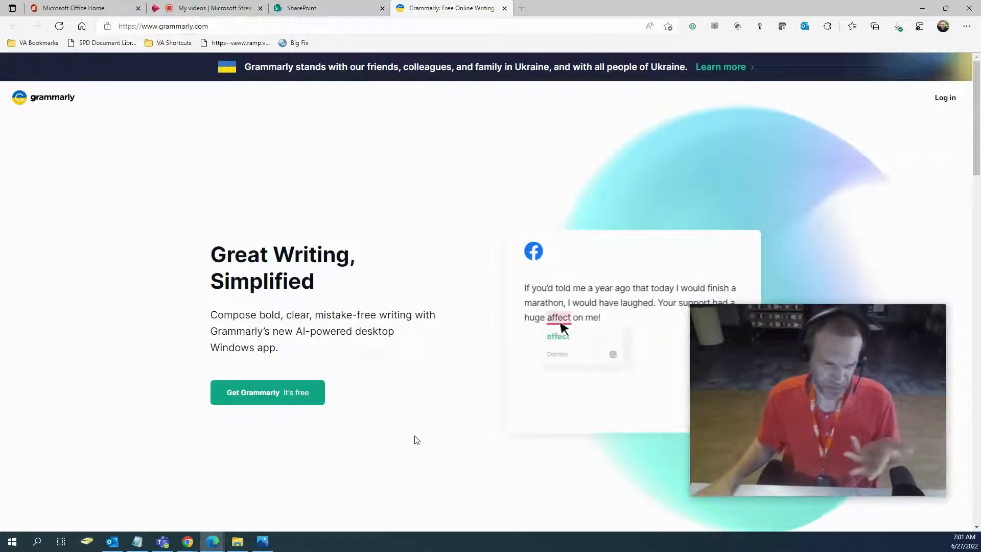
pyautogui.click(557, 336)
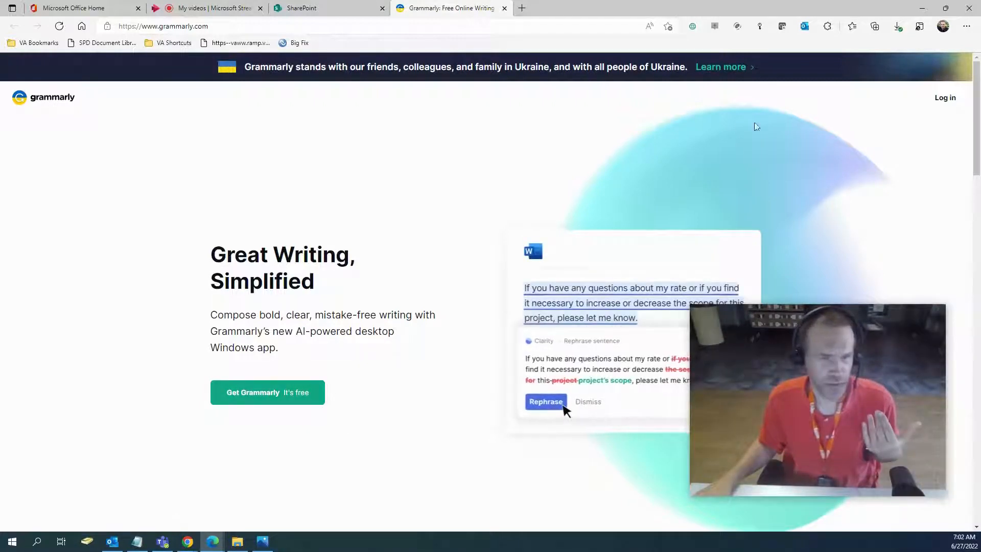
pyautogui.click(546, 402)
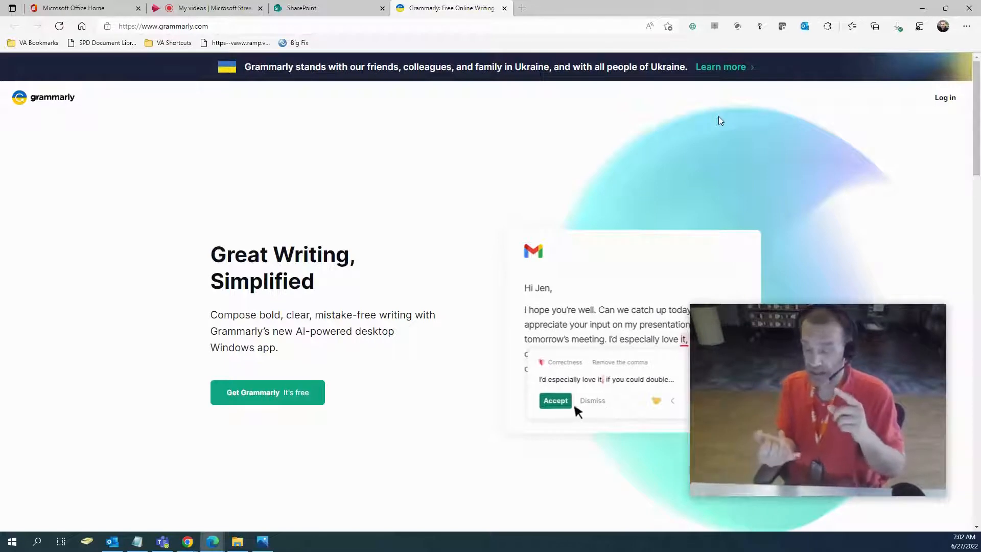
pyautogui.click(555, 401)
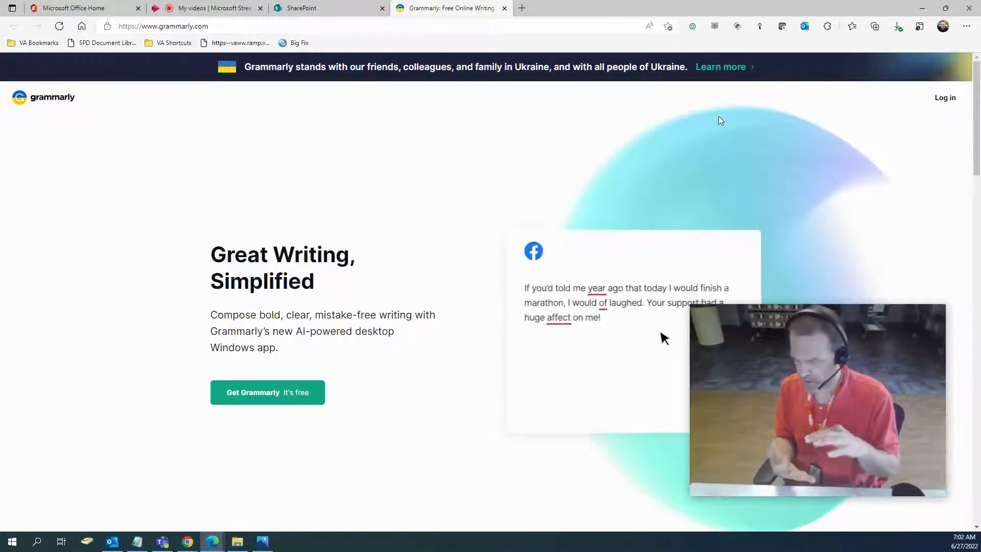
pyautogui.click(596, 288)
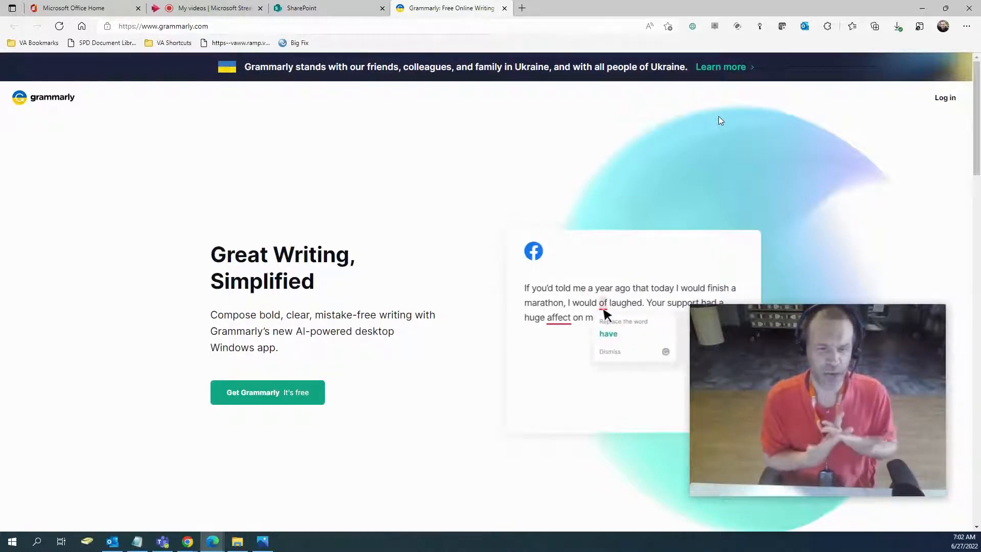
pyautogui.click(607, 333)
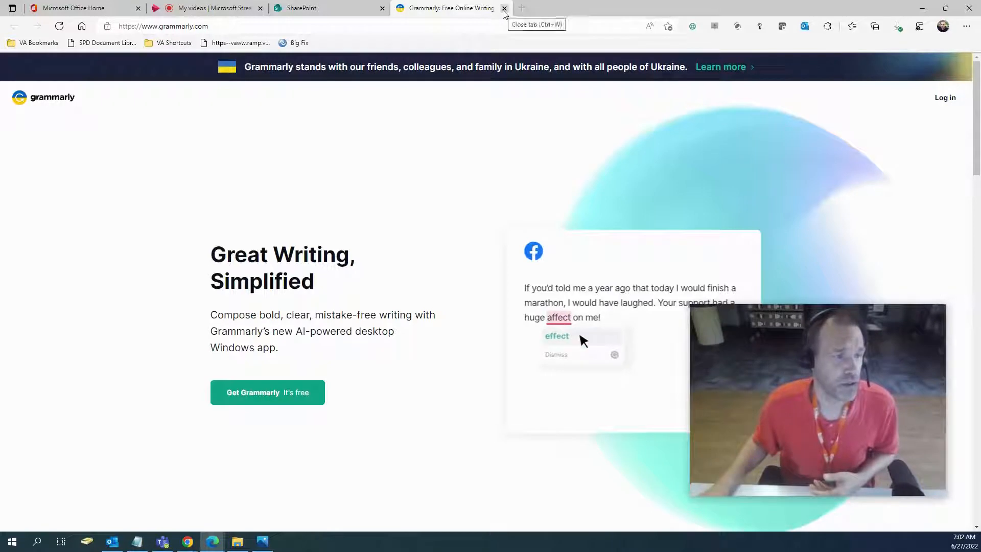
# Close Grammarly, launch Help and Learning and read down the SharePoint help & learning page.
pyautogui.click(504, 7)
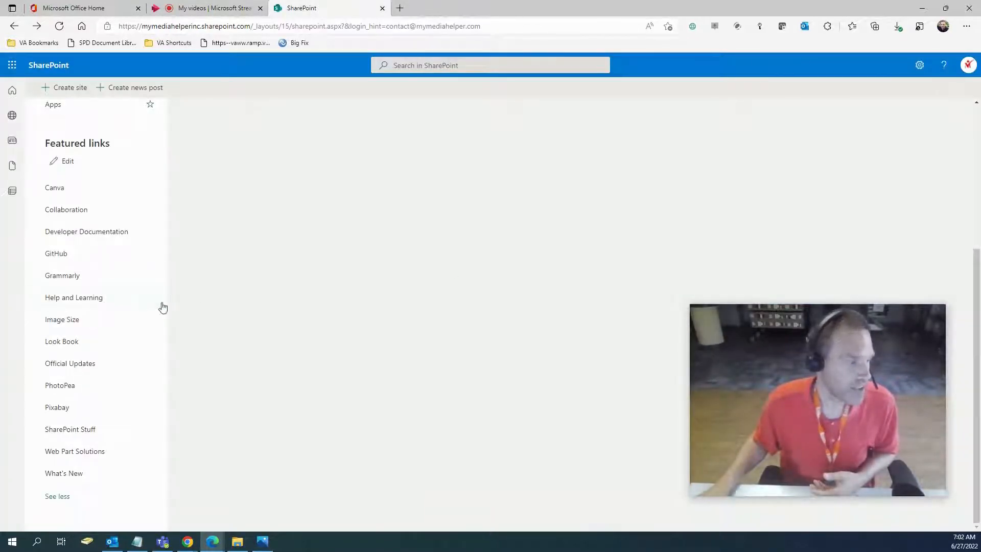
pyautogui.click(74, 297)
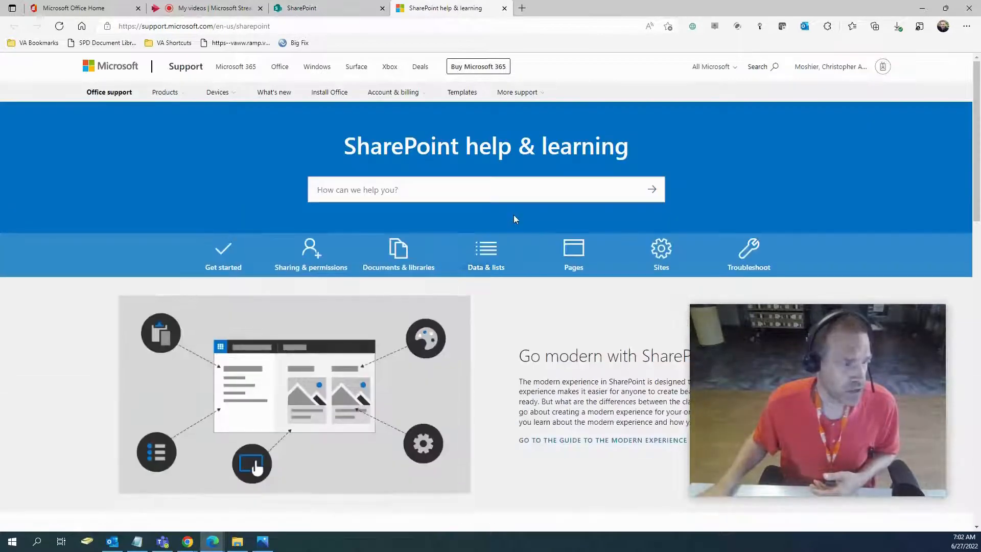
pyautogui.scroll(-3)
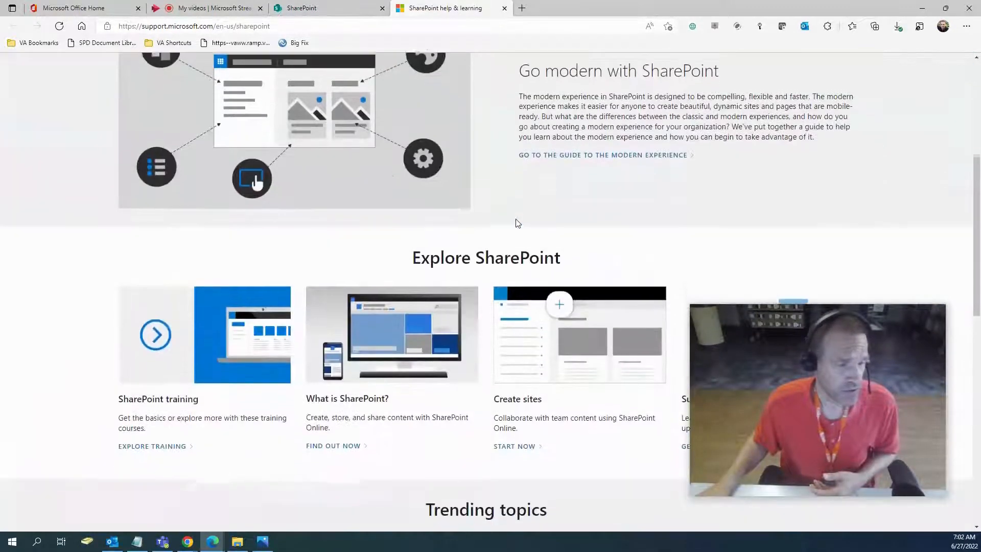
pyautogui.scroll(-3)
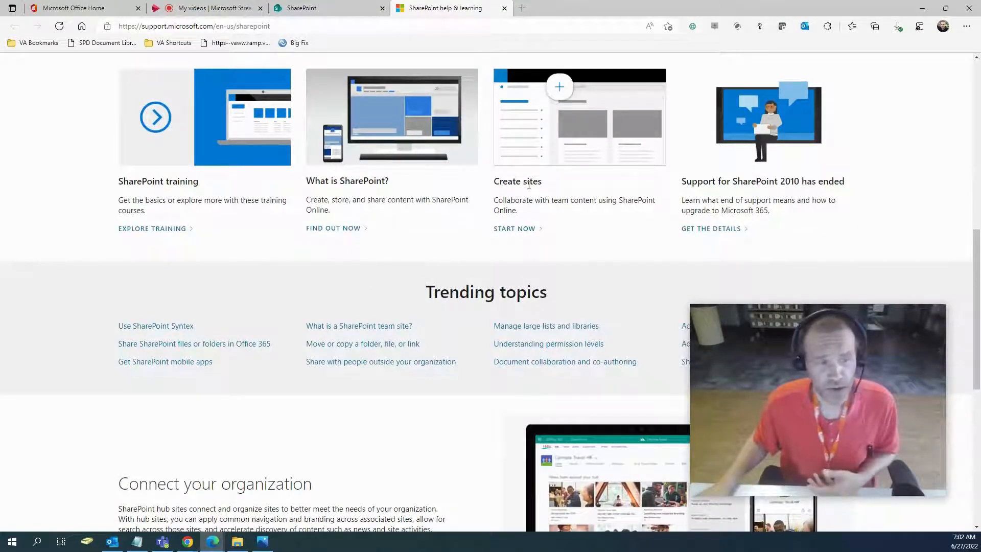
pyautogui.scroll(-3)
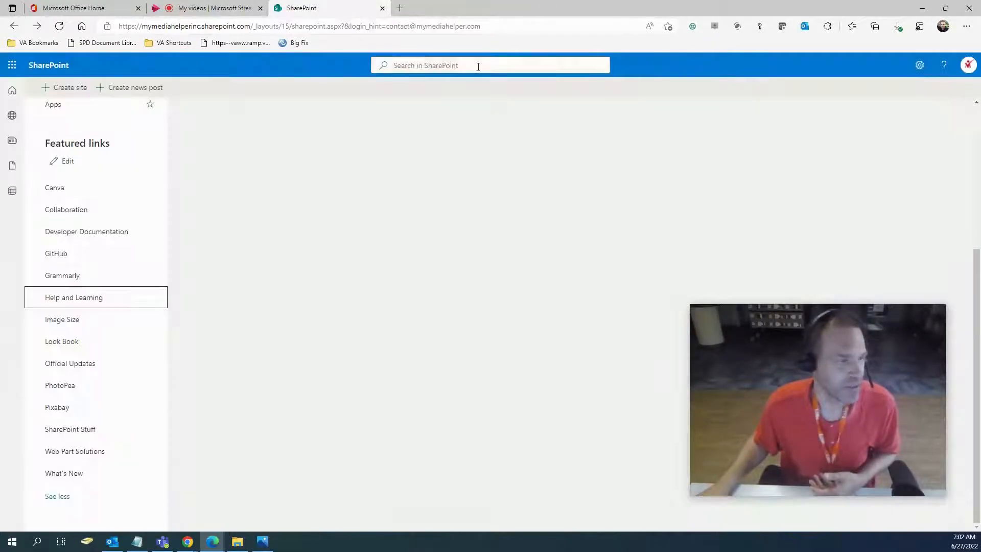
pyautogui.moveTo(62, 319)
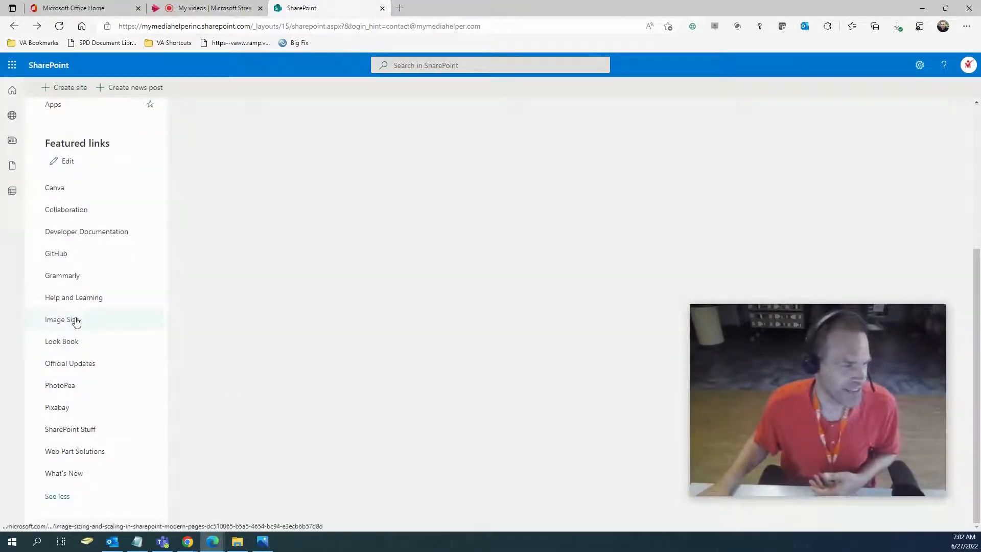
pyautogui.click(62, 319)
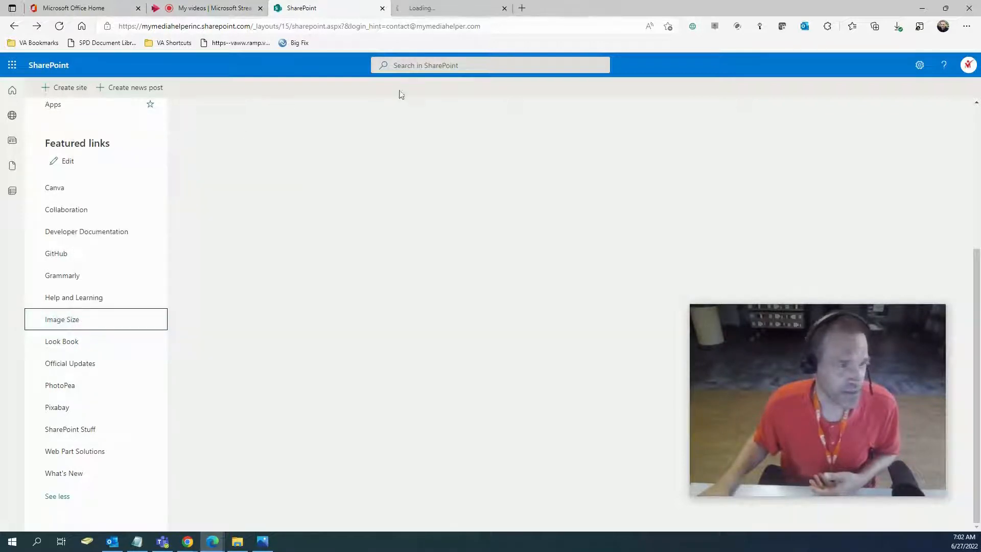
pyautogui.click(63, 319)
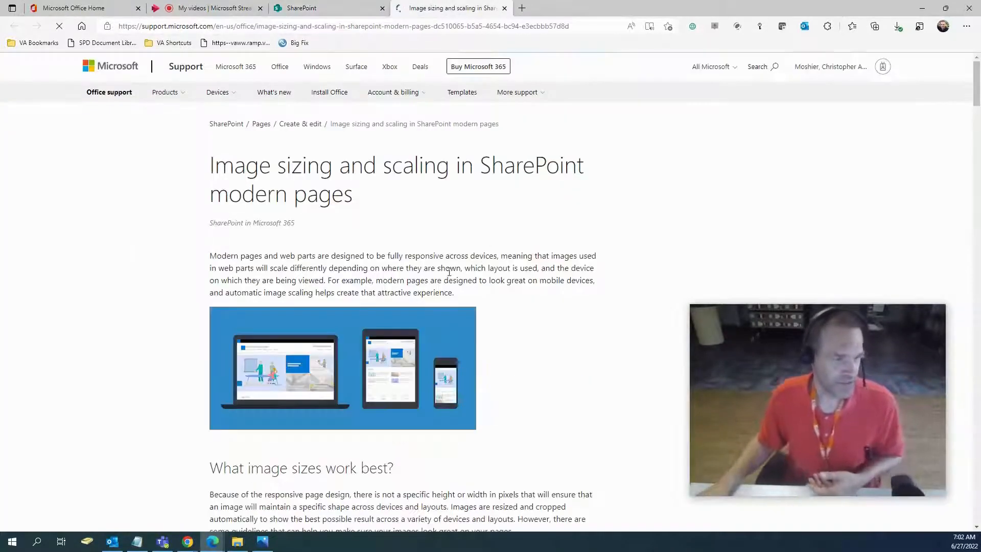
pyautogui.scroll(-3)
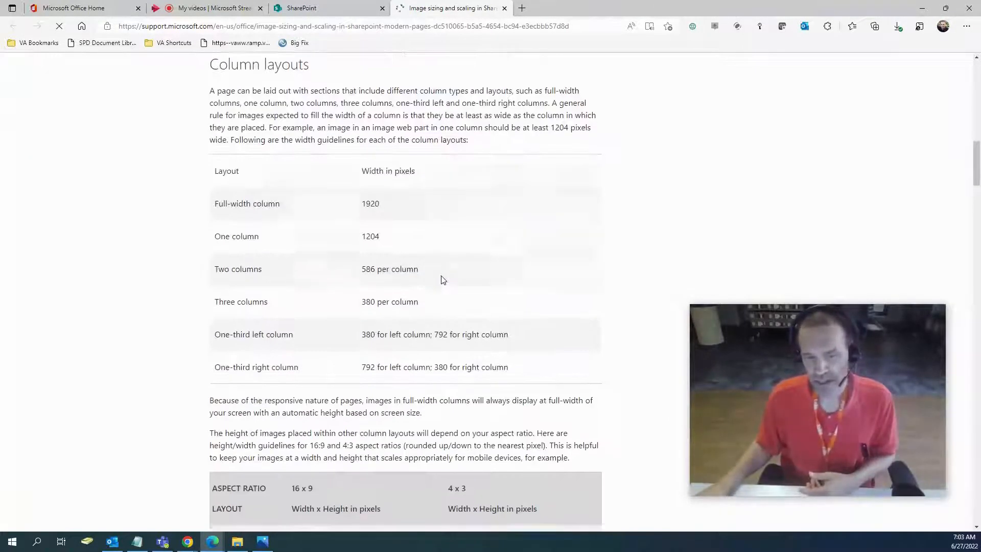
pyautogui.scroll(-3)
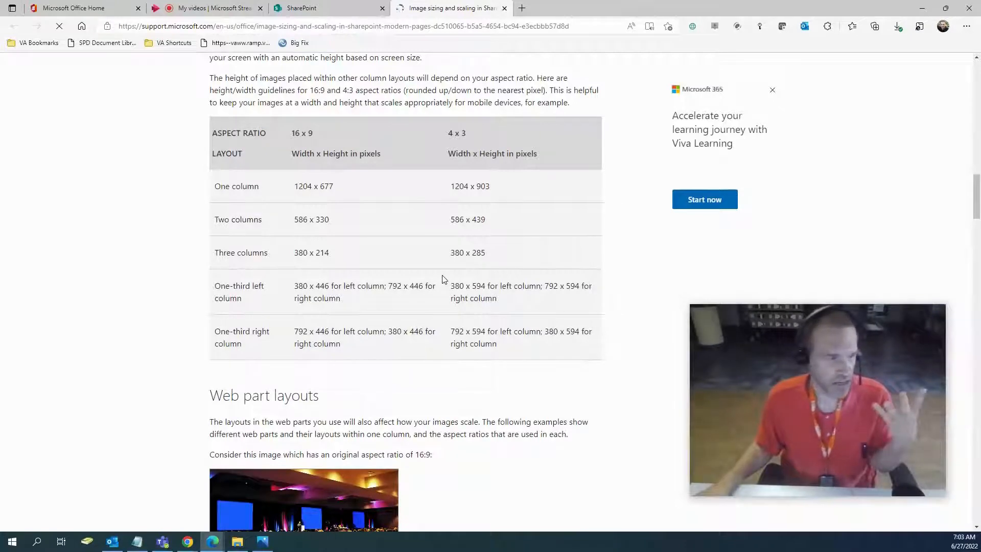
pyautogui.scroll(-3)
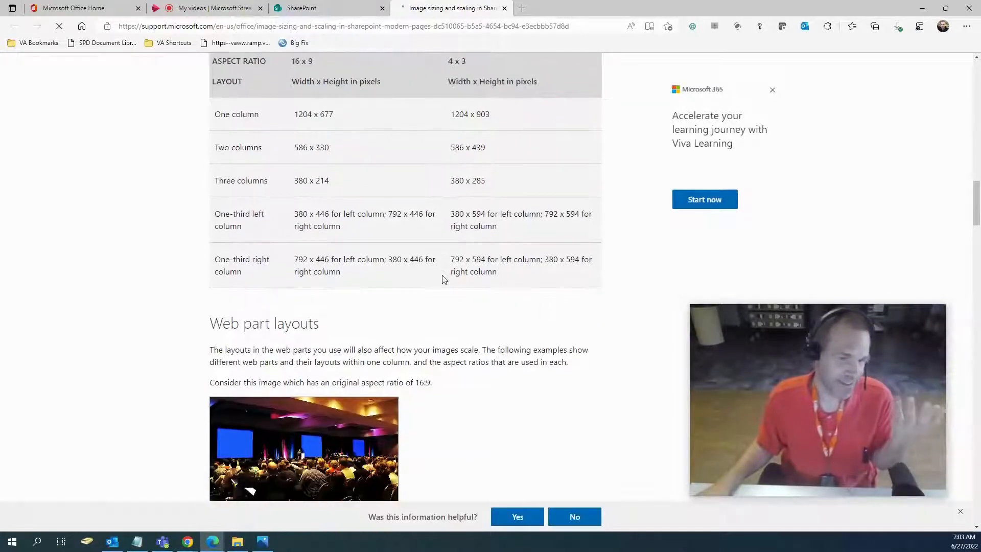
pyautogui.scroll(-3)
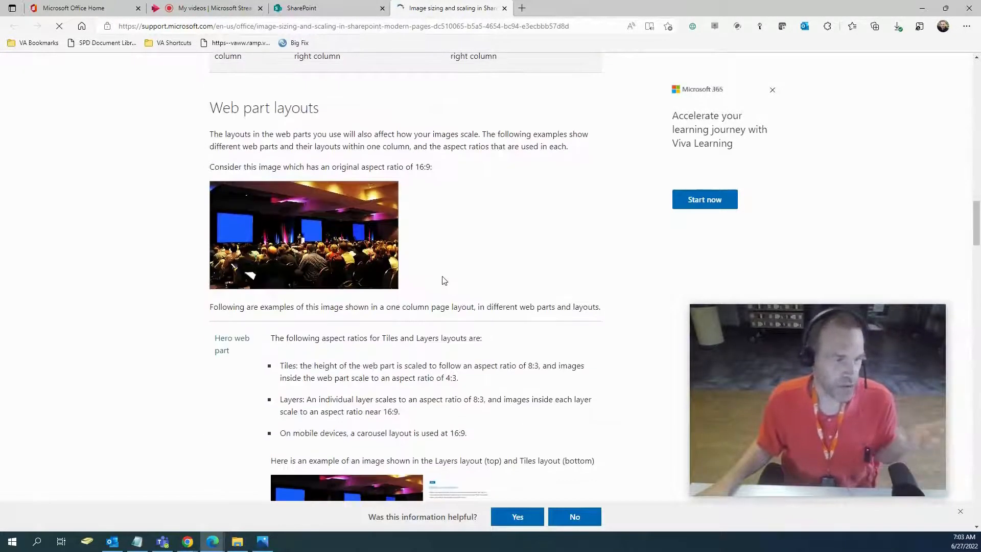
pyautogui.scroll(-3)
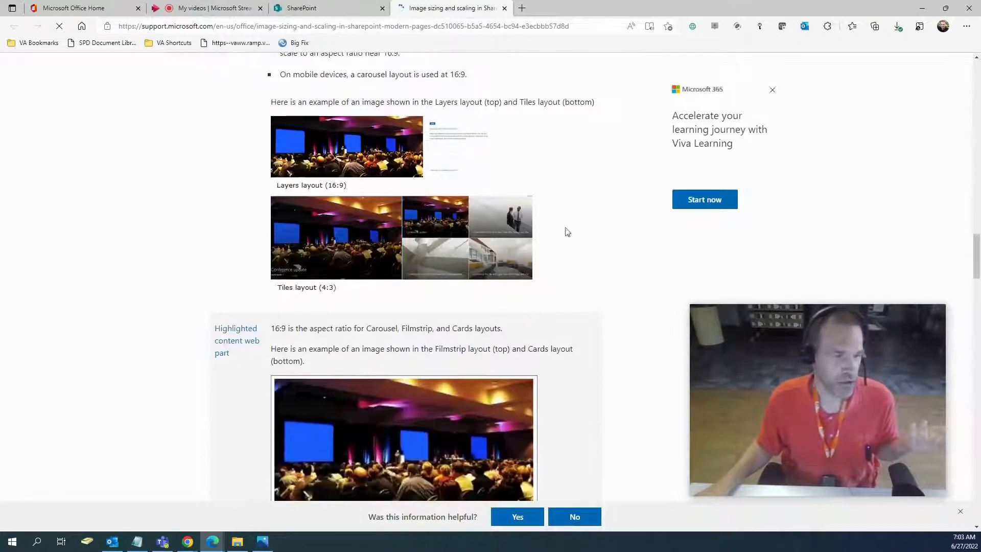
pyautogui.scroll(-3)
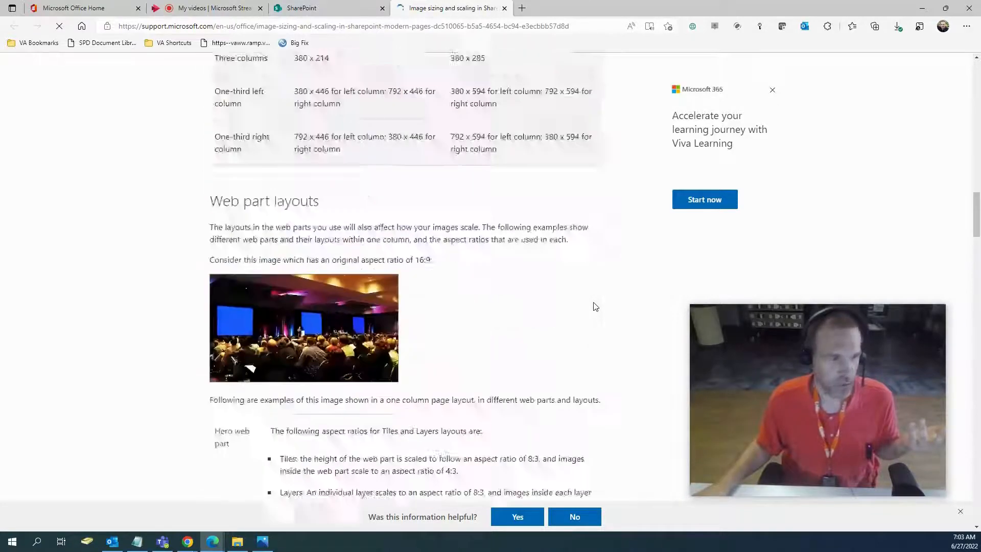
pyautogui.scroll(3)
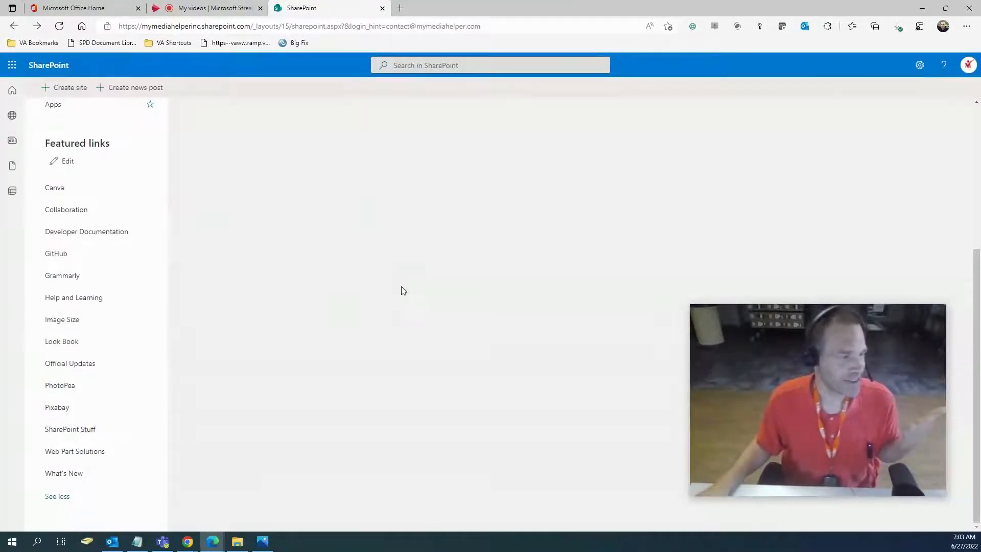
# Launch Look Book in a new tab and jump to its example site designs.
pyautogui.rightClick(61, 342)
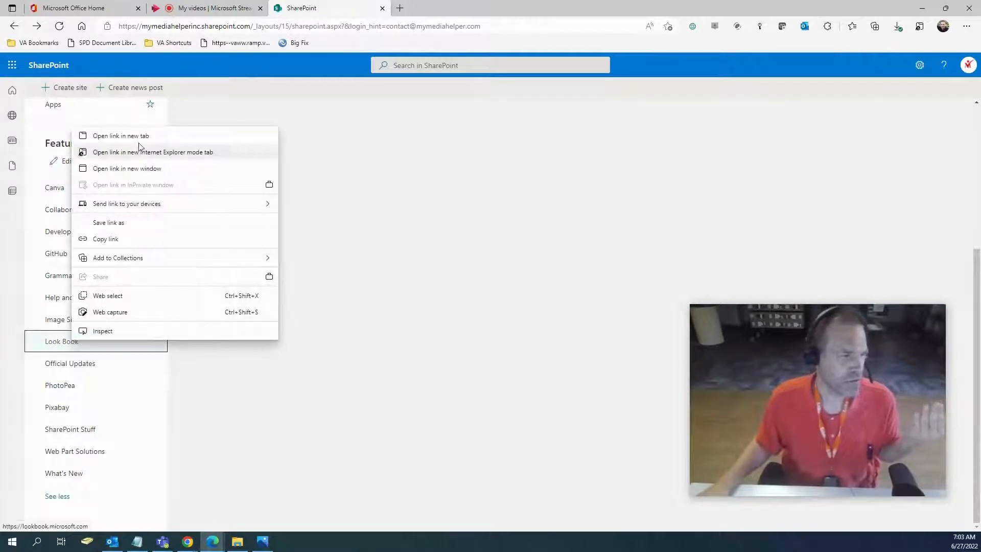
pyautogui.click(120, 136)
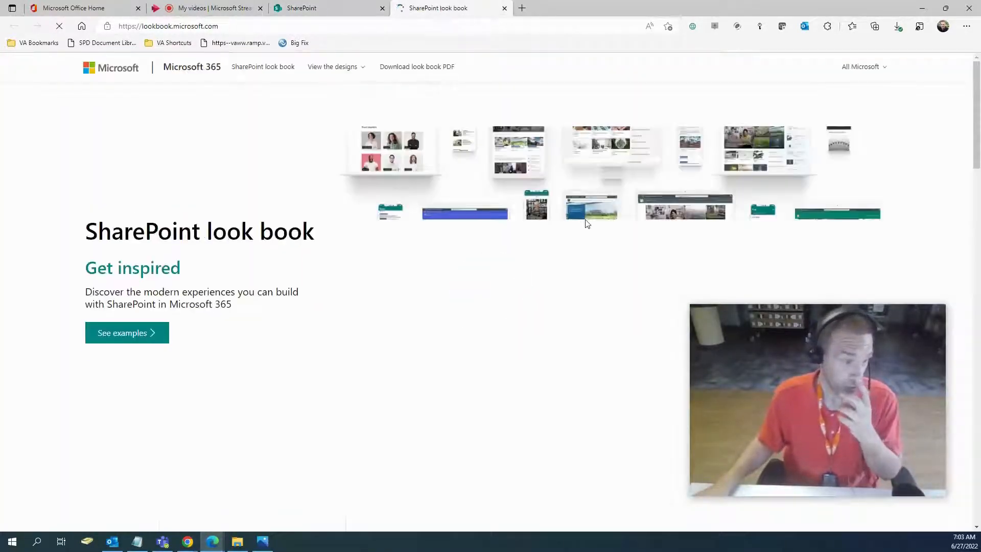
pyautogui.scroll(-3)
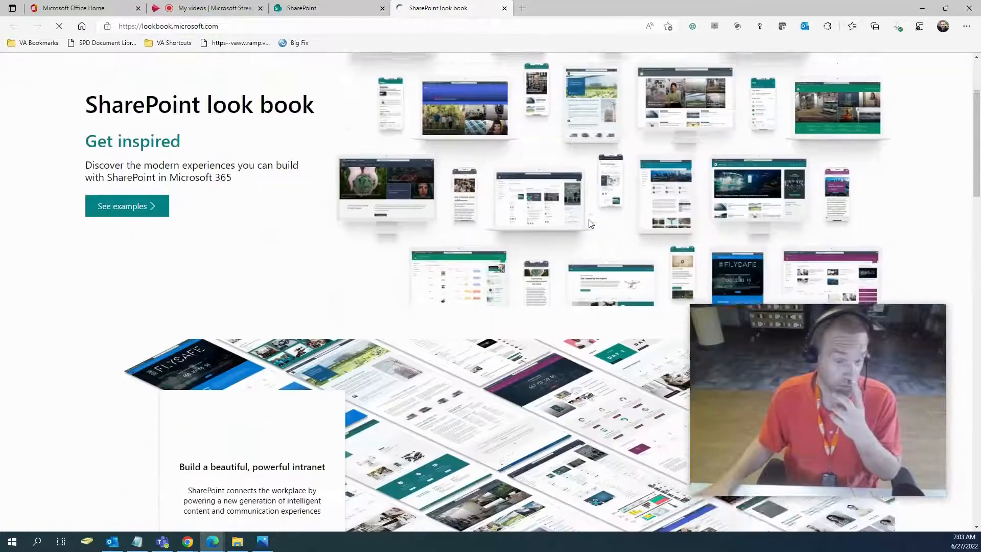
pyautogui.scroll(-3)
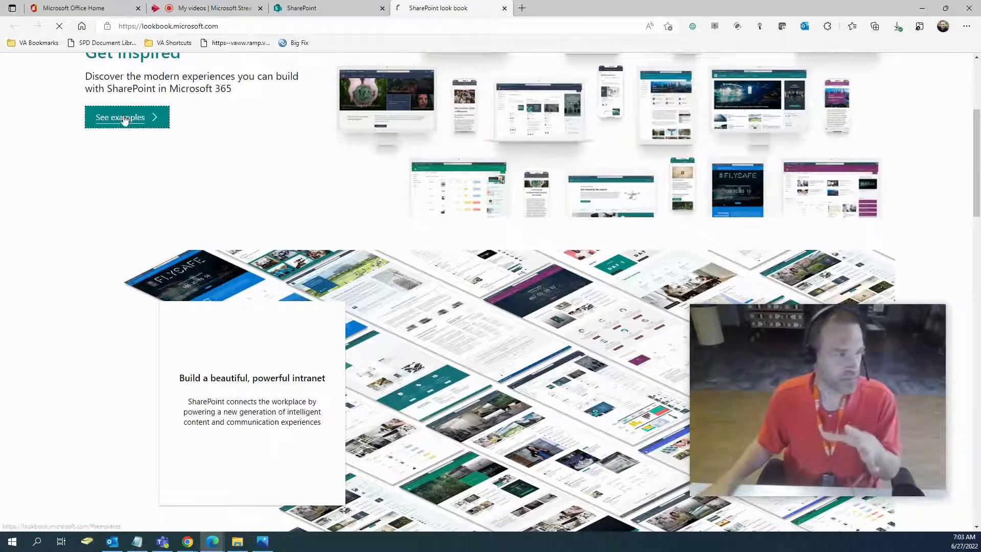
pyautogui.click(119, 116)
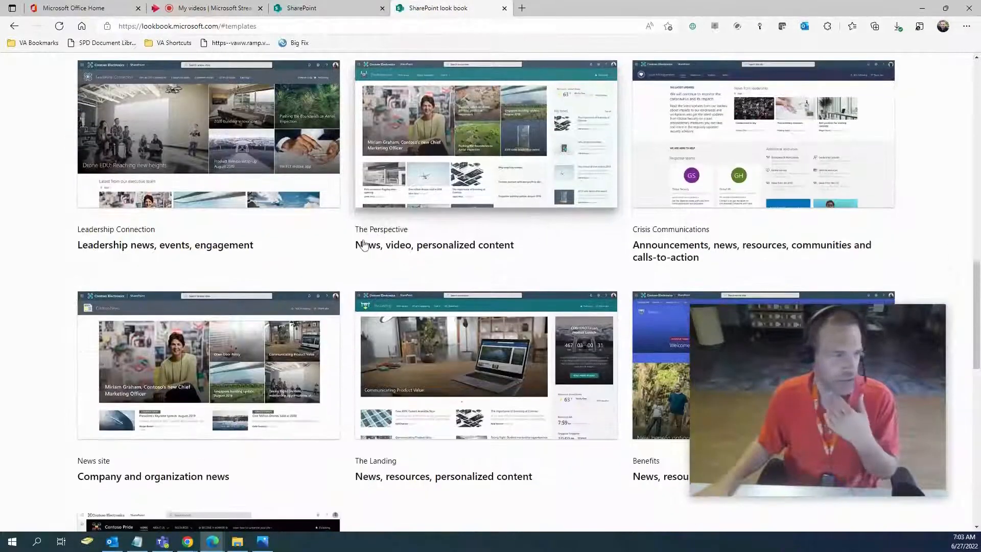
pyautogui.scroll(-3)
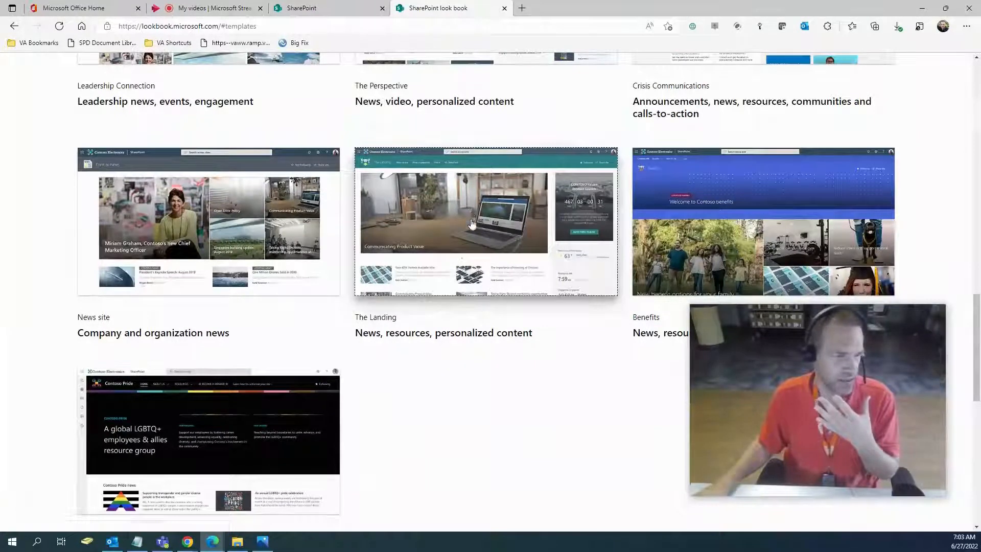
# Show The Landing design's details and read down to its system requirements.
pyautogui.click(484, 222)
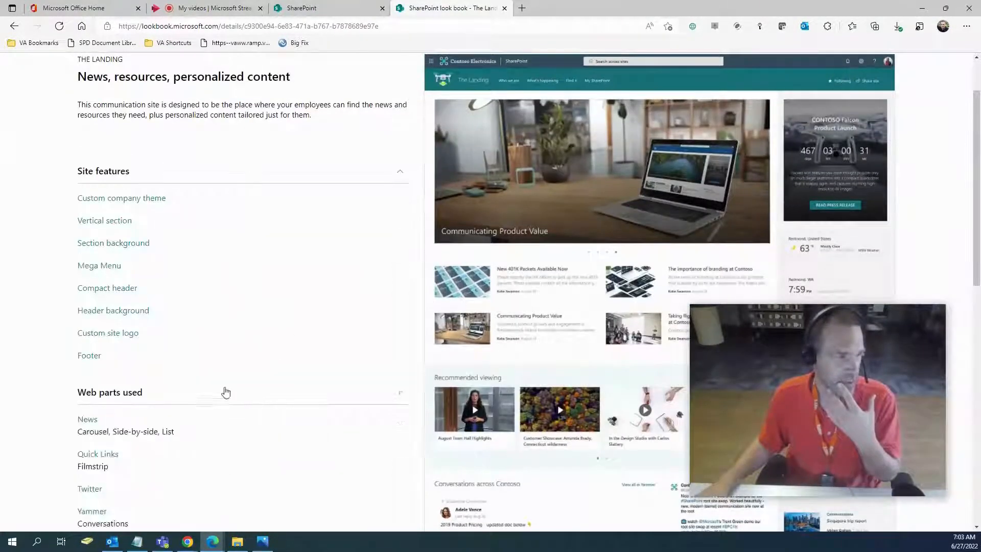
pyautogui.scroll(-3)
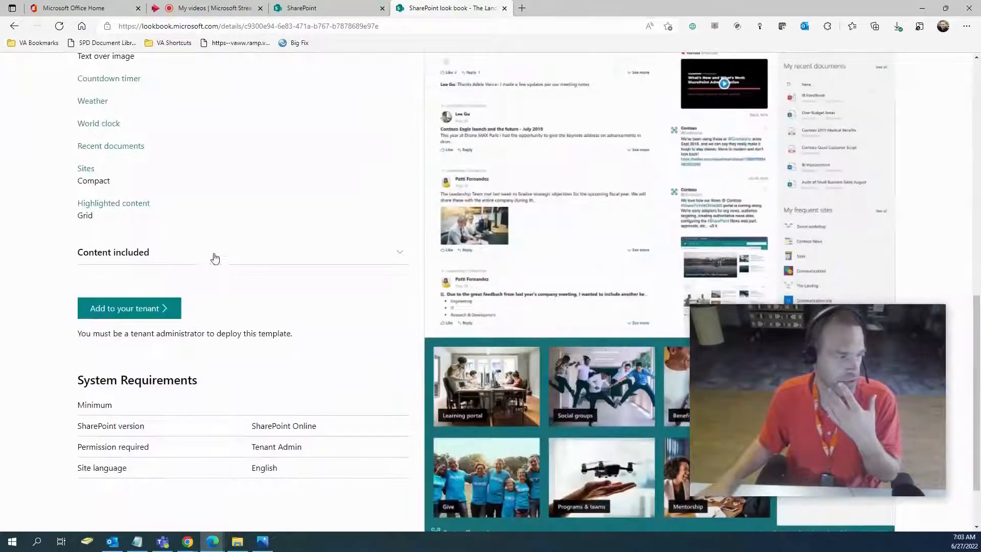
pyautogui.scroll(-3)
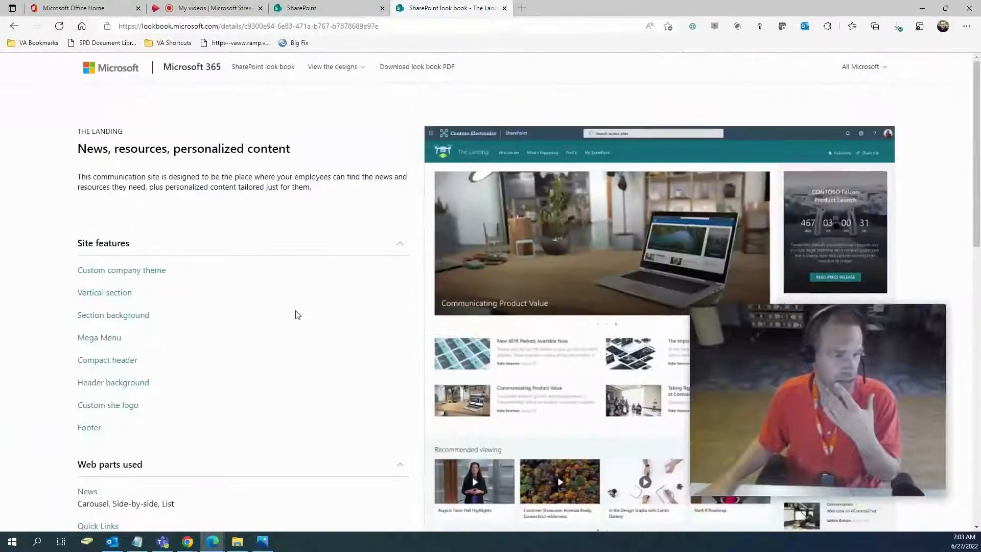
pyautogui.scroll(-3)
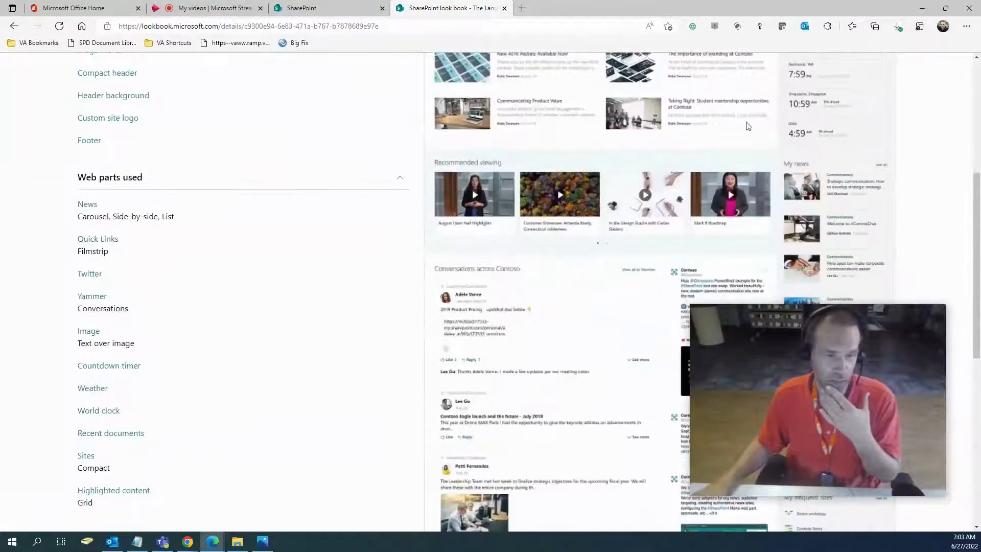
pyautogui.scroll(-3)
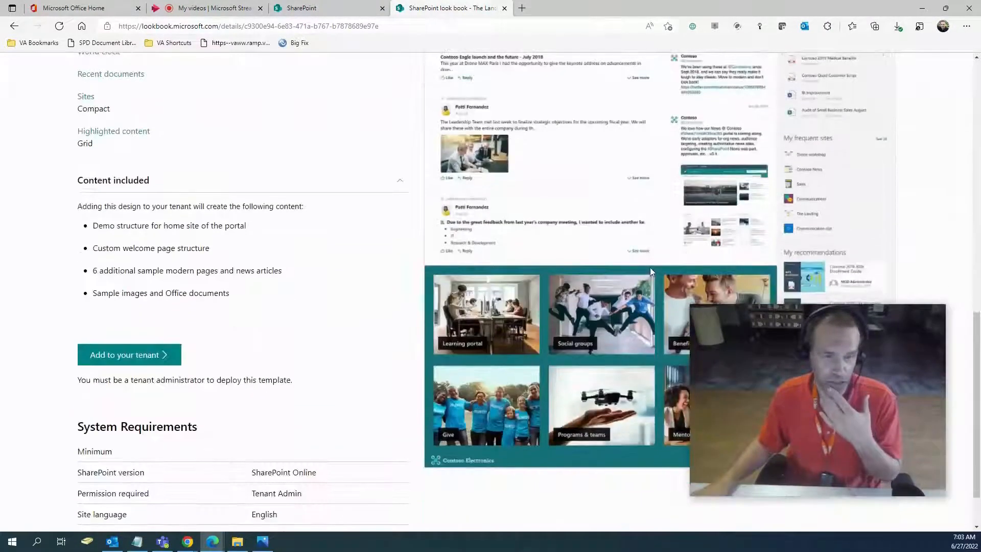
pyautogui.scroll(-3)
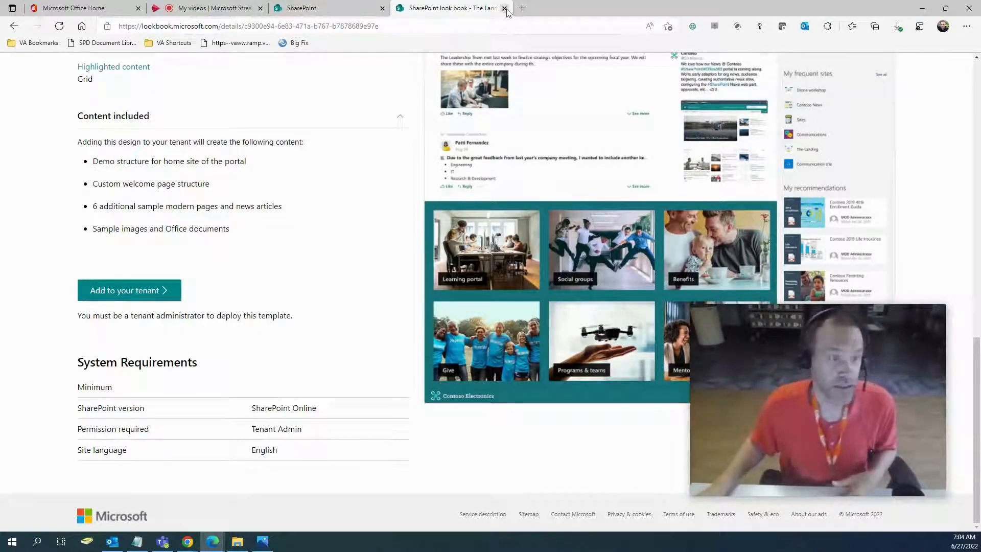
# Close the look book and open Official Updates in a new tab, skimming the Microsoft 365 Apps release page.
pyautogui.click(504, 8)
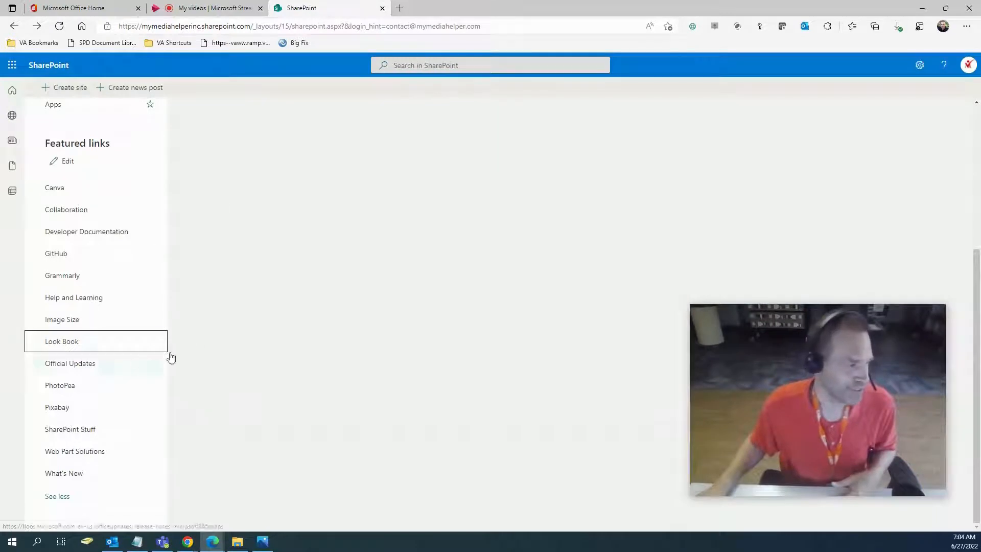
pyautogui.rightClick(71, 362)
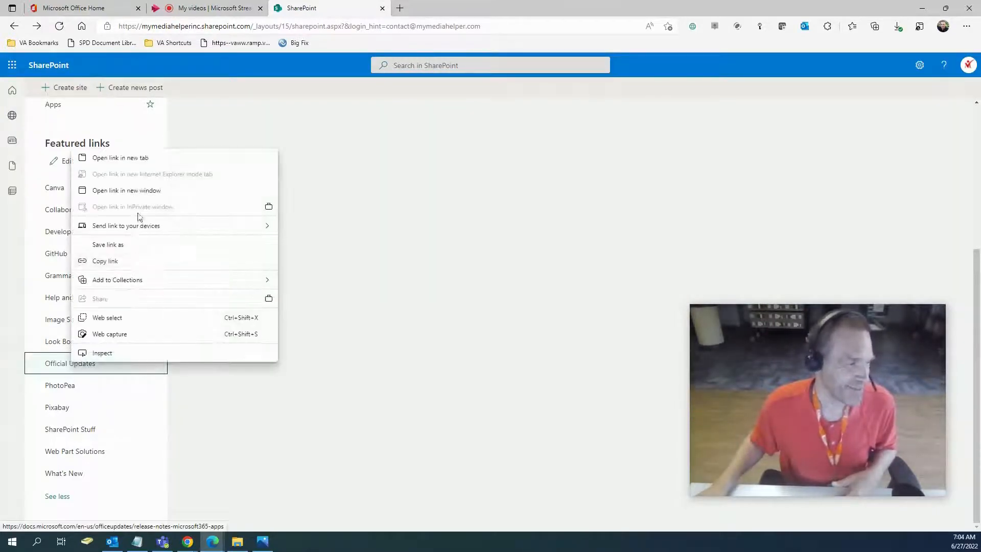
pyautogui.click(121, 158)
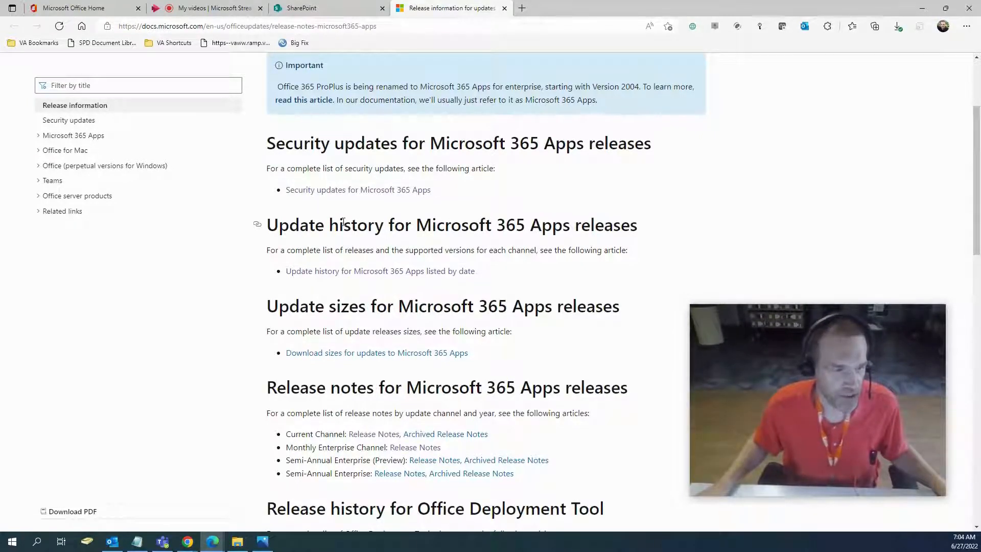
pyautogui.moveTo(267, 244)
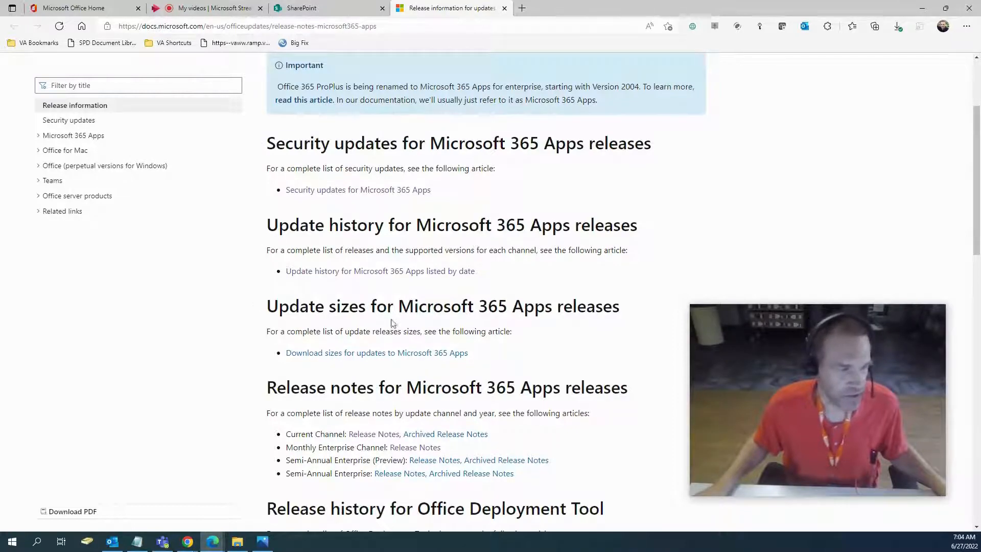
pyautogui.scroll(-3)
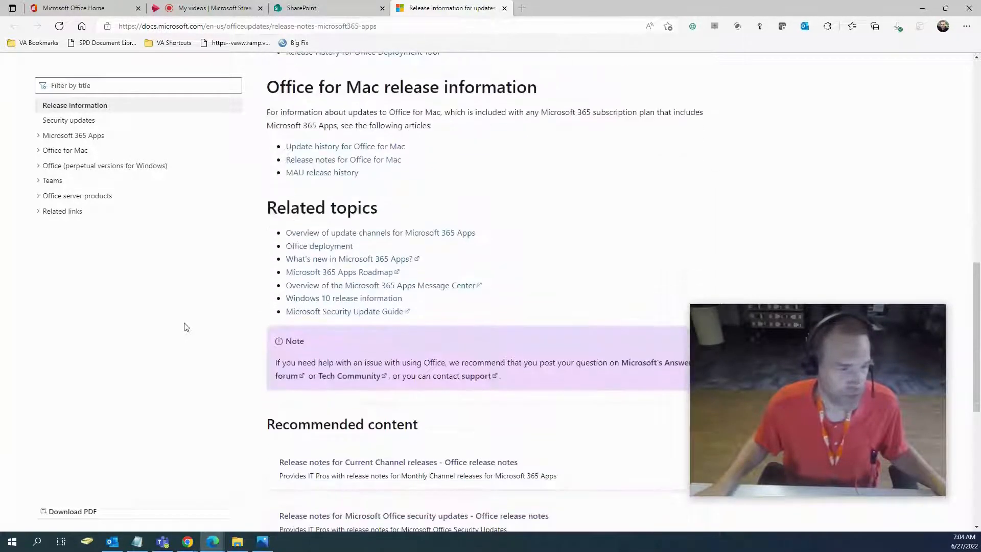
pyautogui.scroll(3)
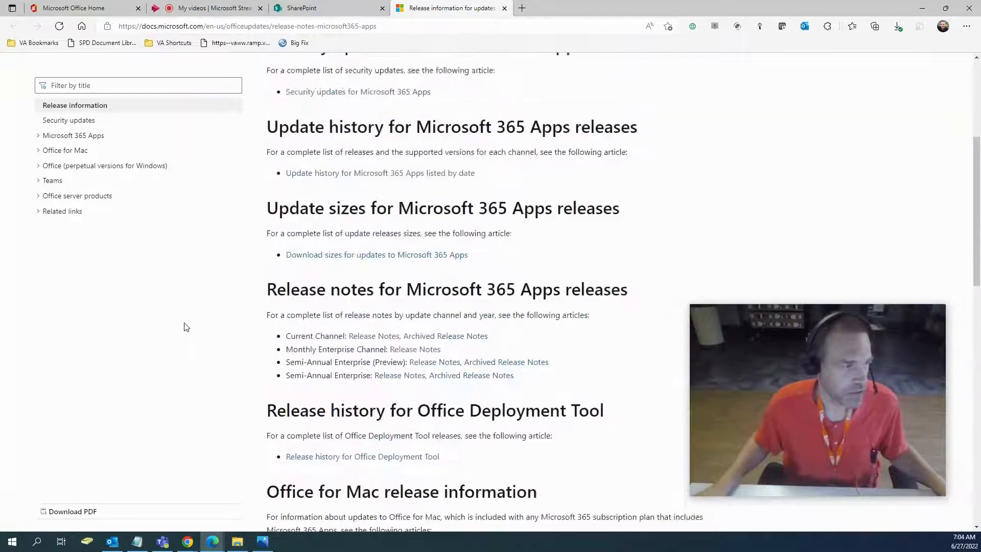
pyautogui.scroll(3)
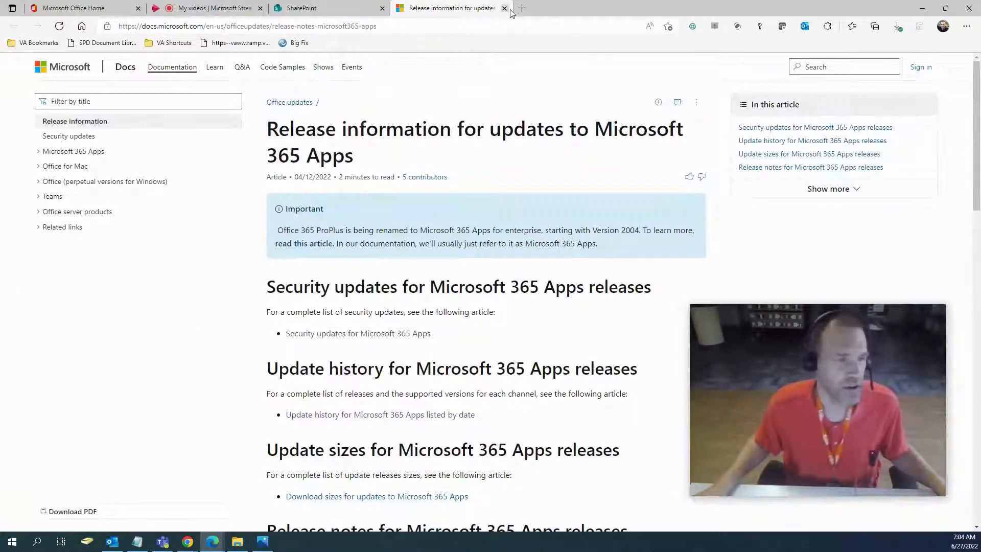
# Close the Docs release notes and open the PhotoPea featured link in a new tab, viewing its start screen.
pyautogui.click(504, 7)
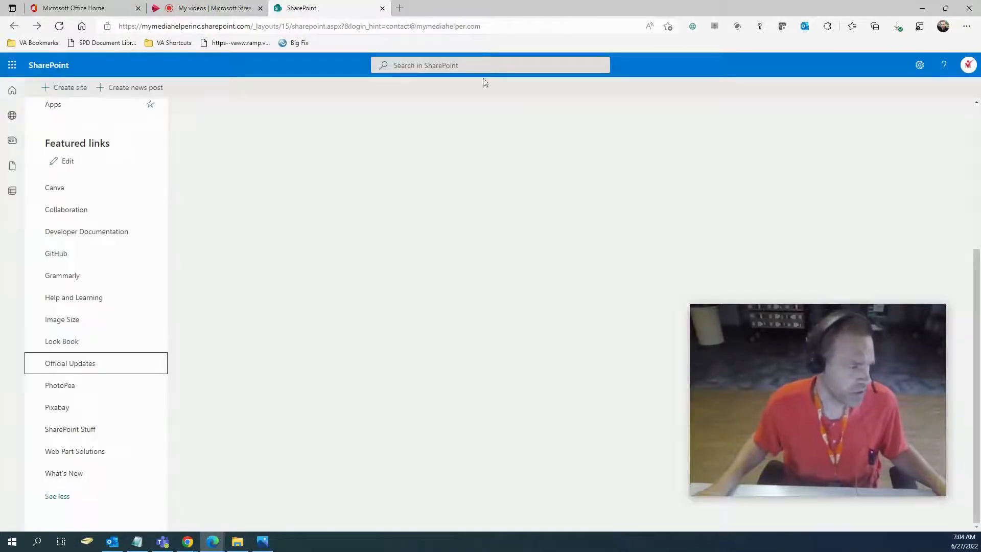
pyautogui.rightClick(60, 385)
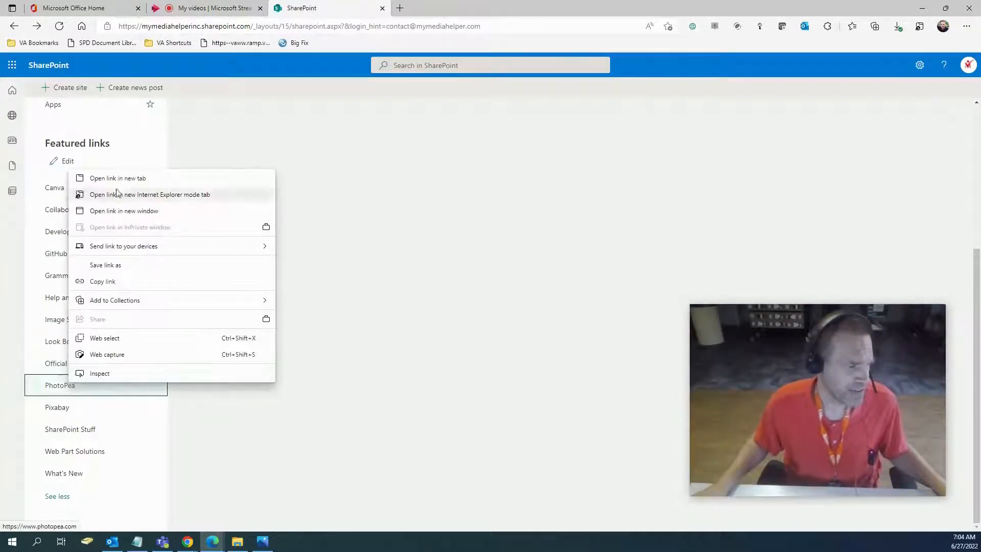
pyautogui.click(117, 178)
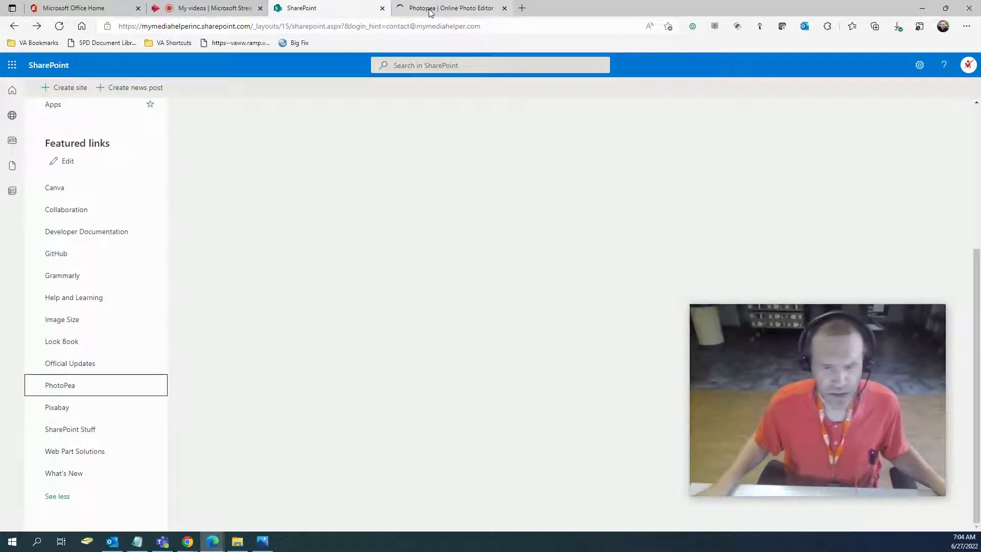
pyautogui.click(448, 7)
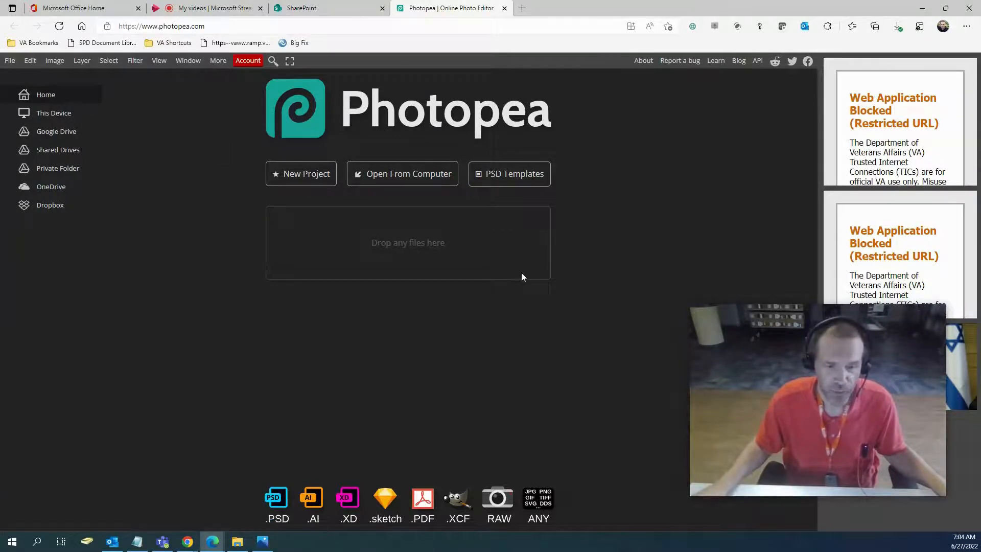
pyautogui.moveTo(525, 280)
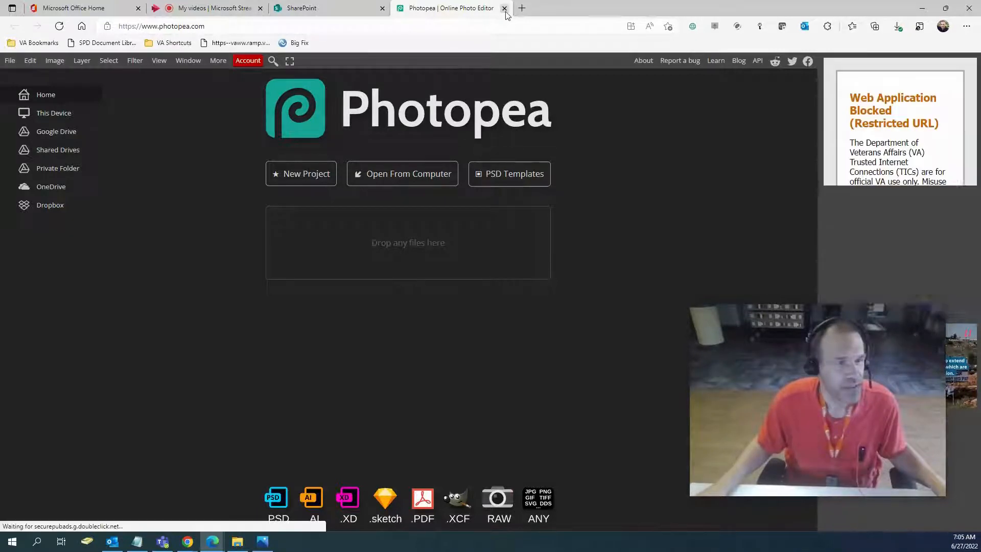
pyautogui.moveTo(503, 9)
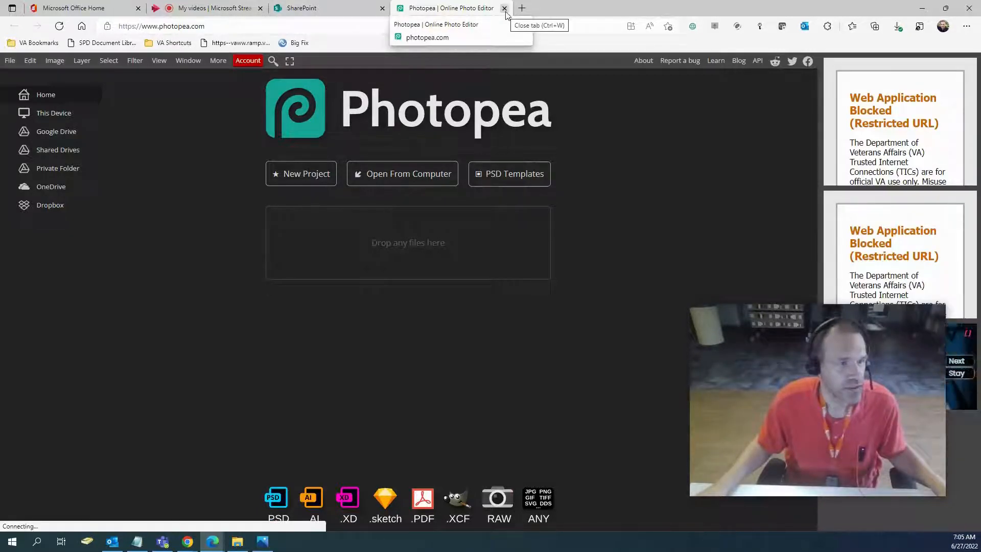
# Close Photopea and open the Pixabay featured link in a new tab.
pyautogui.click(504, 8)
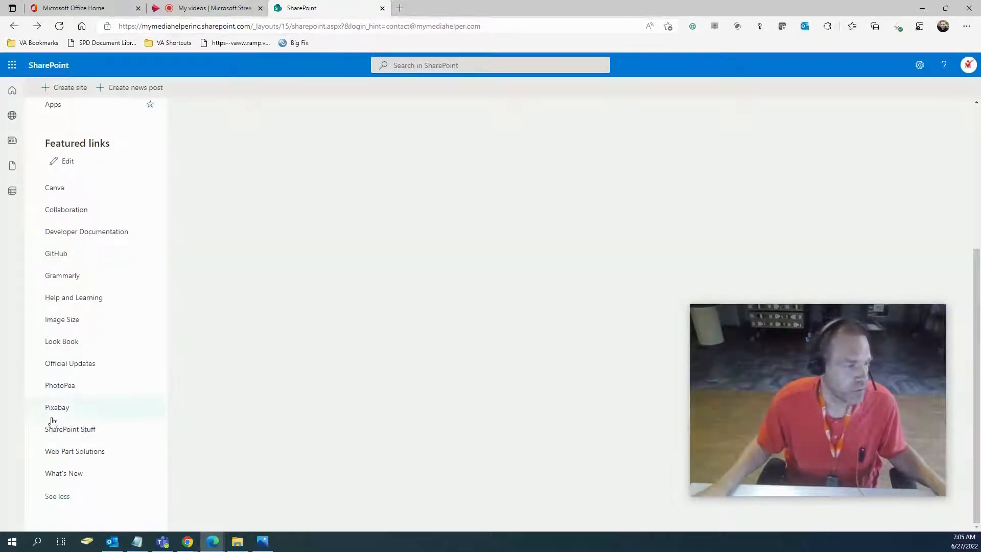
pyautogui.rightClick(57, 407)
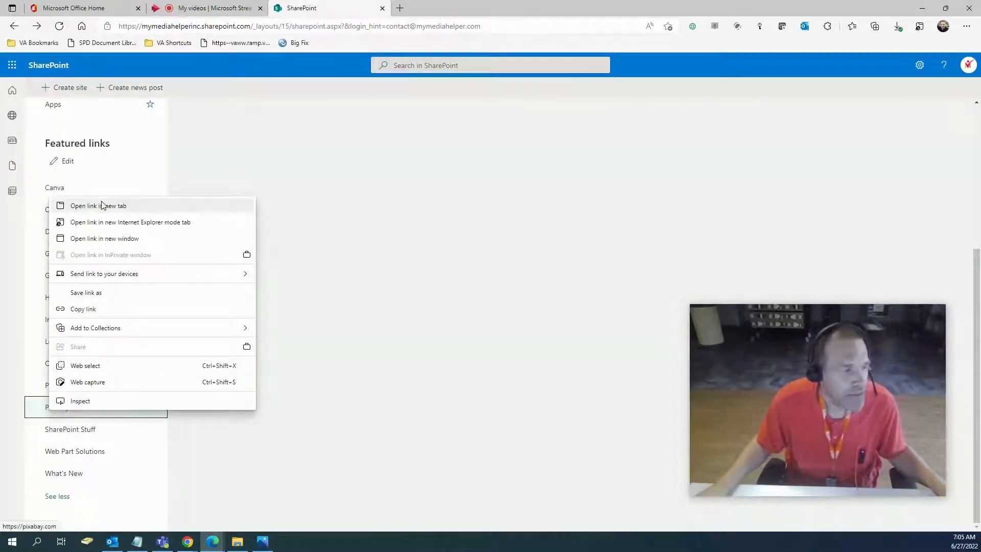
pyautogui.click(99, 206)
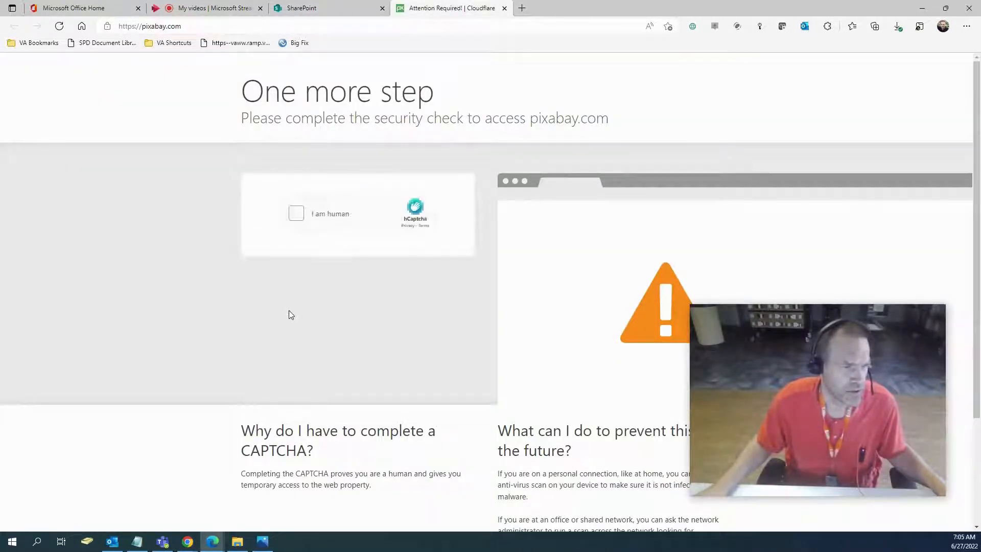
# Pass Pixabay's 'I am human' check by selecting the boat images and verifying.
pyautogui.click(297, 214)
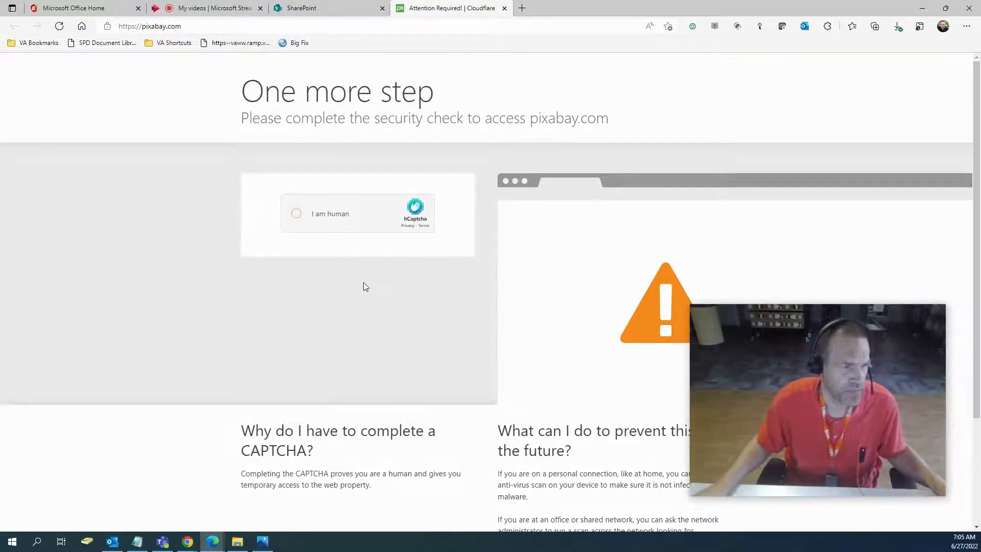
pyautogui.click(296, 214)
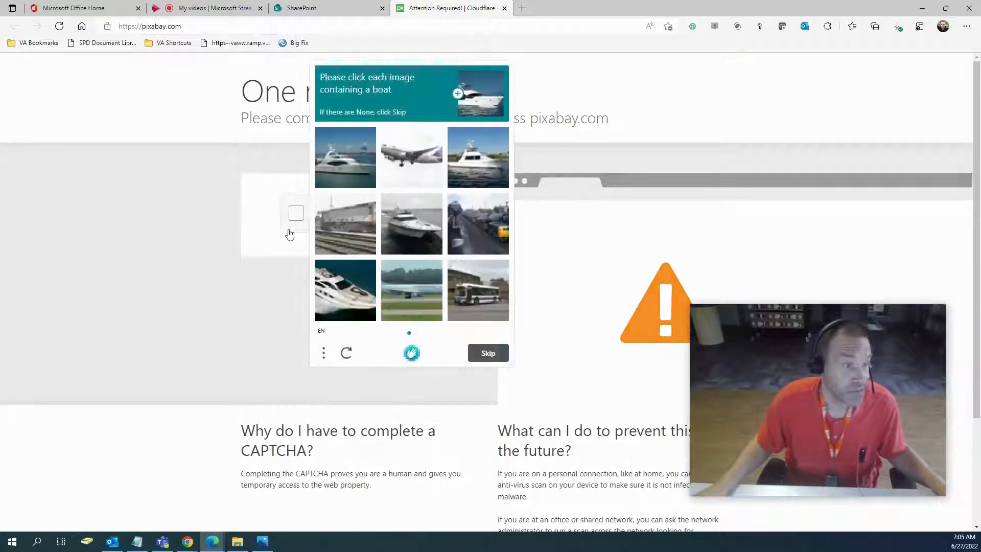
pyautogui.click(478, 157)
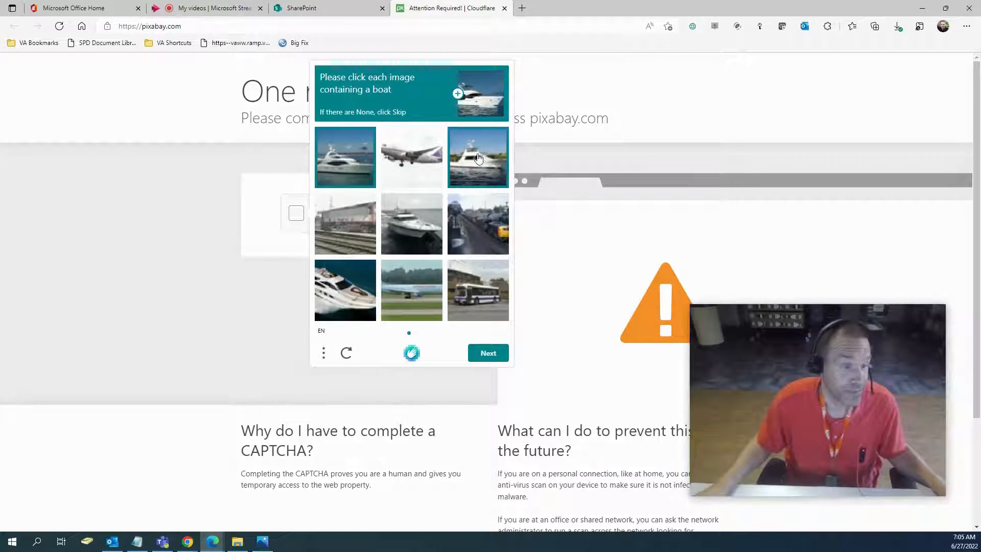
pyautogui.click(411, 224)
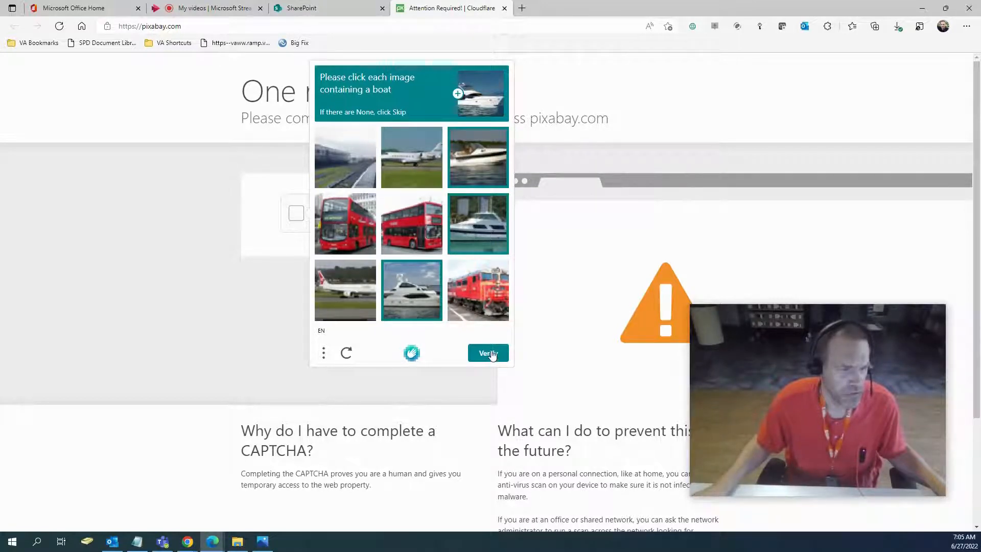
pyautogui.click(487, 352)
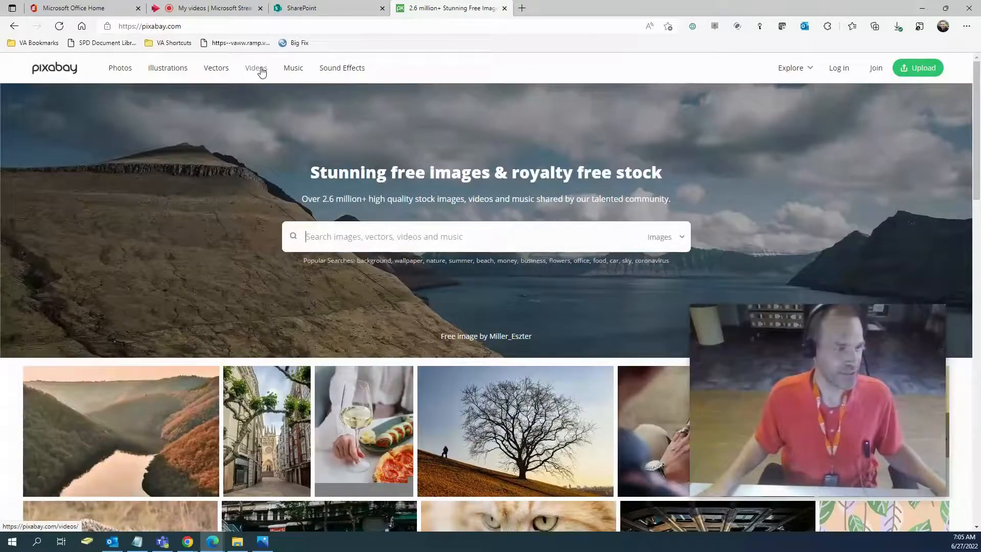
pyautogui.moveTo(209, 140)
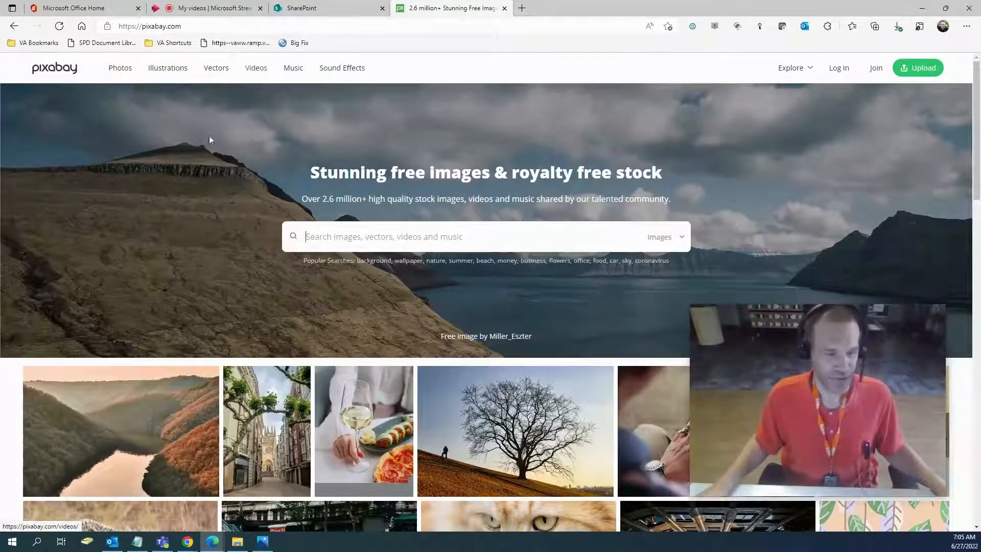
# Search Pixabay for 'clapping' and browse the image results.
pyautogui.scroll(-3)
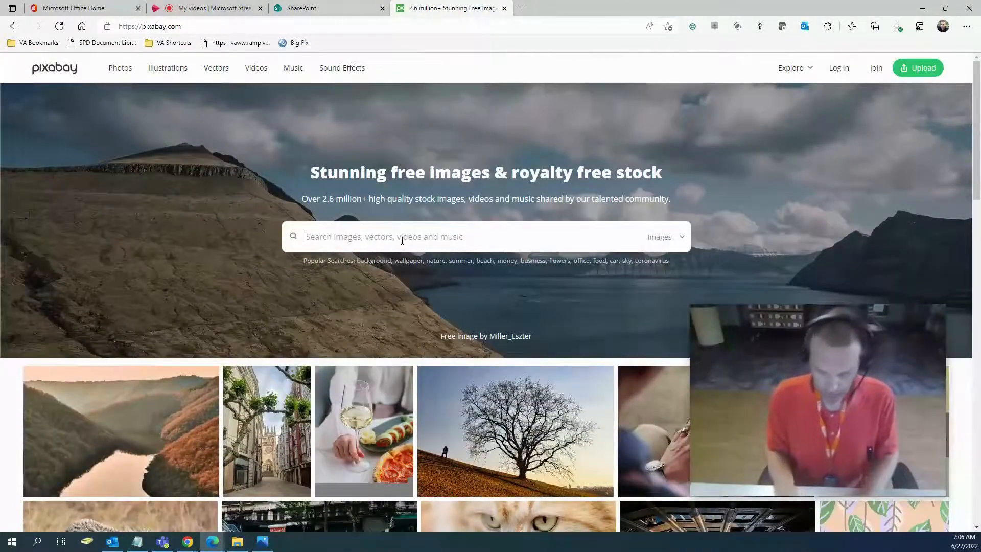
pyautogui.write('clapping')
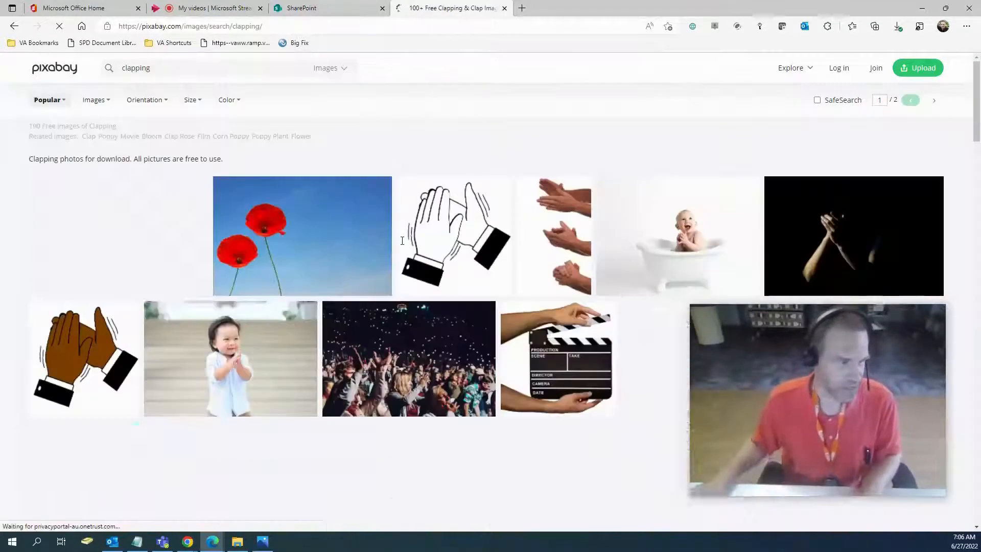
pyautogui.scroll(-3)
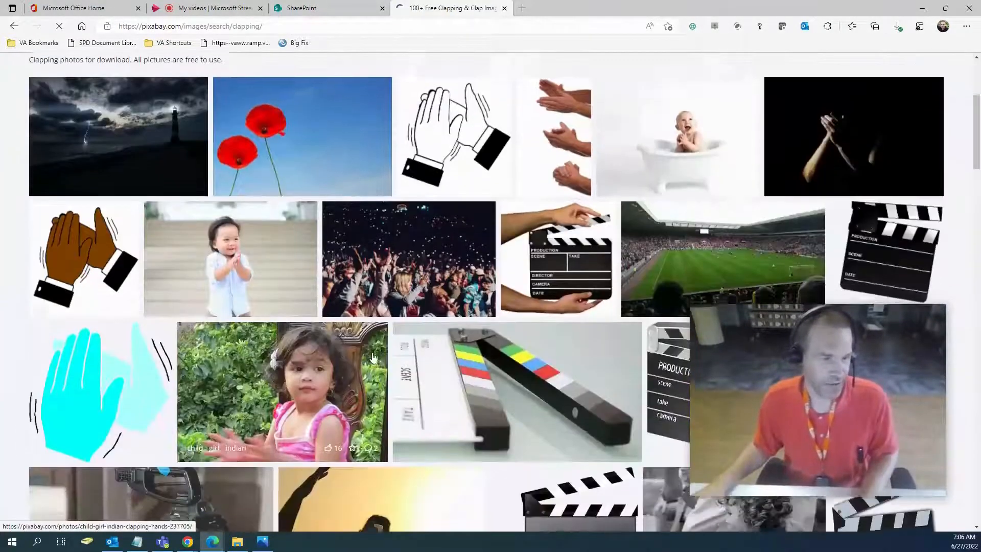
pyautogui.scroll(-3)
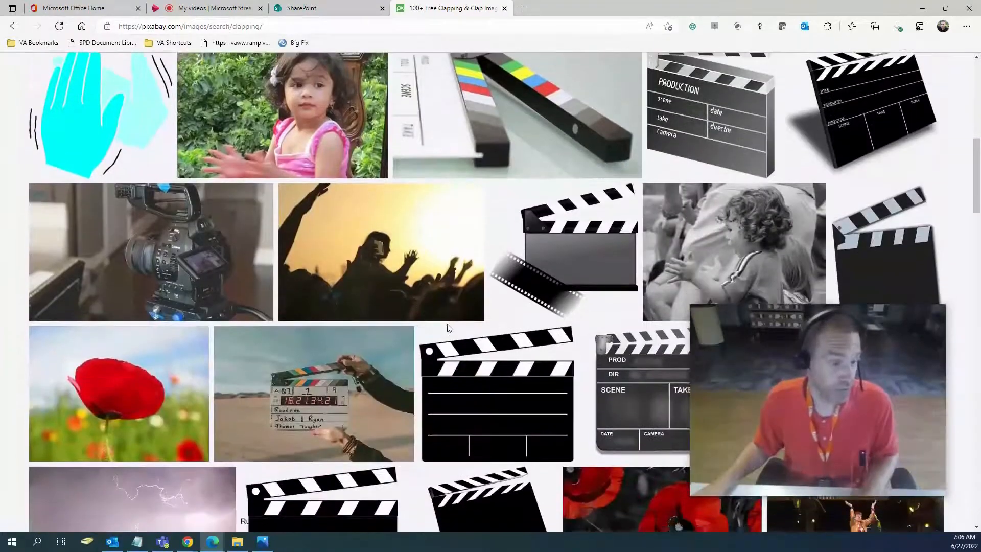
pyautogui.scroll(-3)
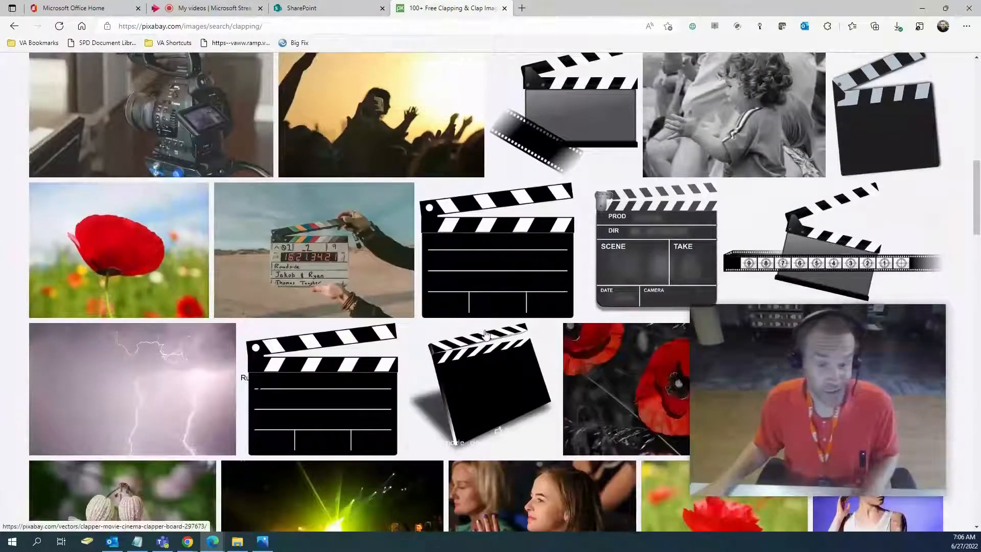
pyautogui.scroll(-3)
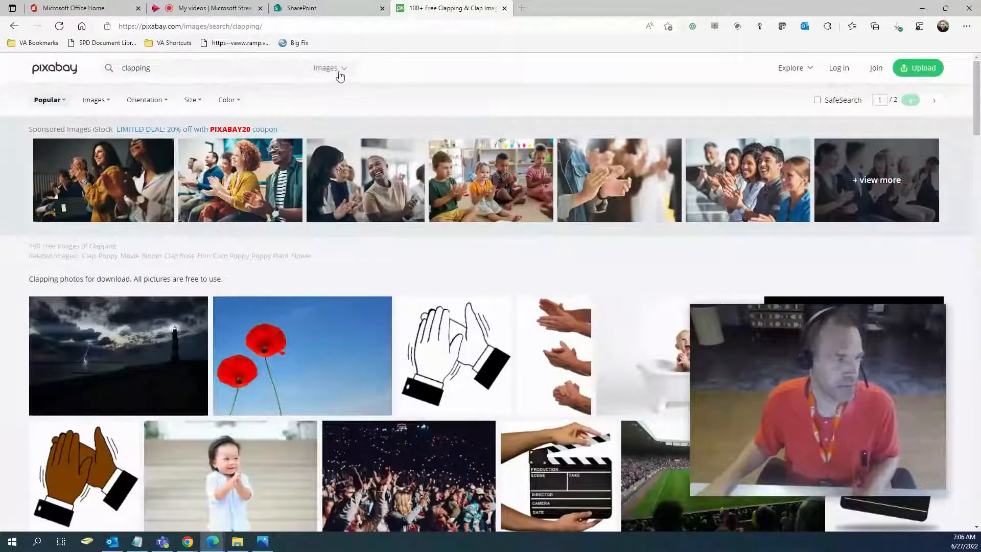
# Switch the clapping results to Videos, browse them, then close Pixabay back to Featured links.
pyautogui.click(325, 68)
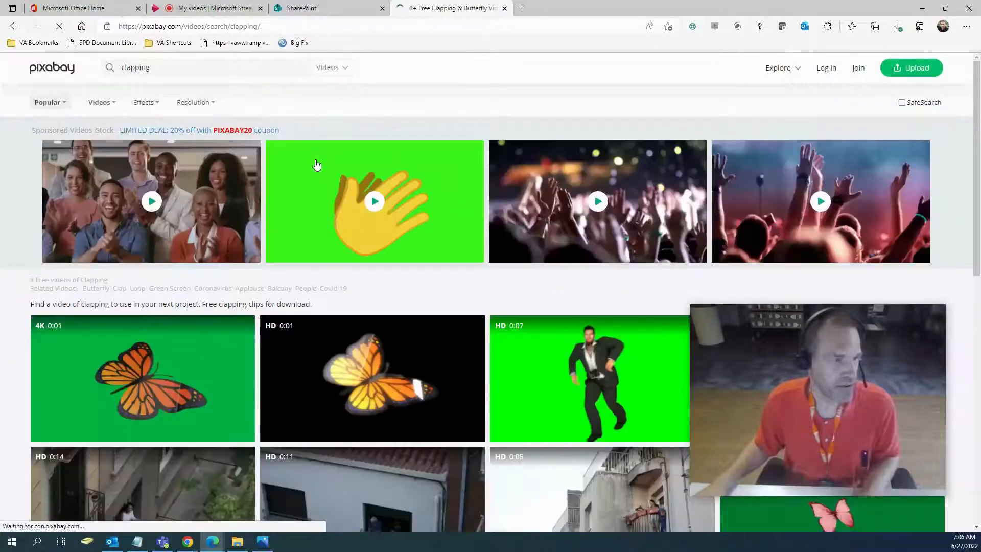
pyautogui.scroll(-3)
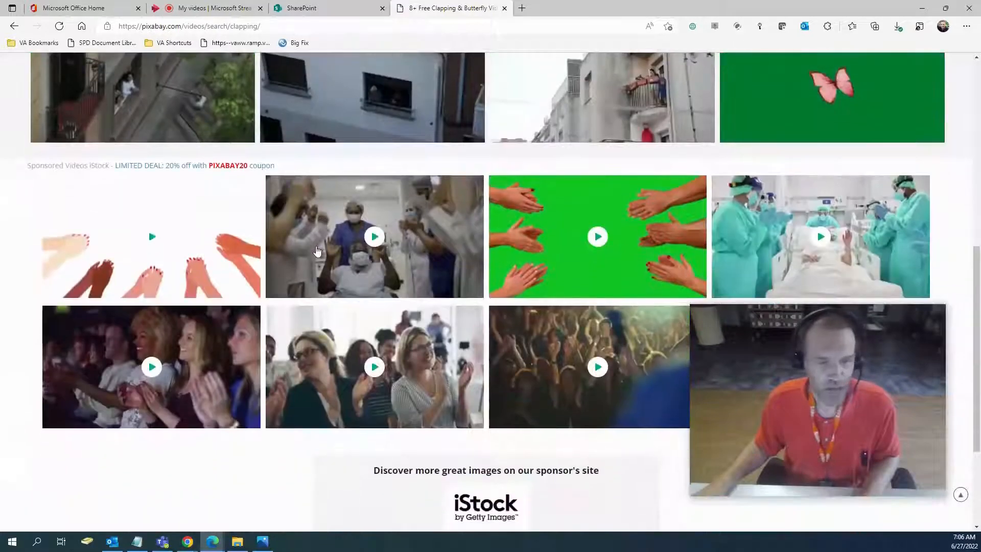
pyautogui.scroll(3)
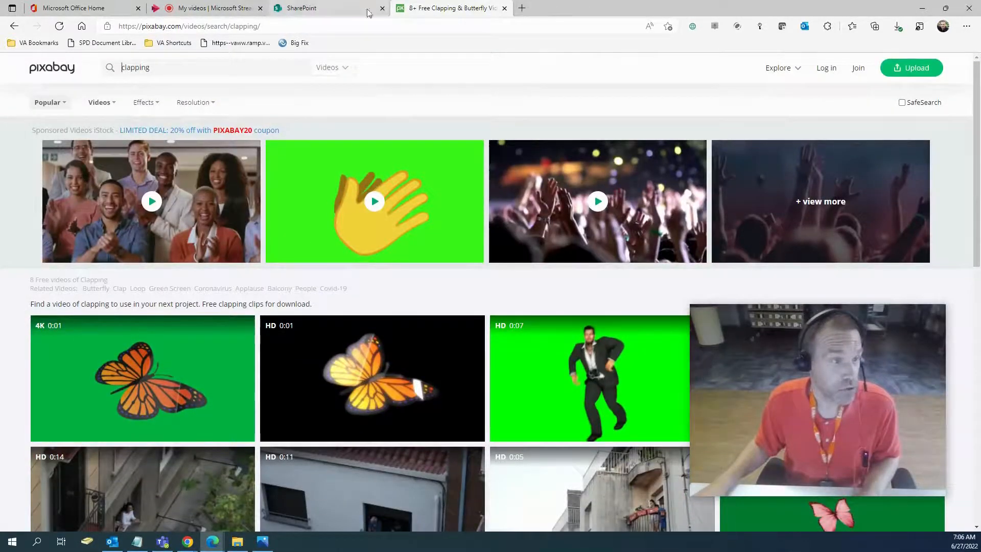
pyautogui.click(304, 7)
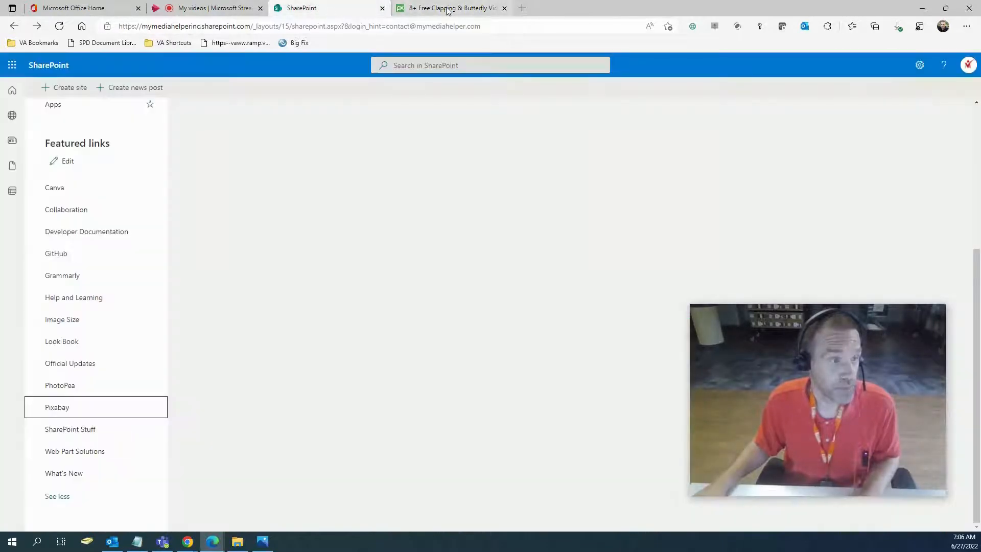
pyautogui.click(451, 8)
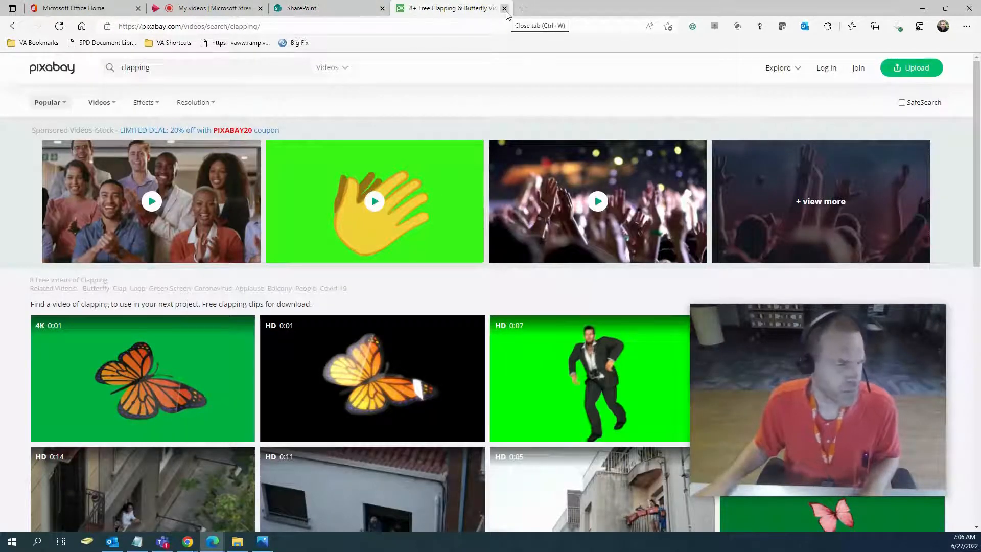
pyautogui.click(503, 8)
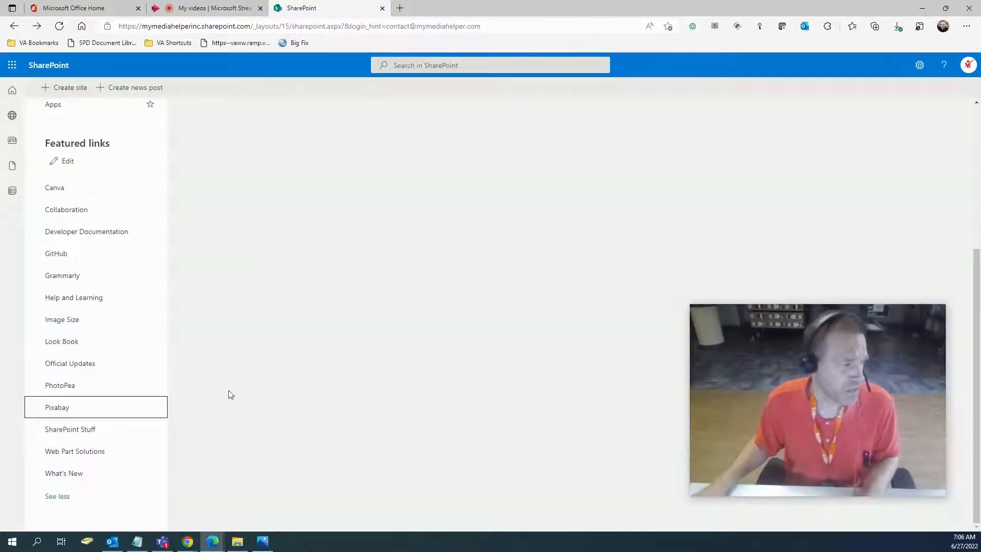
# Open the SharePoint Stuff featured link in a new tab and read down the 2022 roadmap roundup.
pyautogui.rightClick(71, 428)
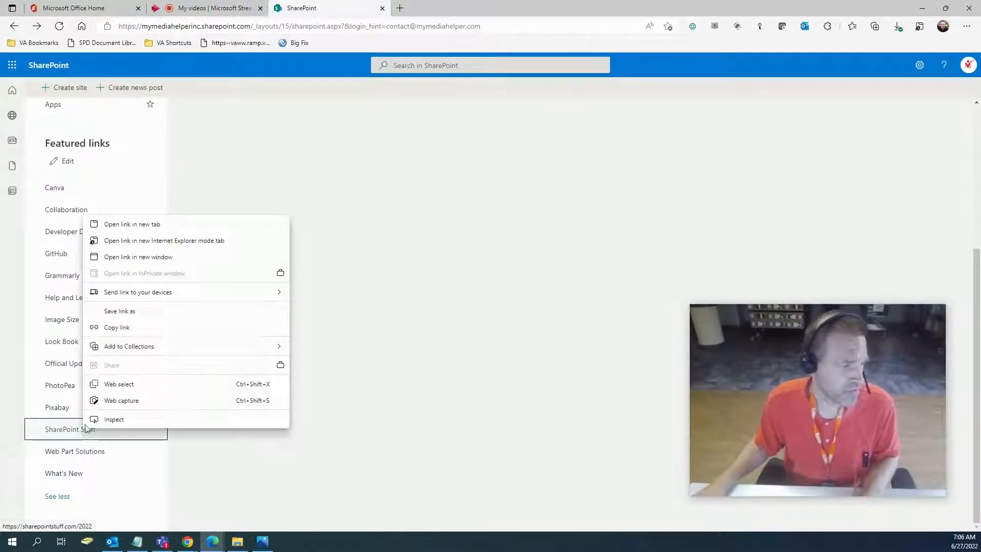
pyautogui.click(132, 224)
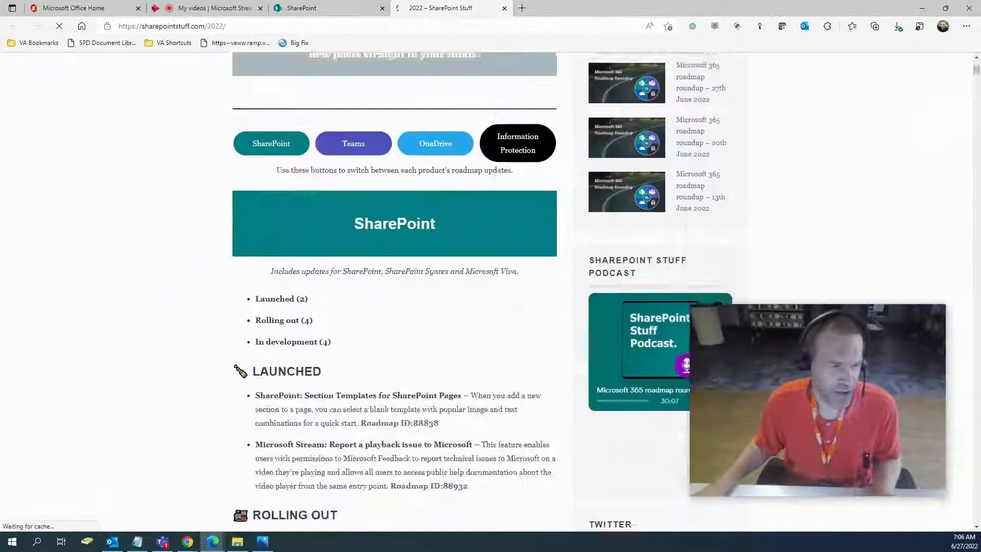
pyautogui.scroll(-3)
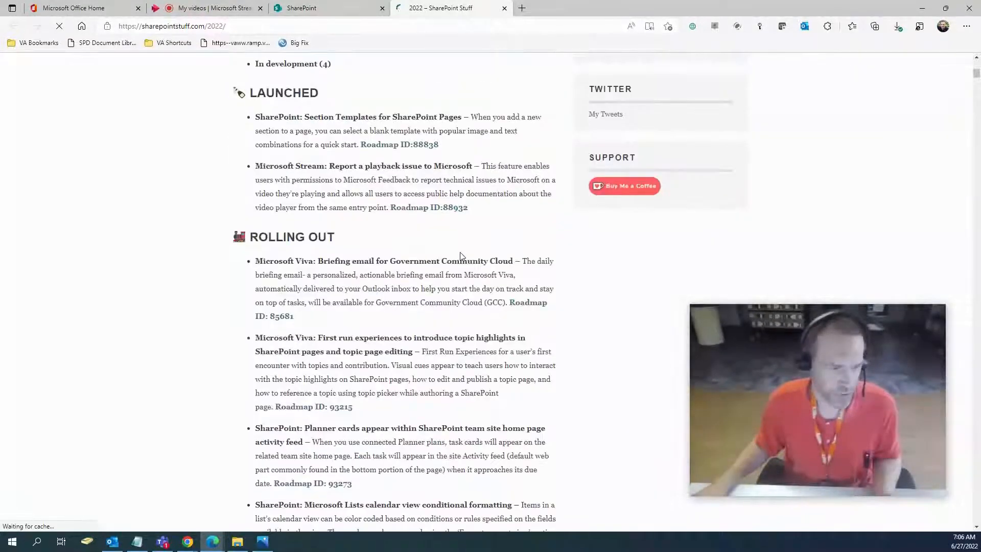
pyautogui.scroll(-3)
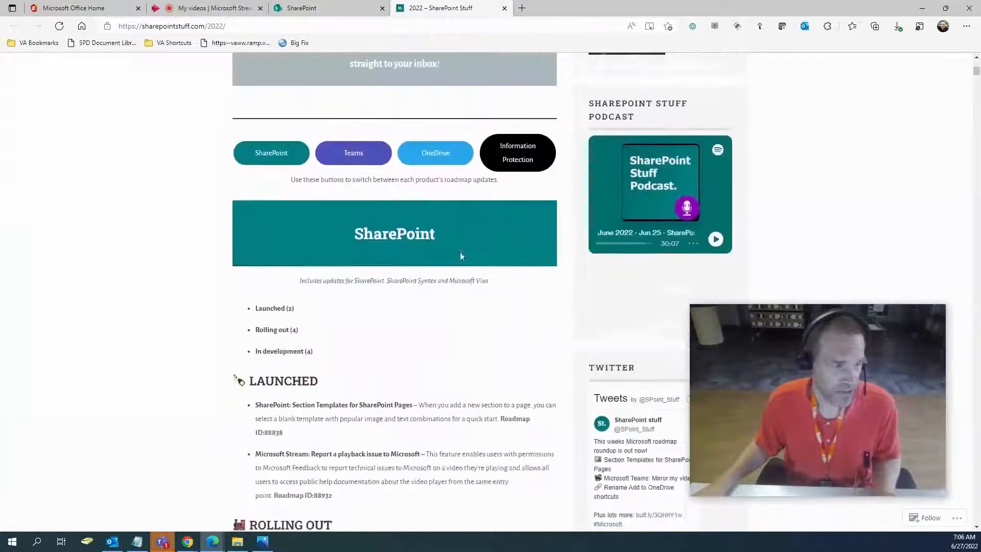
pyautogui.scroll(-3)
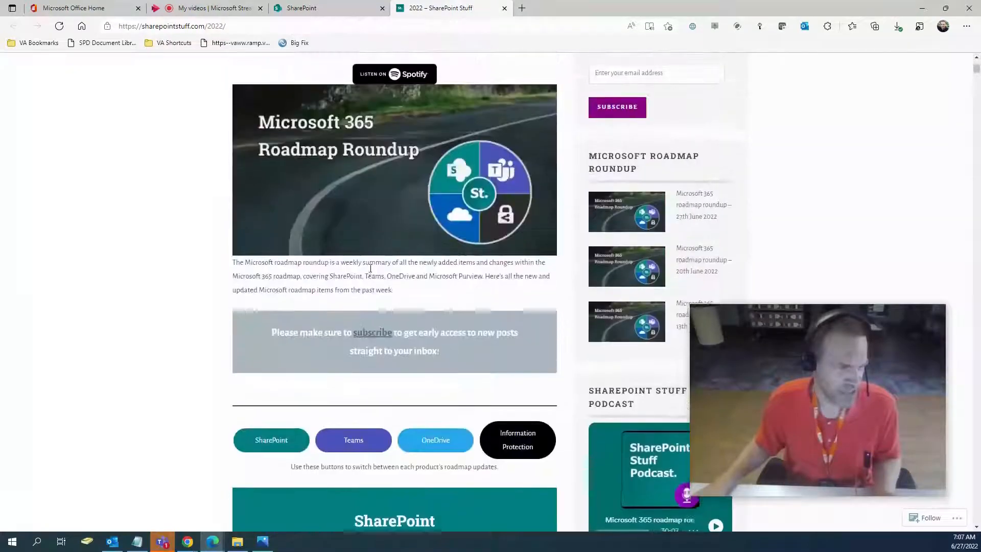
# Select the year 2022 in the release heading and return to the top of the post.
pyautogui.scroll(3)
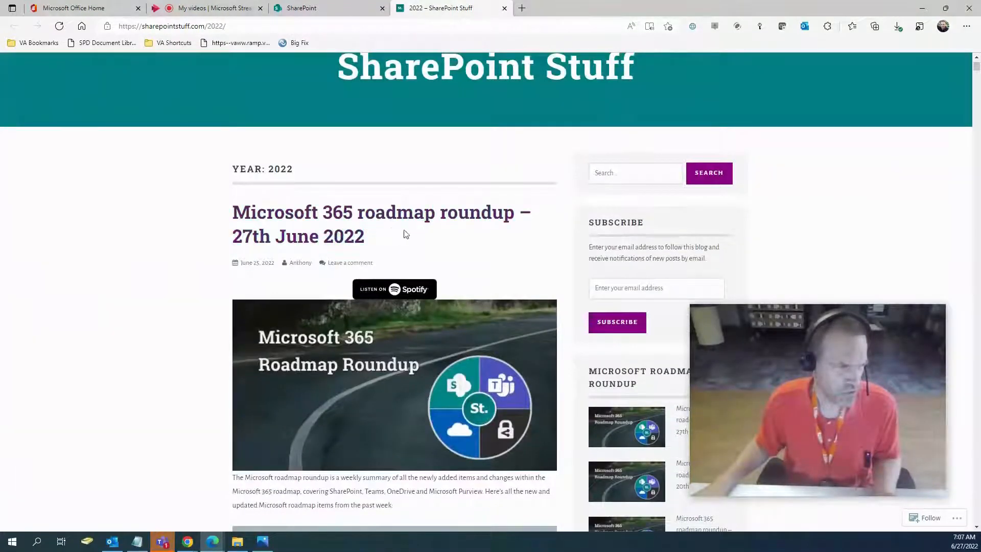
pyautogui.scroll(-3)
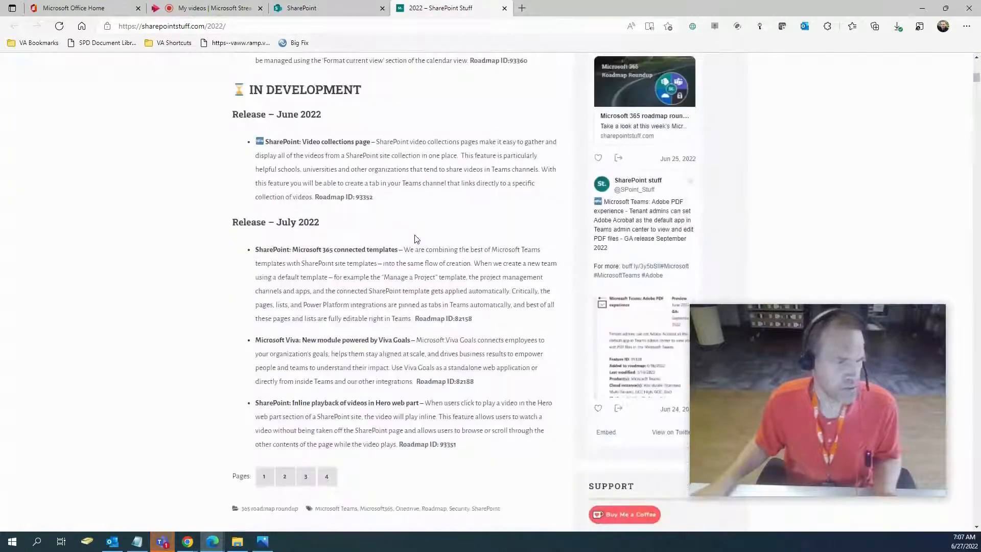
pyautogui.doubleClick(308, 222)
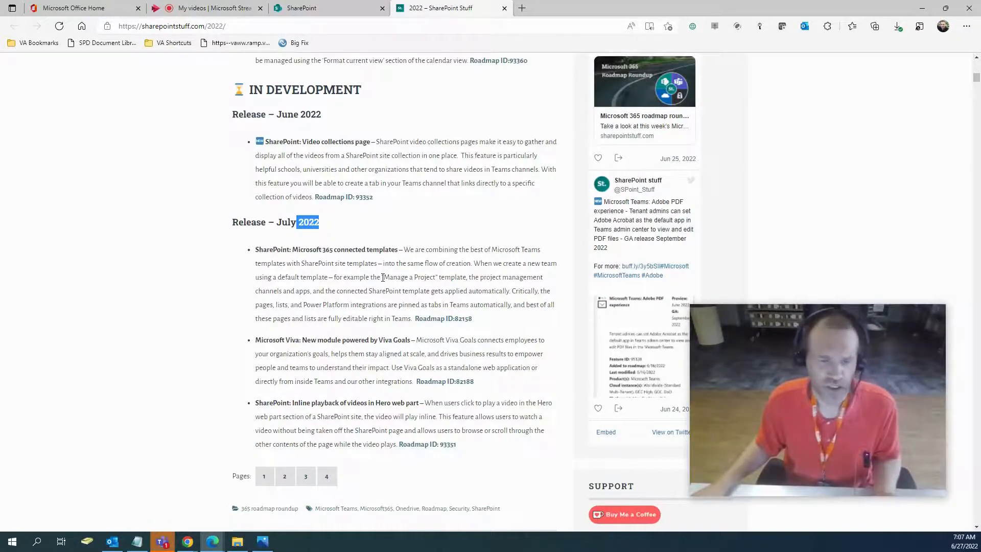
pyautogui.scroll(3)
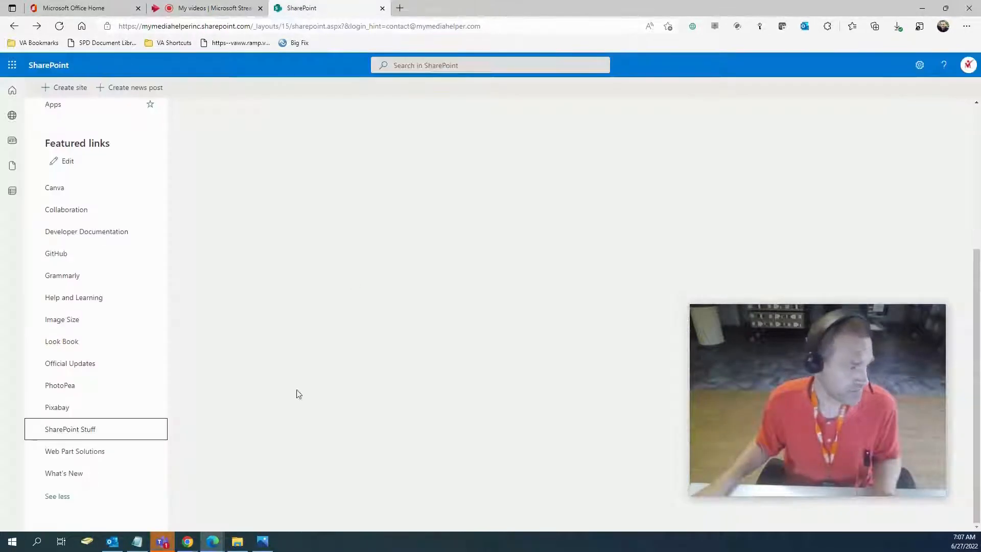
# Open Web Part Solutions in a new tab and browse Amrein Engineering's recent web part additions.
pyautogui.rightClick(74, 451)
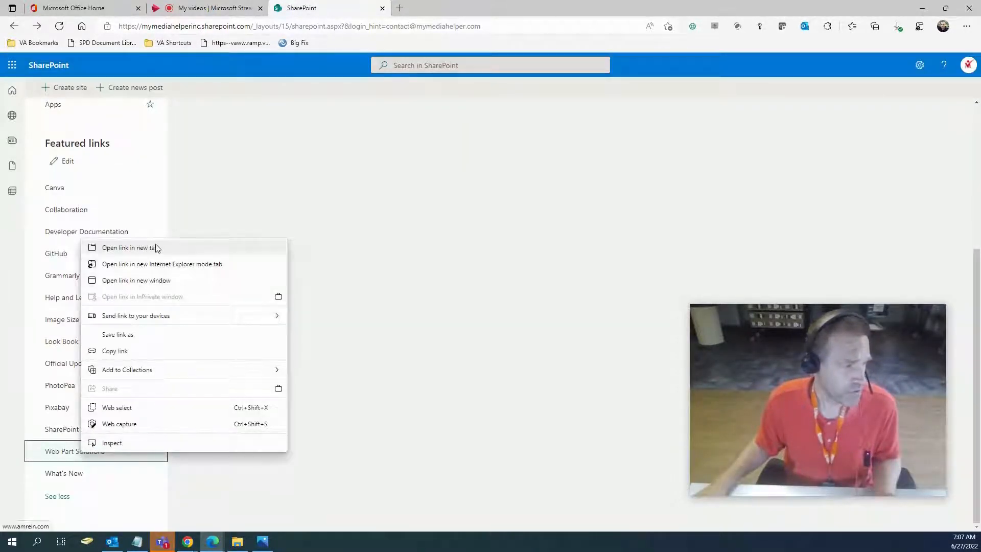
pyautogui.click(129, 247)
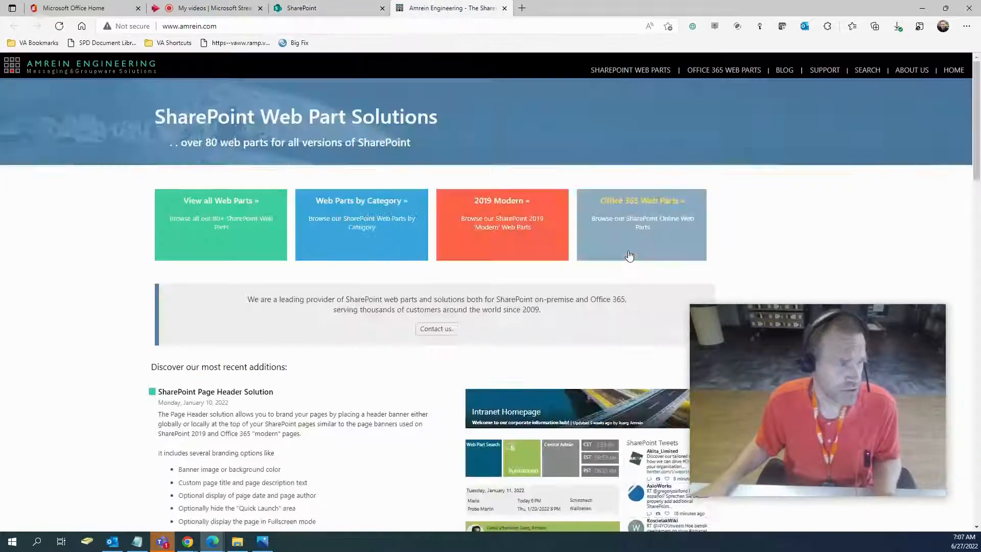
pyautogui.scroll(-3)
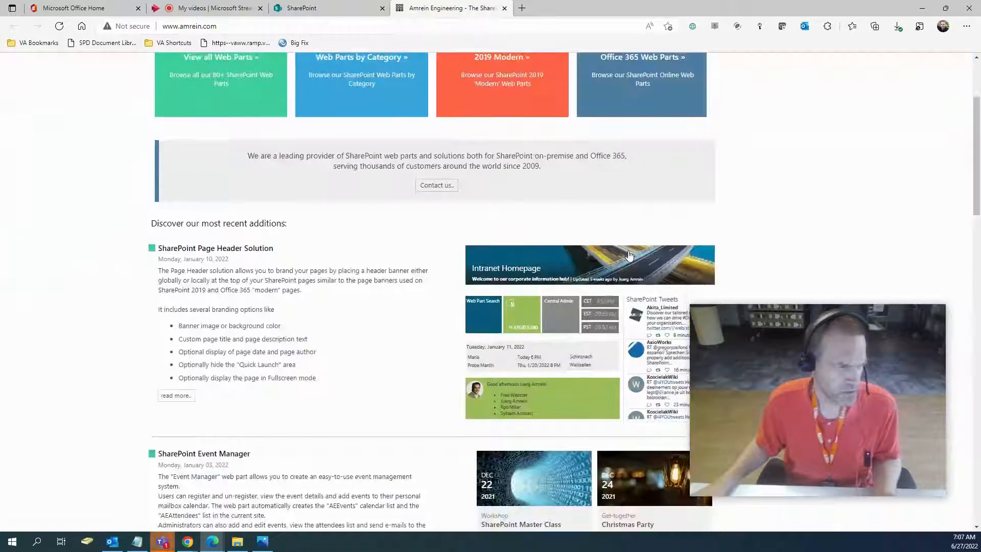
pyautogui.scroll(-3)
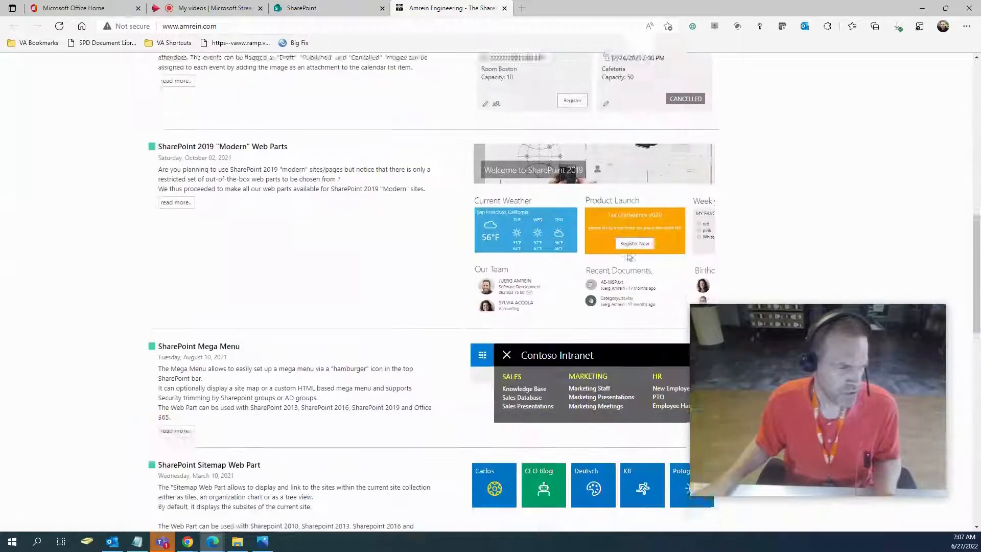
pyautogui.scroll(-3)
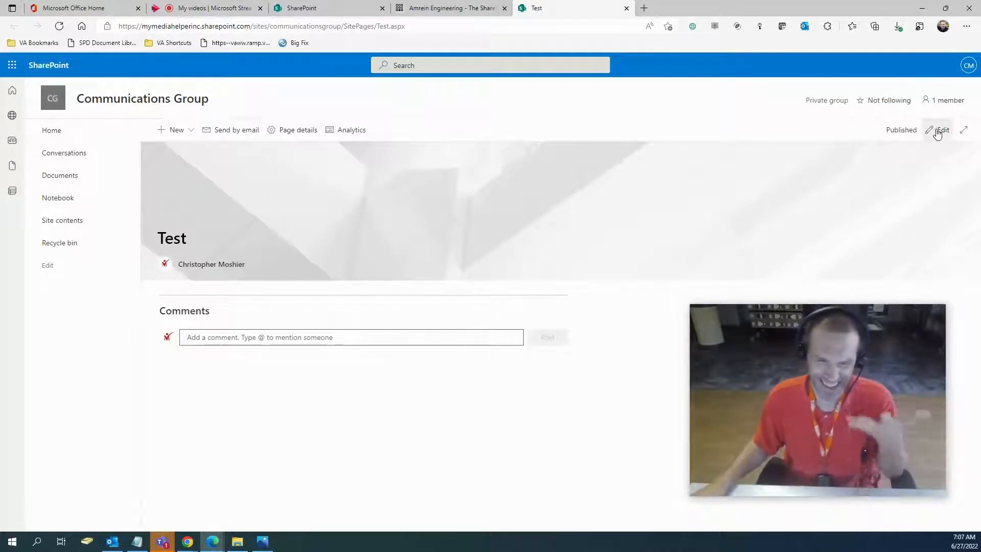
# Put the Test page in edit mode, show the web part gallery for column one, then return to Amrein Engineering.
pyautogui.click(941, 129)
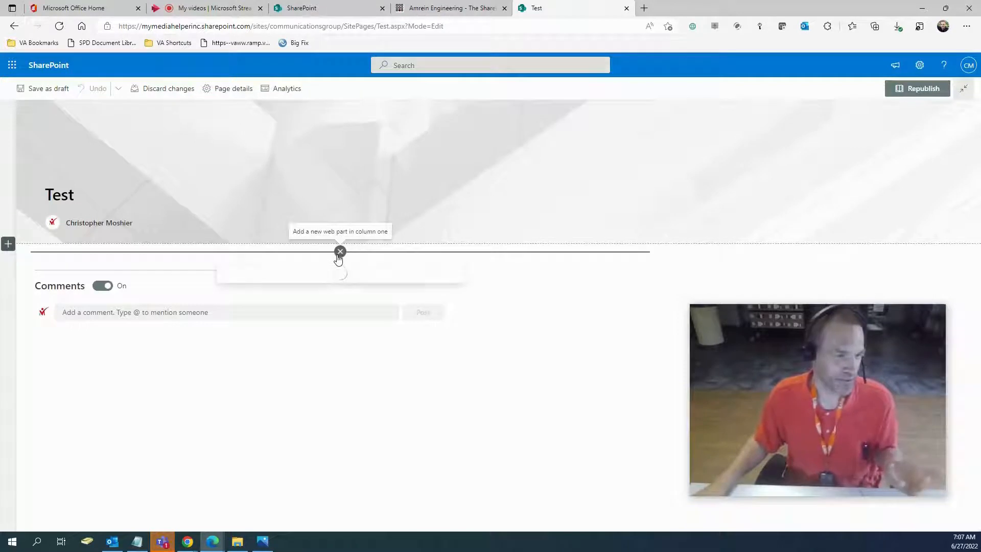
pyautogui.click(340, 252)
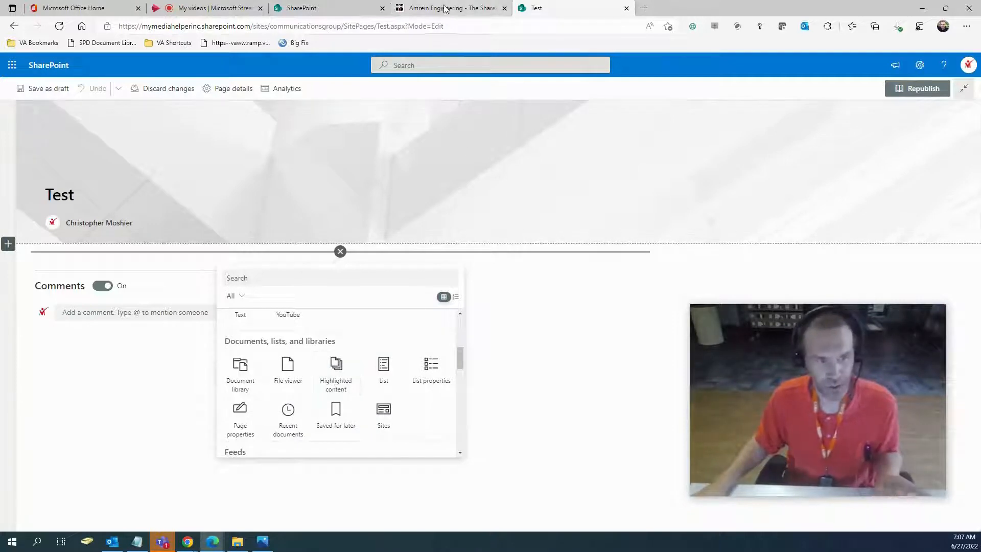
pyautogui.click(448, 8)
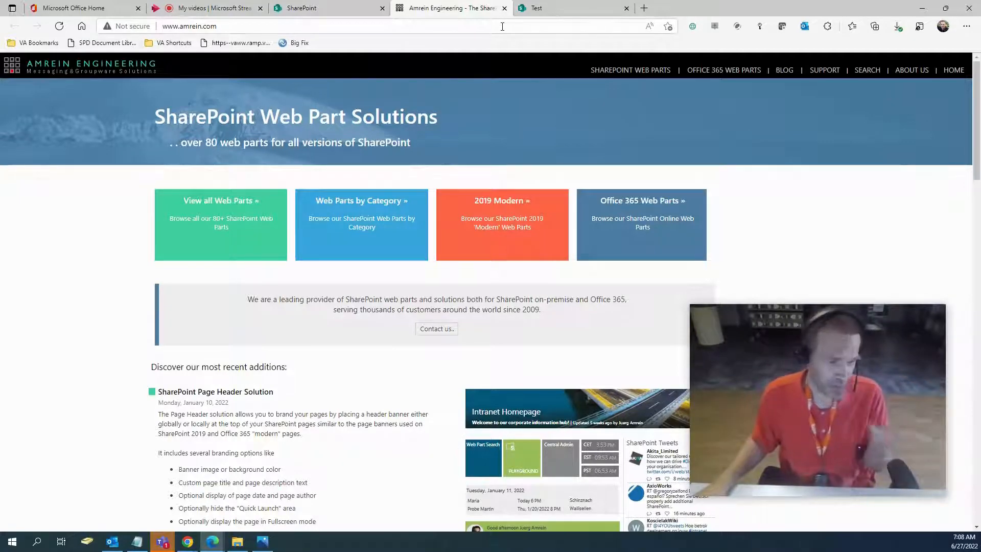
# Browse further down Amrein Engineering's list of web part solutions.
pyautogui.scroll(-3)
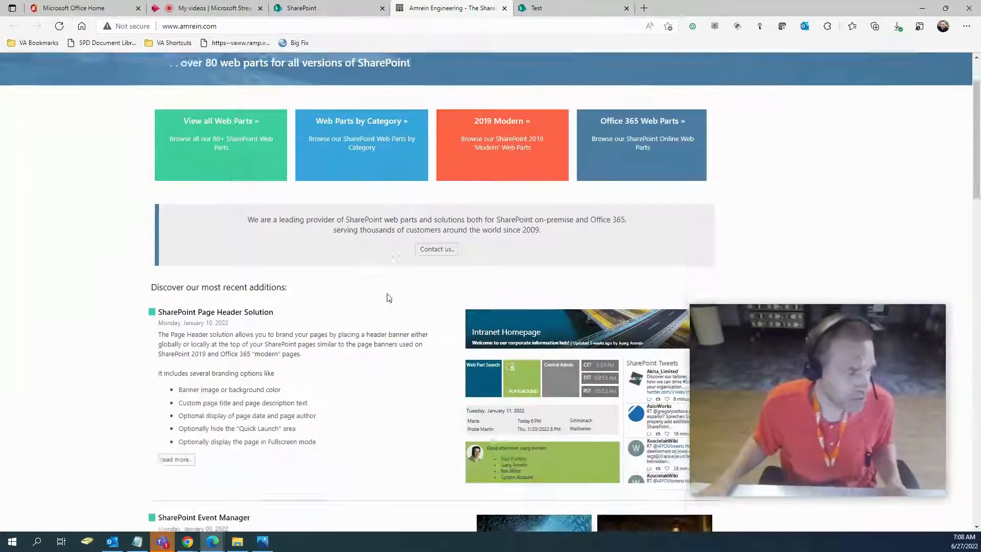
pyautogui.scroll(-3)
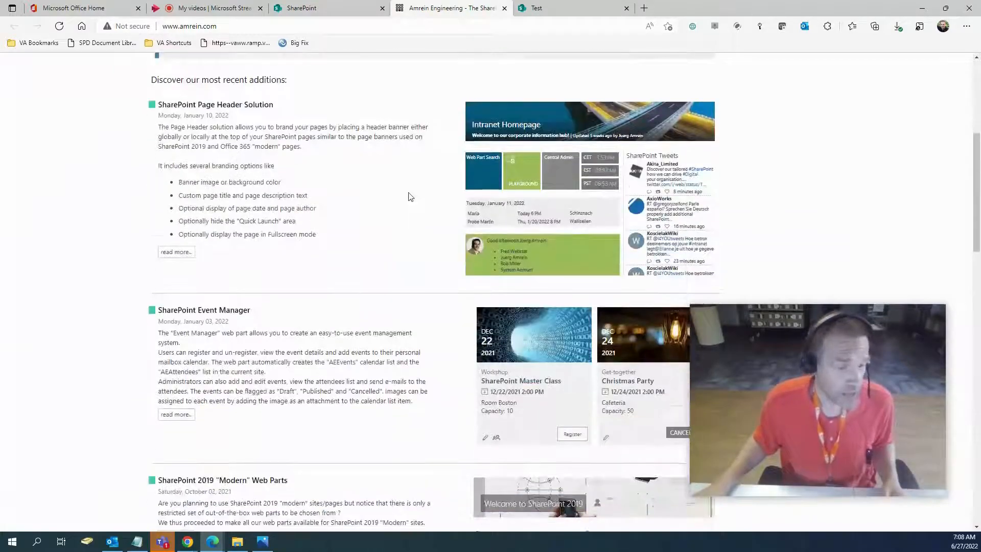
pyautogui.scroll(-3)
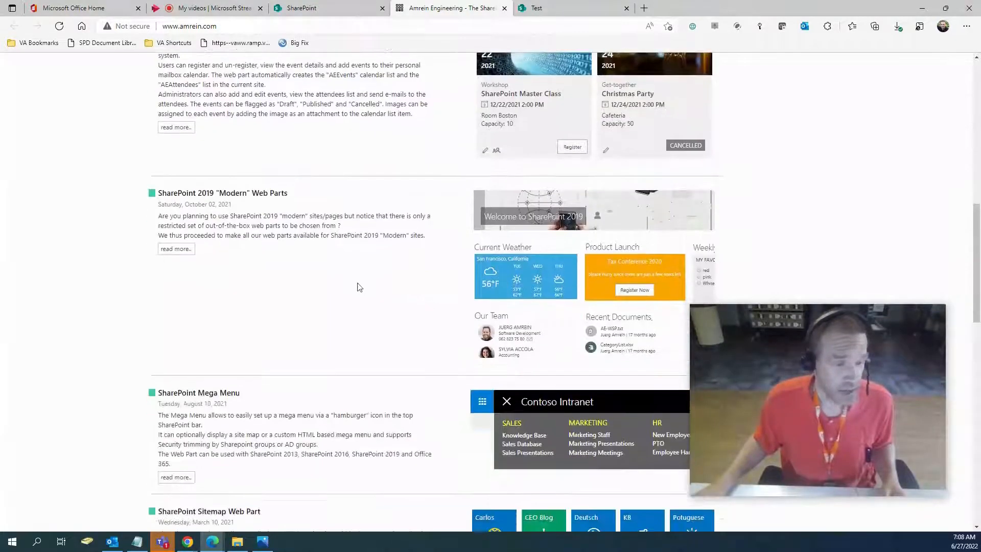
pyautogui.scroll(-3)
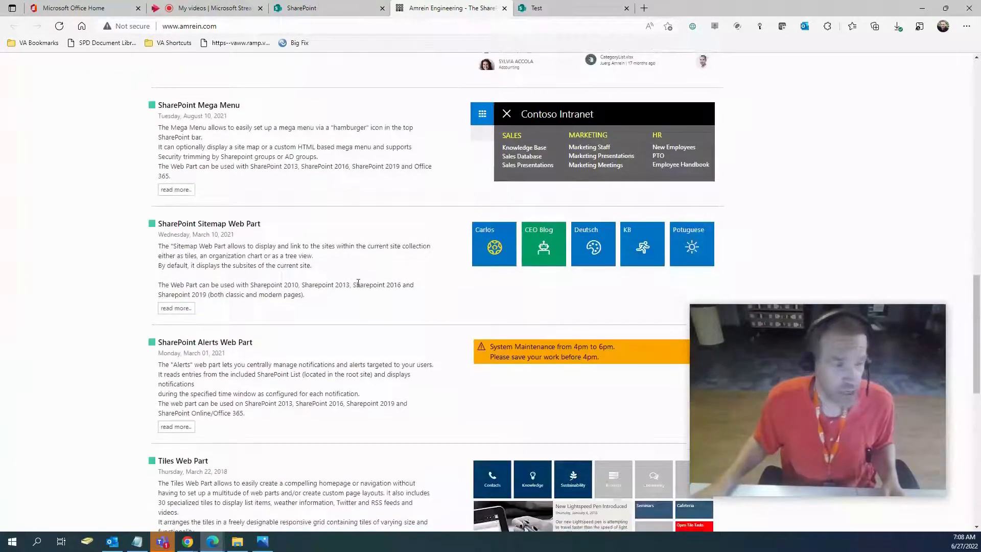
pyautogui.scroll(-3)
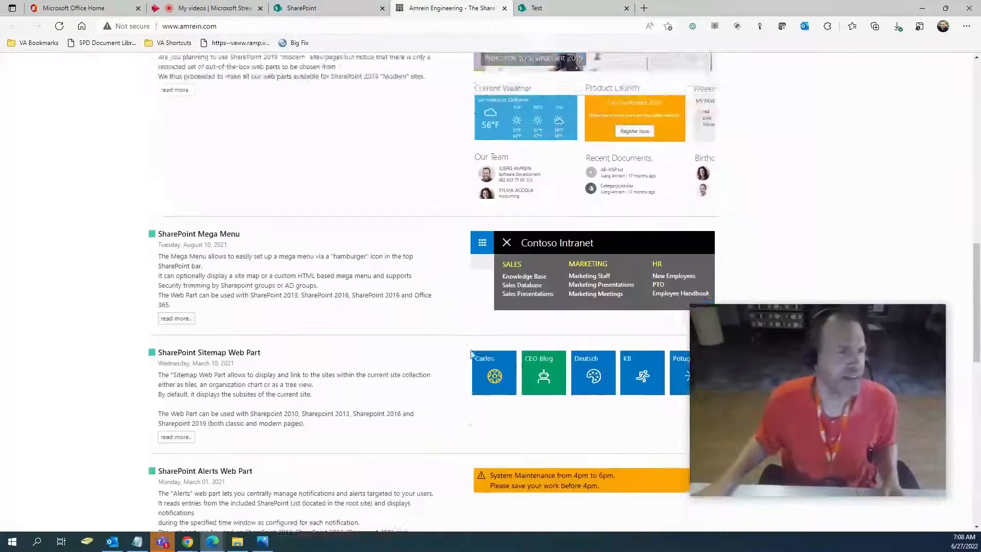
pyautogui.scroll(3)
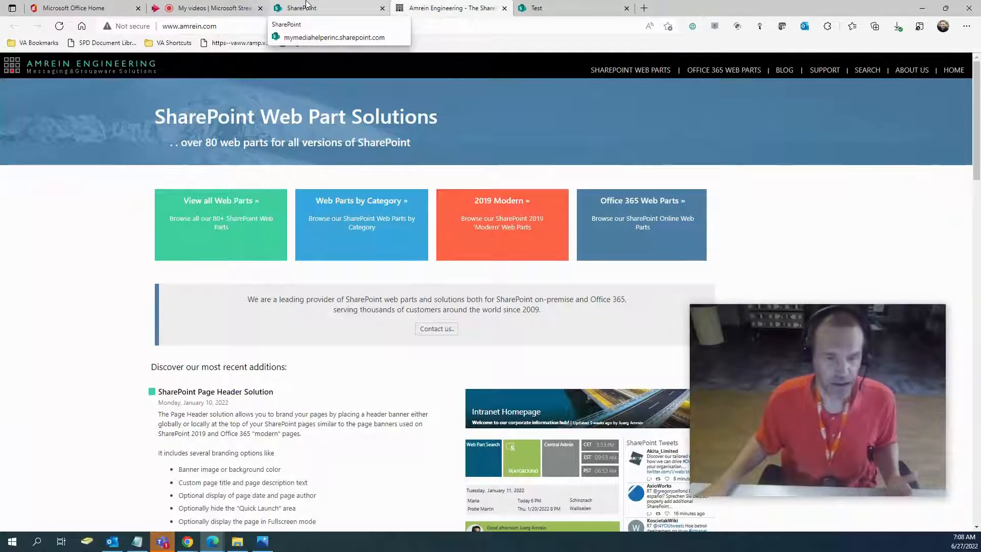
# Switch back to SharePoint and close the Test page being edited.
pyautogui.click(336, 37)
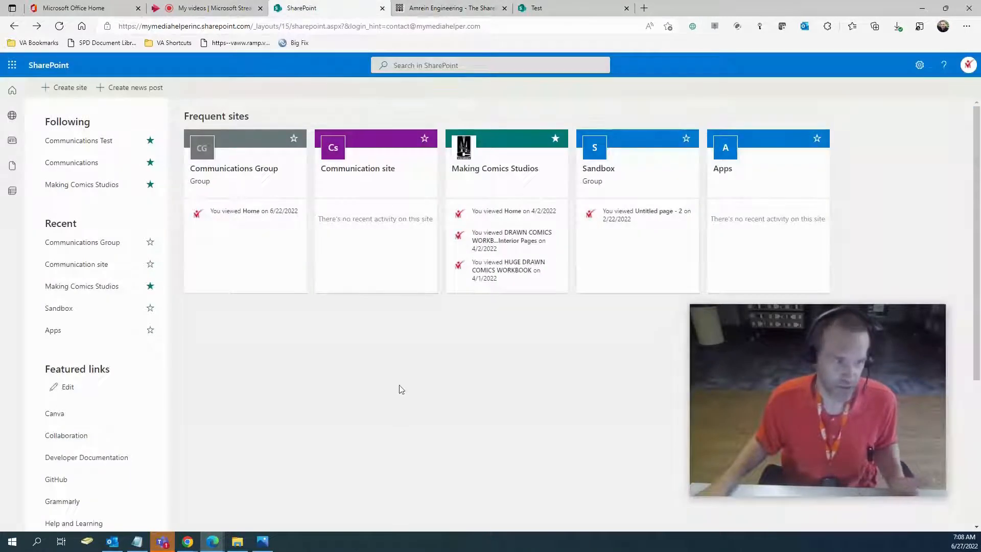
pyautogui.scroll(-3)
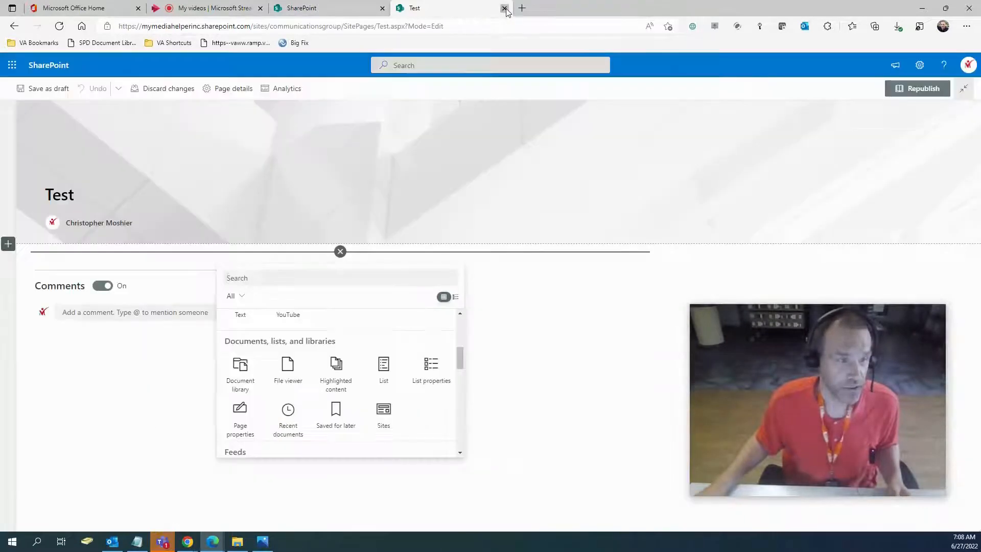
pyautogui.click(505, 8)
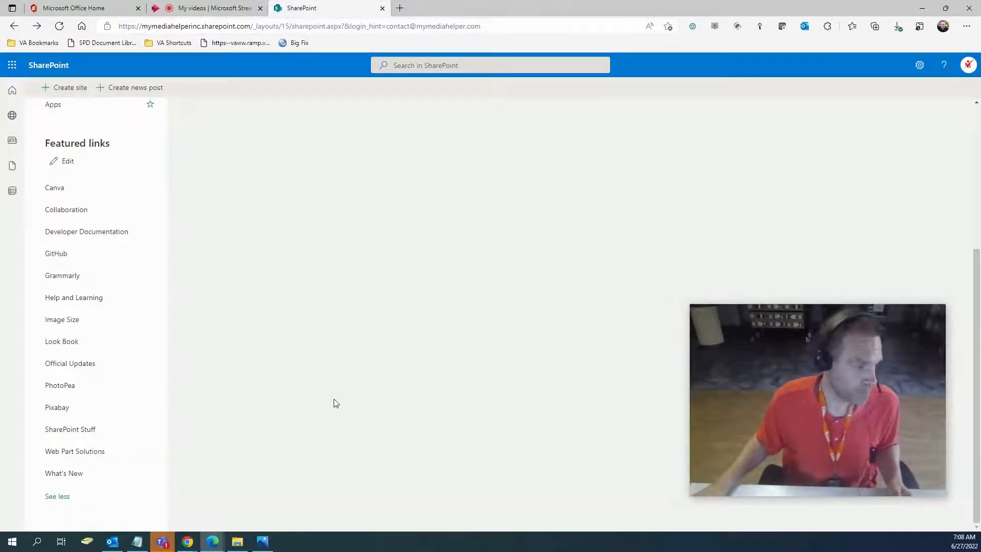
# Open What's New in a new tab showing the Microsoft 365 roadmap, then return to Featured links.
pyautogui.rightClick(63, 472)
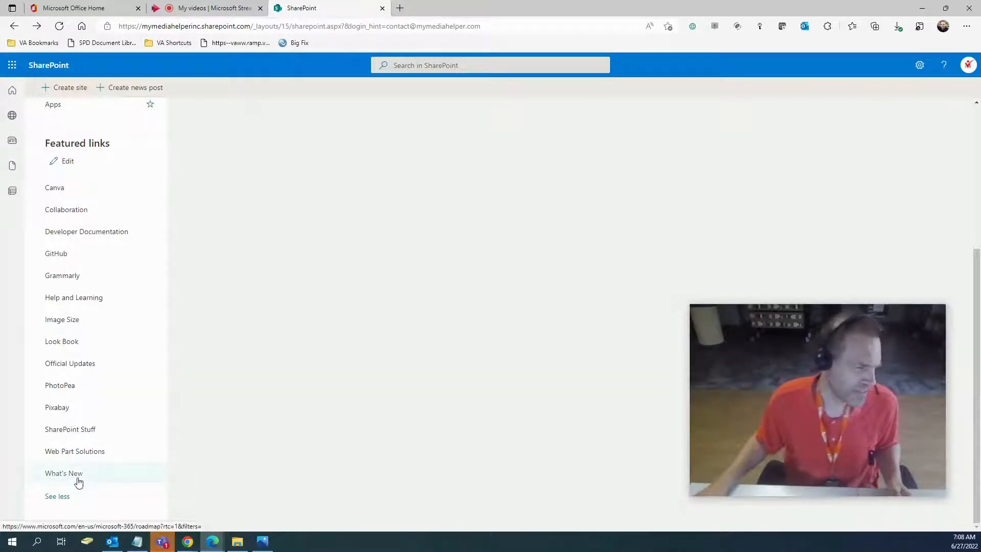
pyautogui.rightClick(63, 472)
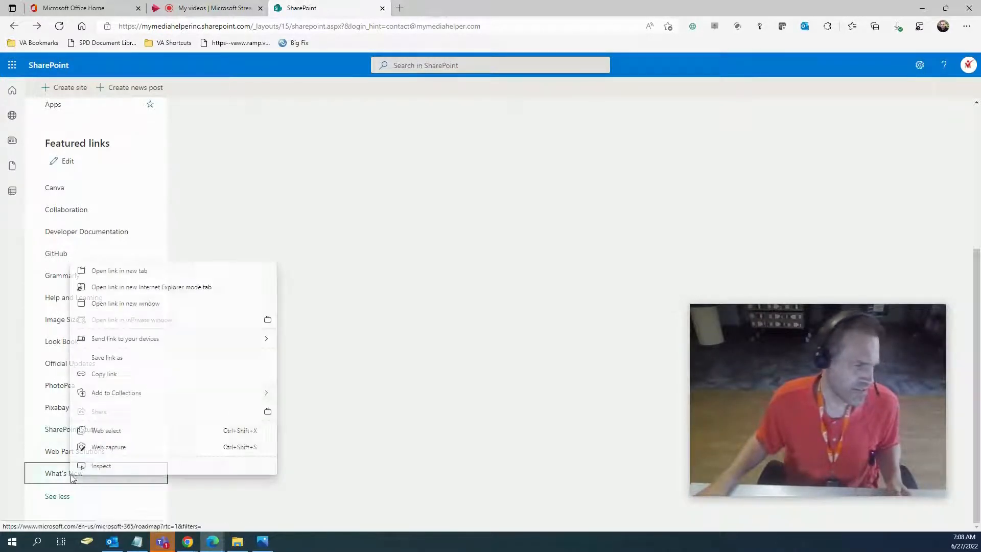
pyautogui.click(118, 269)
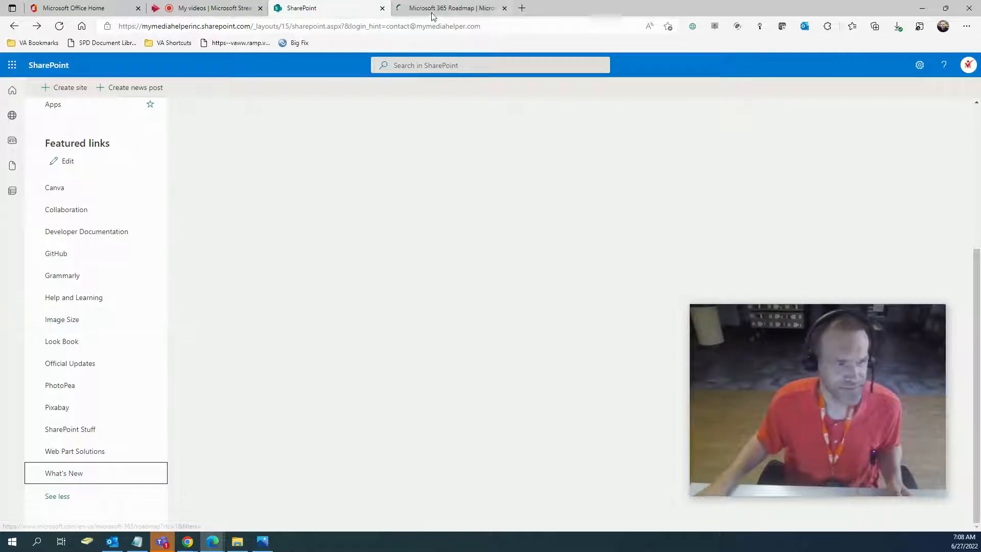
pyautogui.click(448, 7)
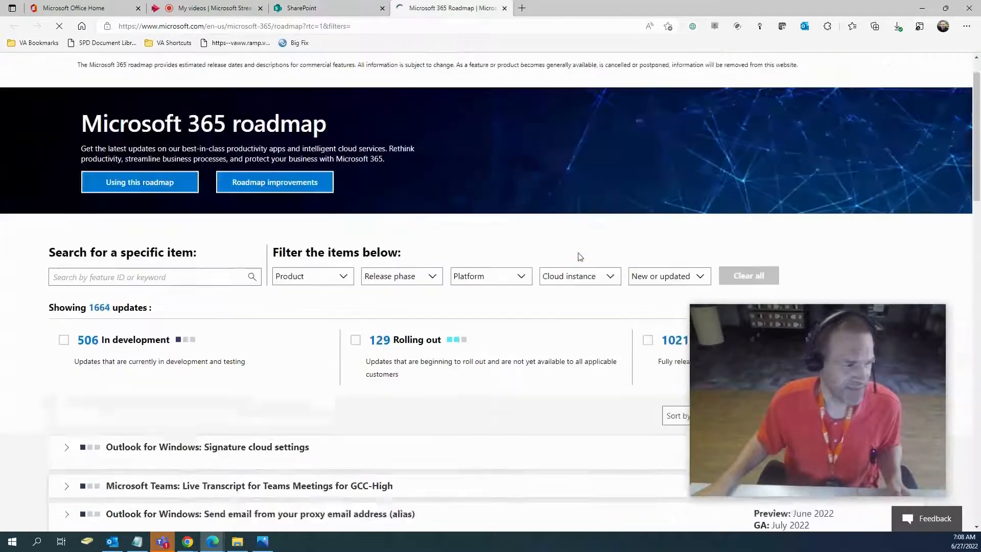
pyautogui.click(325, 8)
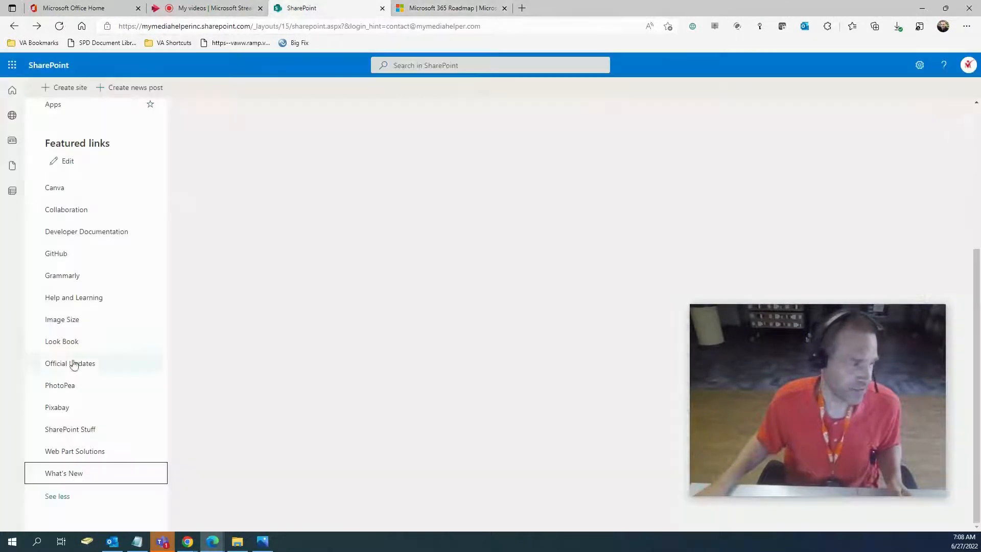
# Reopen SharePoint Stuff in another tab and browse the roadmap's list of updates.
pyautogui.rightClick(71, 428)
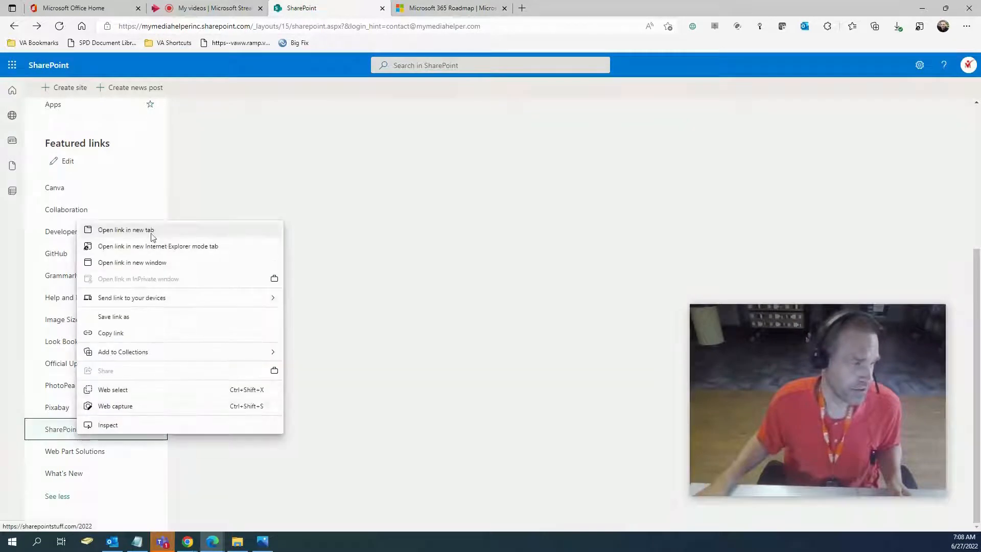
pyautogui.click(126, 230)
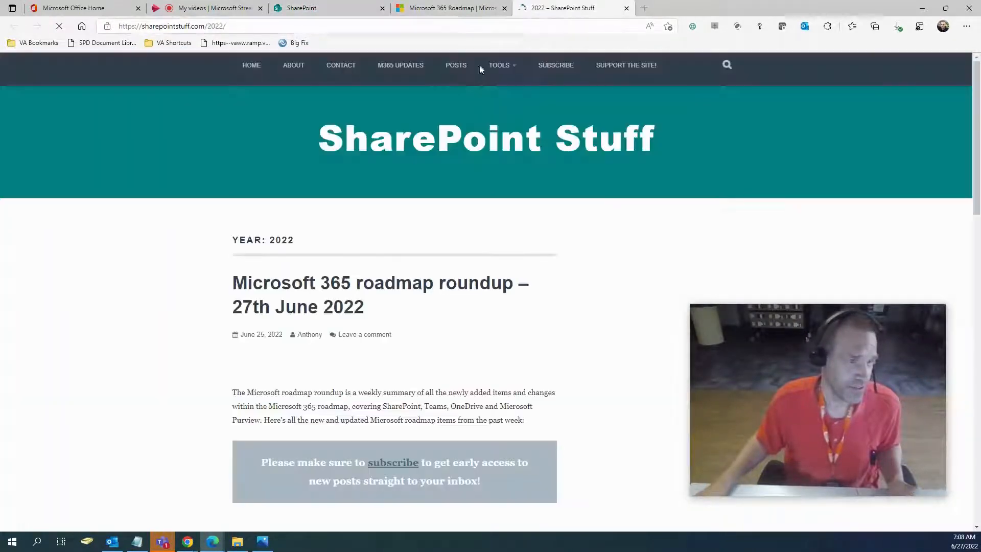
pyautogui.click(450, 8)
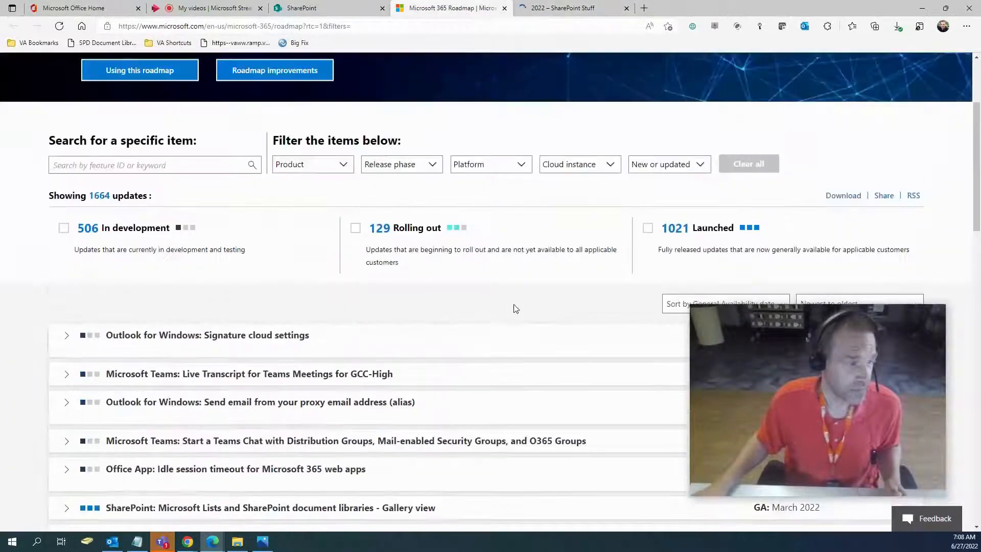
pyautogui.scroll(-3)
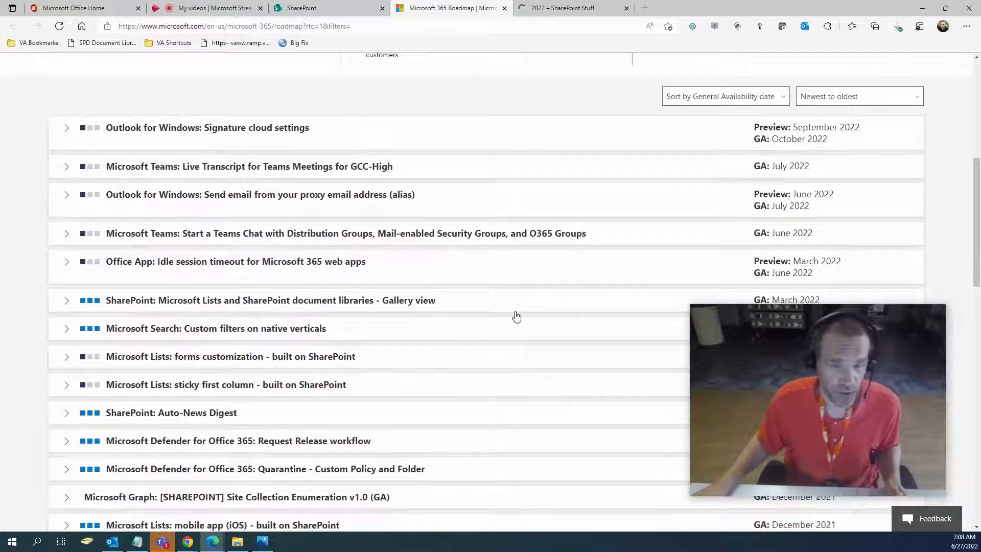
pyautogui.scroll(-3)
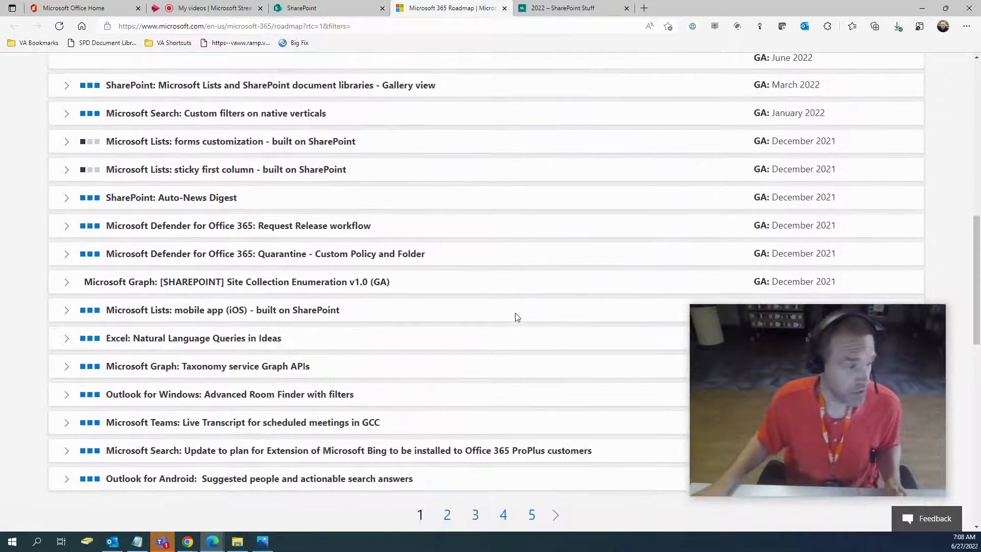